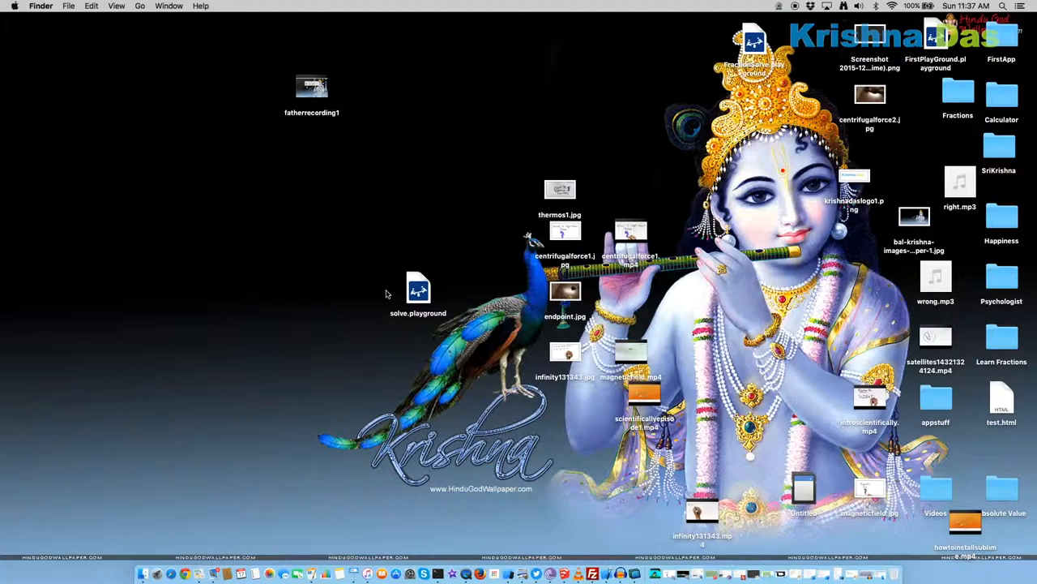
pyautogui.moveTo(390, 273)
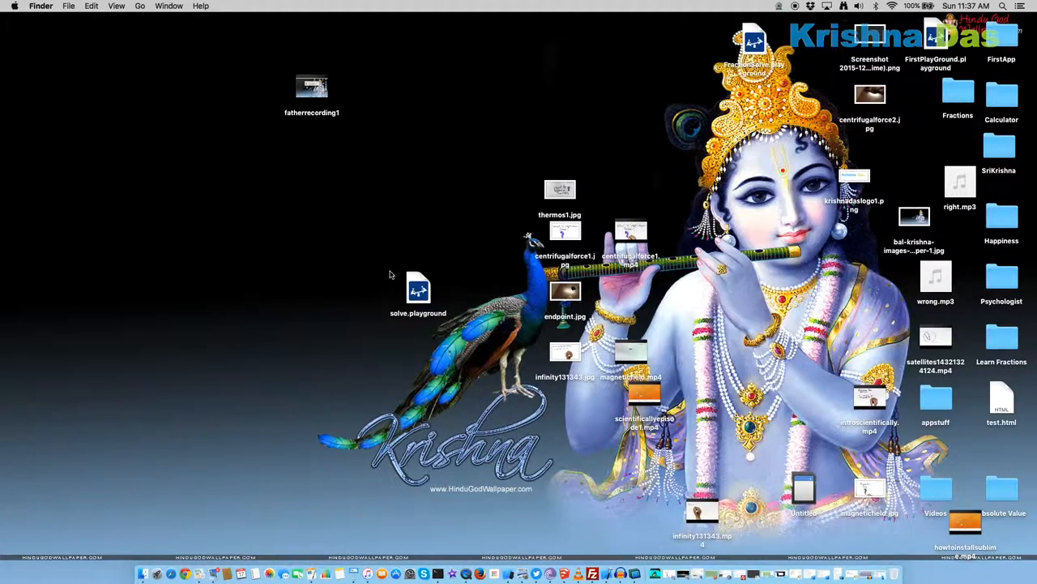
pyautogui.moveTo(383, 313)
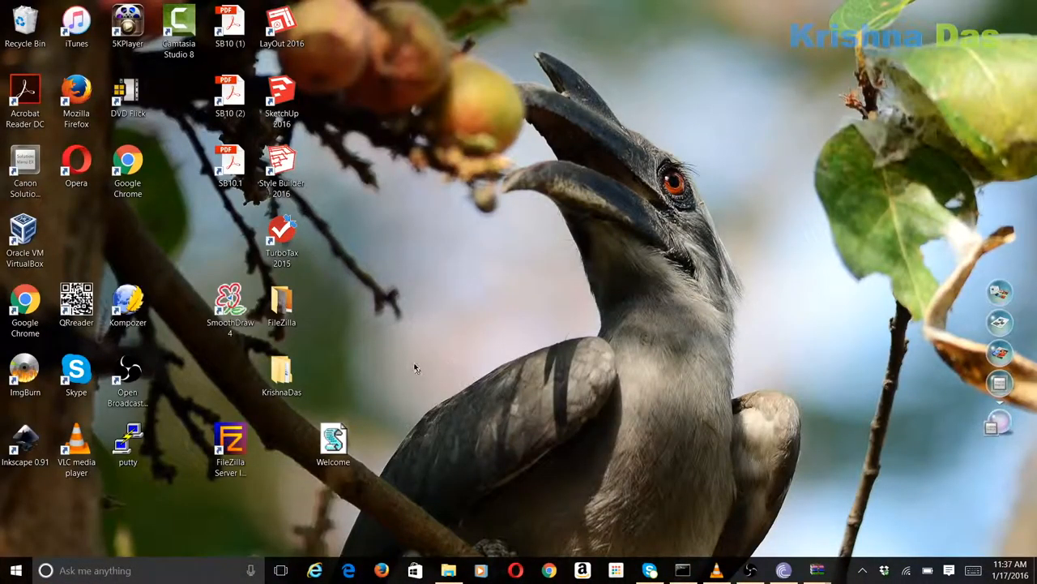
pyautogui.moveTo(349, 488)
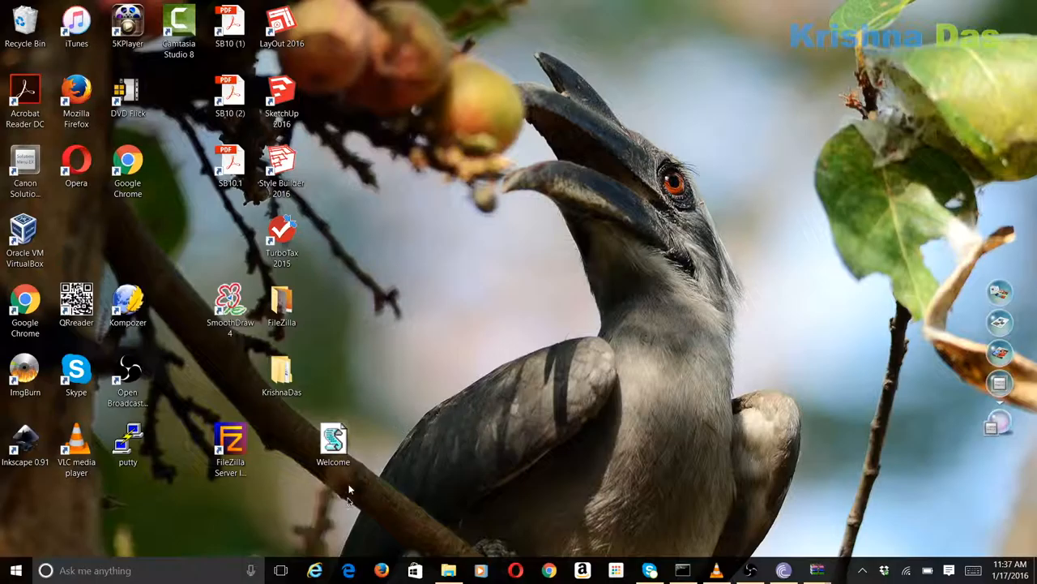
pyautogui.moveTo(656, 454)
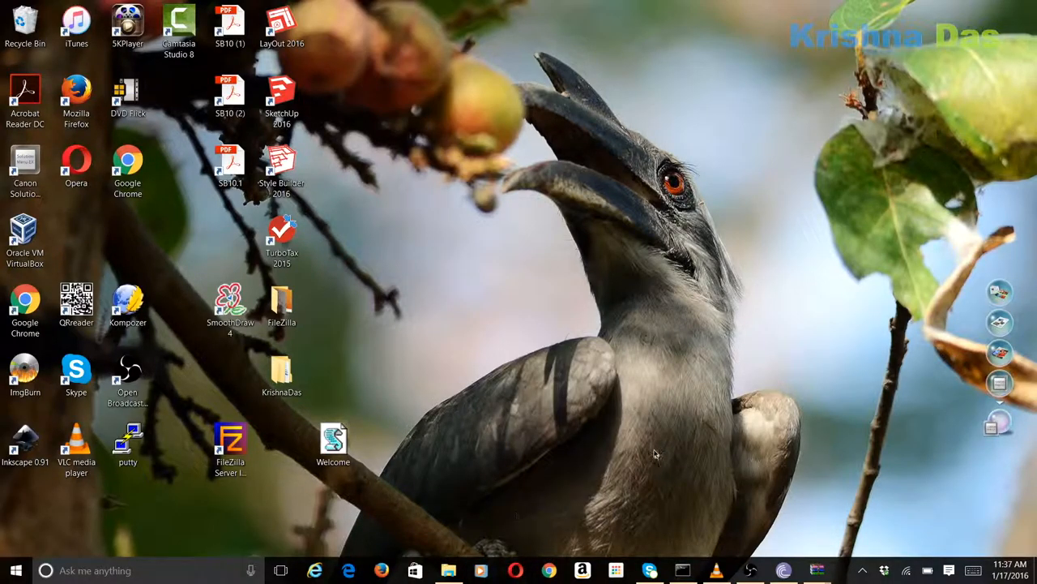
pyautogui.moveTo(453, 420)
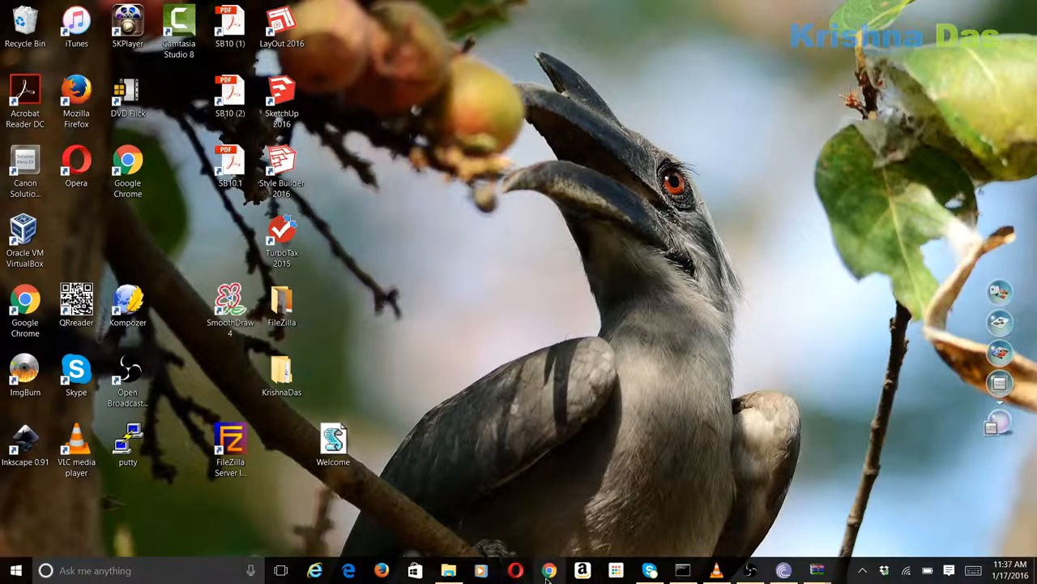
# Open Chrome, visit the Kubuntu | Friendly Computing site and browse its Kubuntu 15.10 download page
pyautogui.click(548, 570)
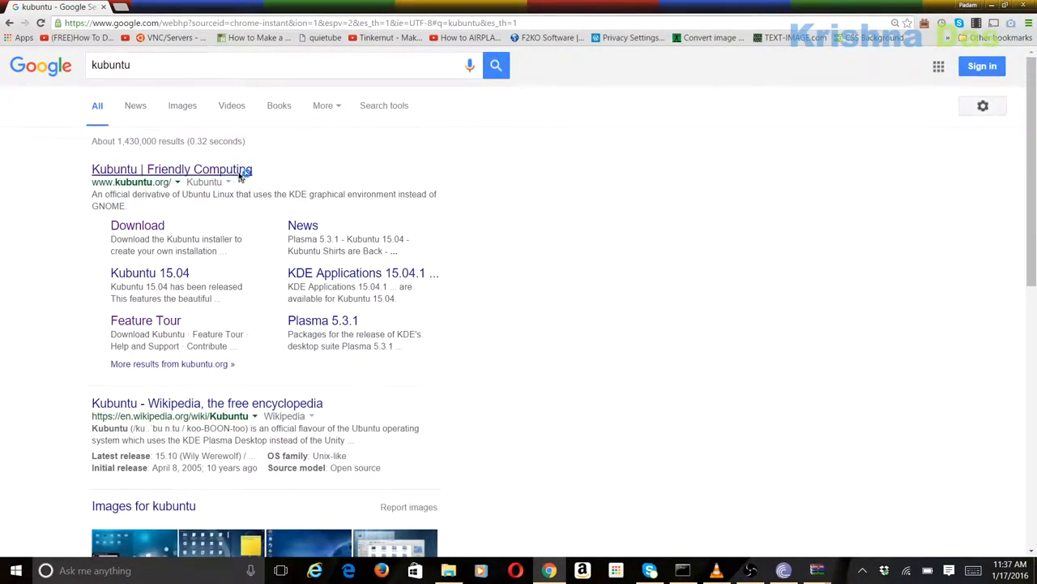
pyautogui.click(172, 168)
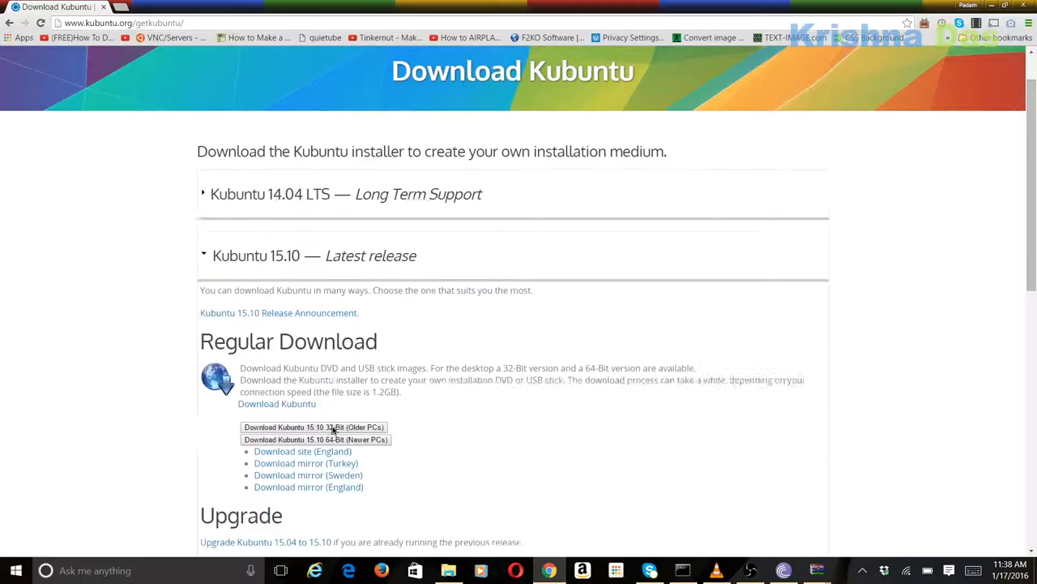
pyautogui.scroll(-3)
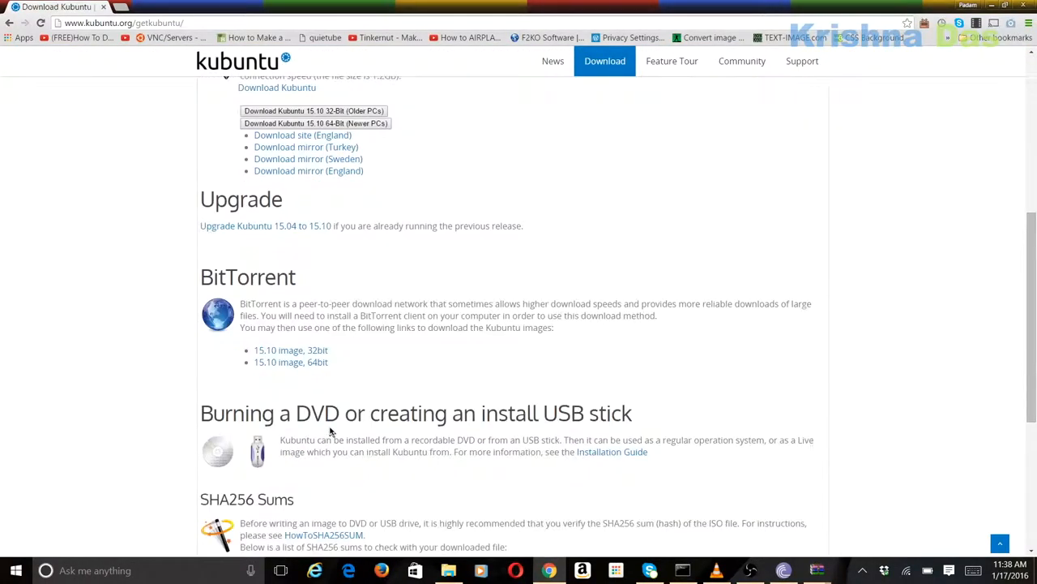
pyautogui.moveTo(466, 446)
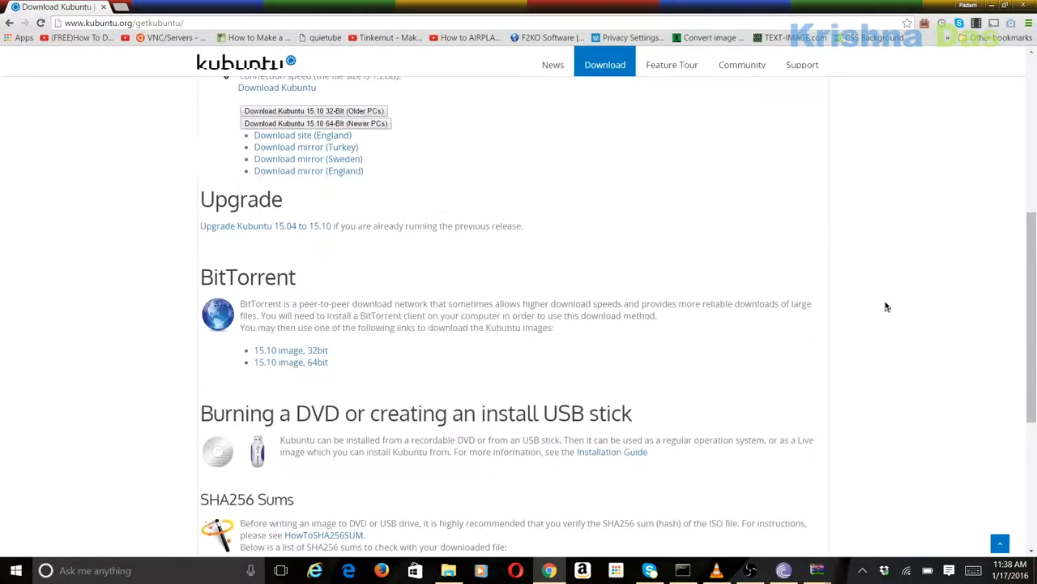
pyautogui.scroll(3)
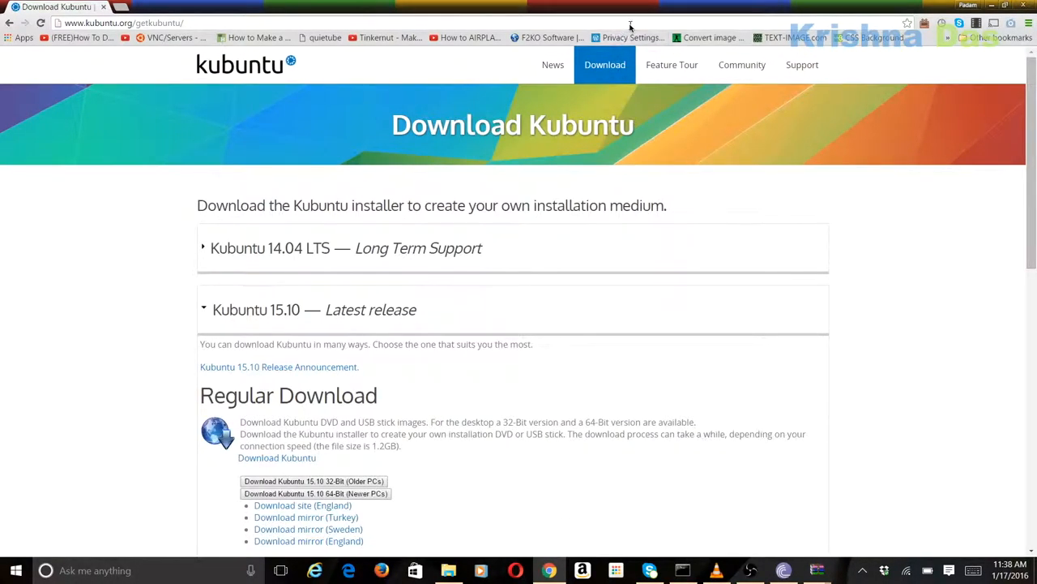
pyautogui.moveTo(954, 280)
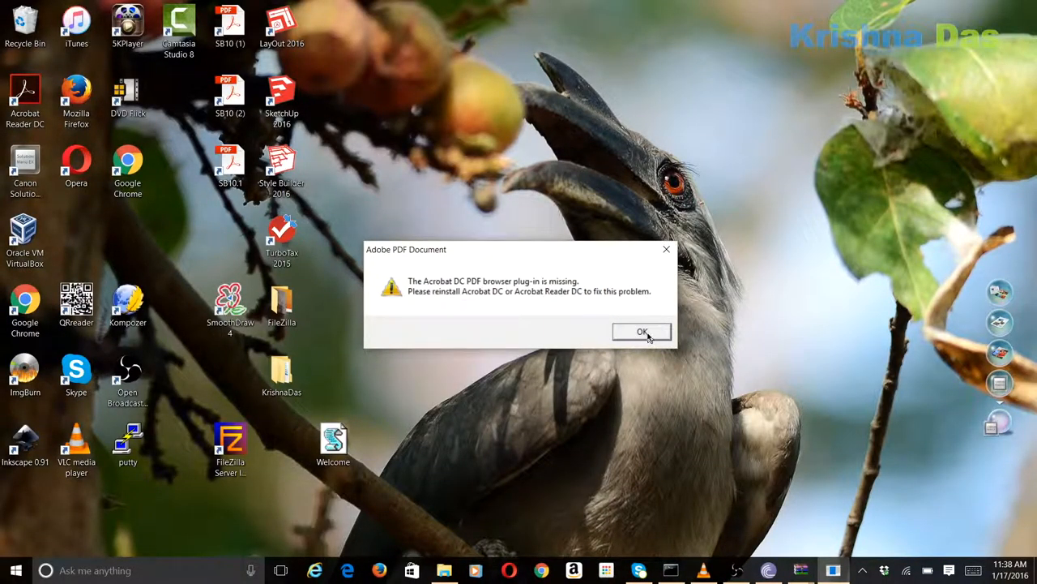
# Dismiss the missing Adobe PDF plug-in alert and search the Start menu for VirtualBox
pyautogui.click(642, 331)
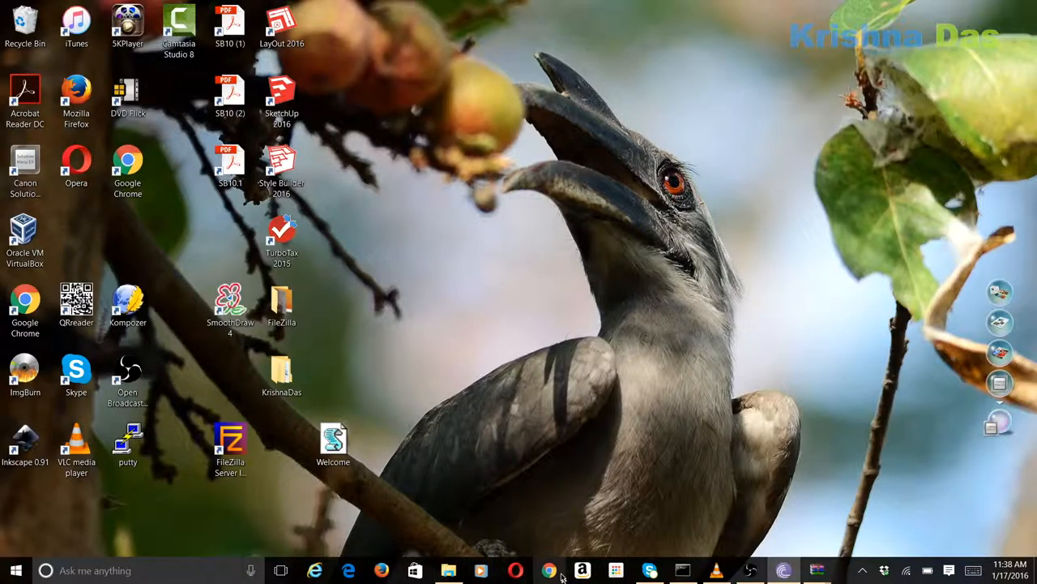
pyautogui.moveTo(548, 570)
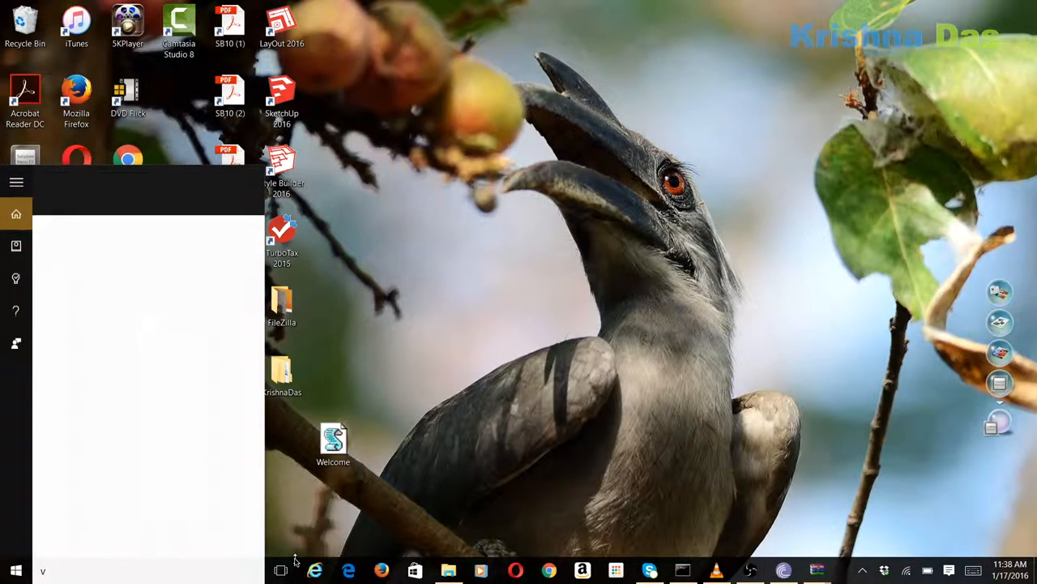
pyautogui.write('irt')
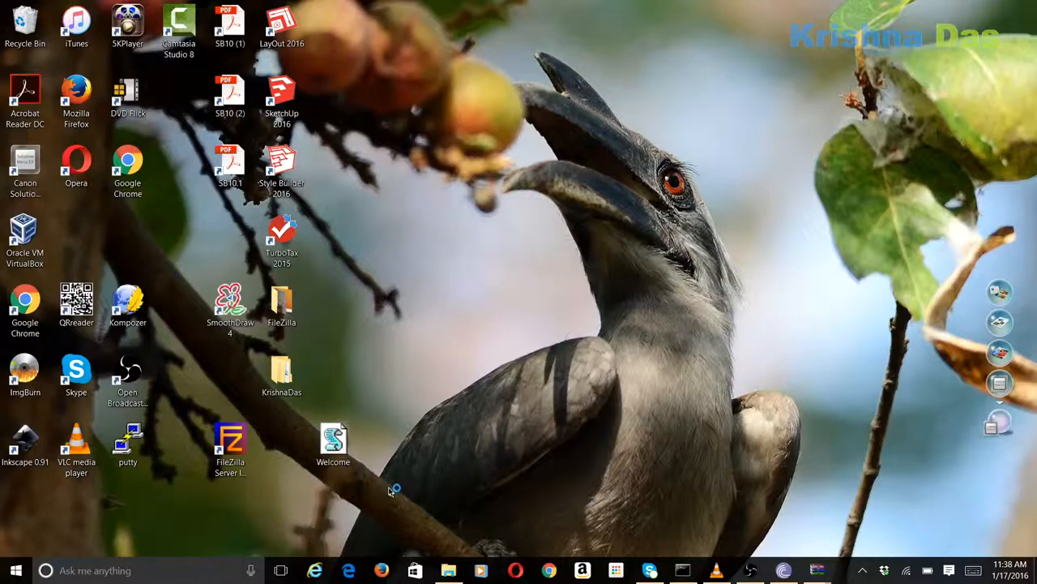
pyautogui.moveTo(454, 522)
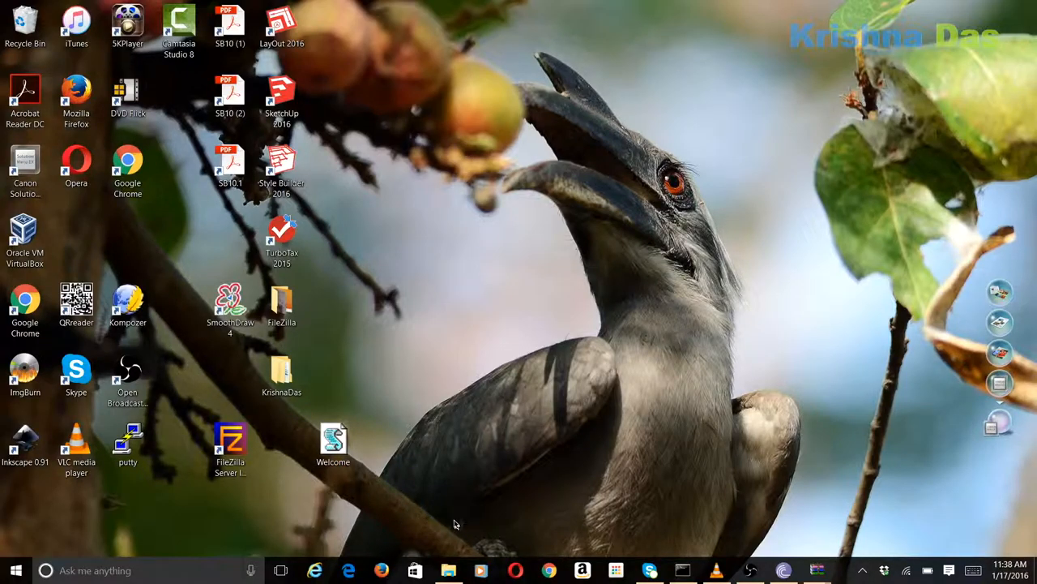
# Launch VirtualBox and create a Linux Ubuntu (64-bit) VM 'Kubuntu 15.10' with 2048 MB memory
pyautogui.doubleClick(24, 235)
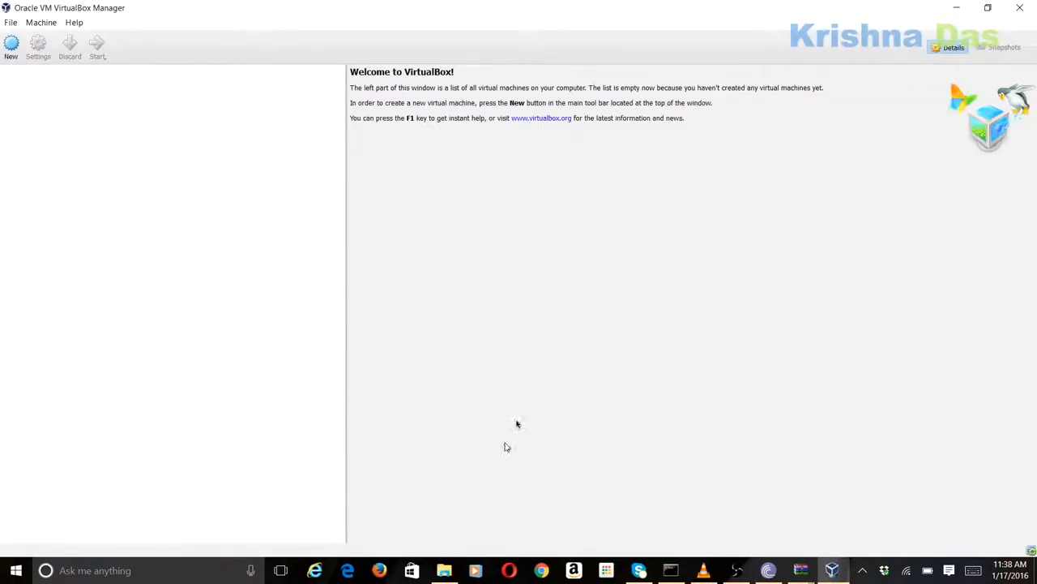
pyautogui.moveTo(38, 45)
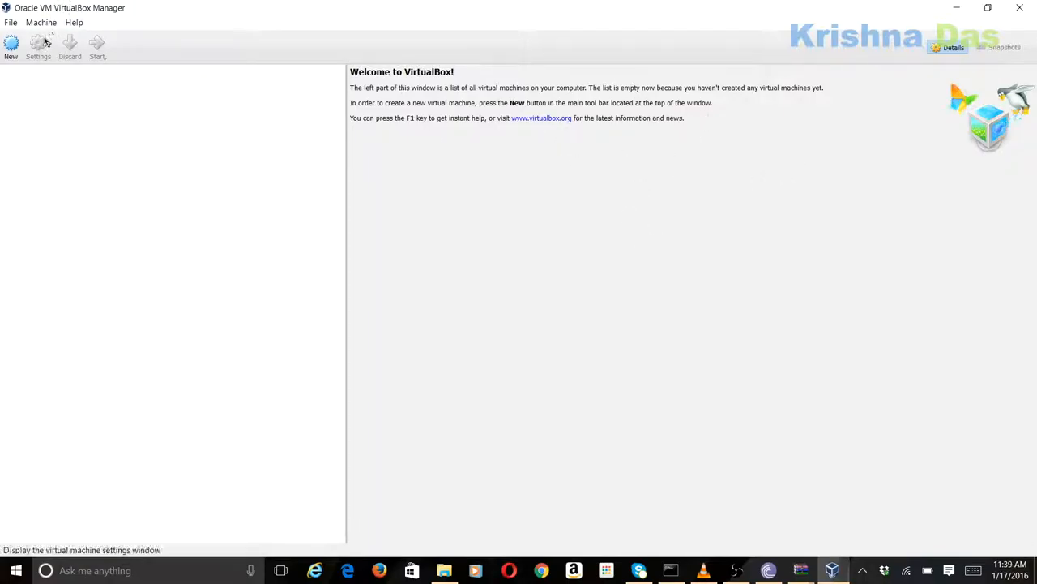
pyautogui.click(11, 44)
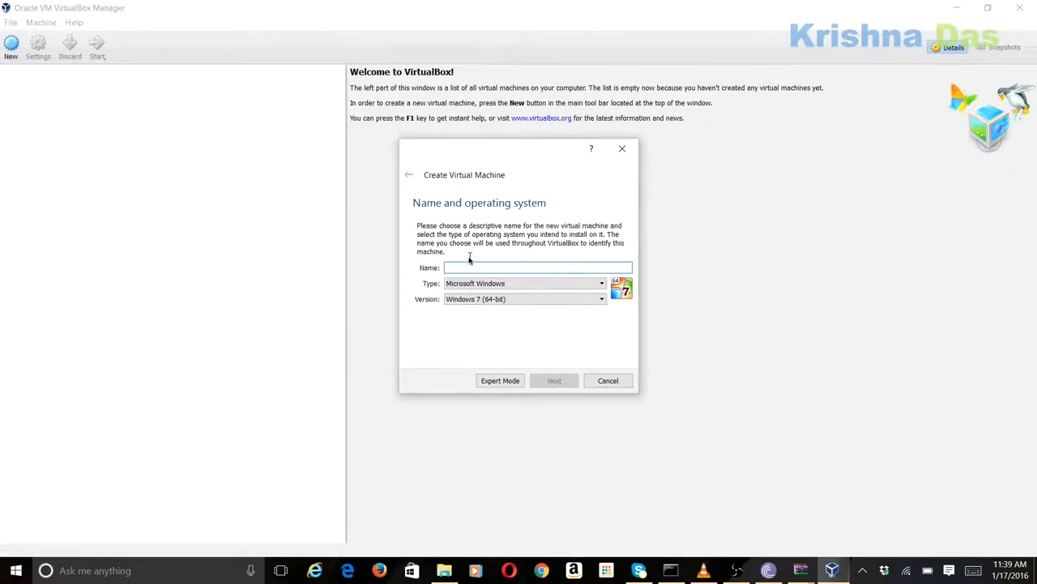
pyautogui.write('Kubuntu 15.10')
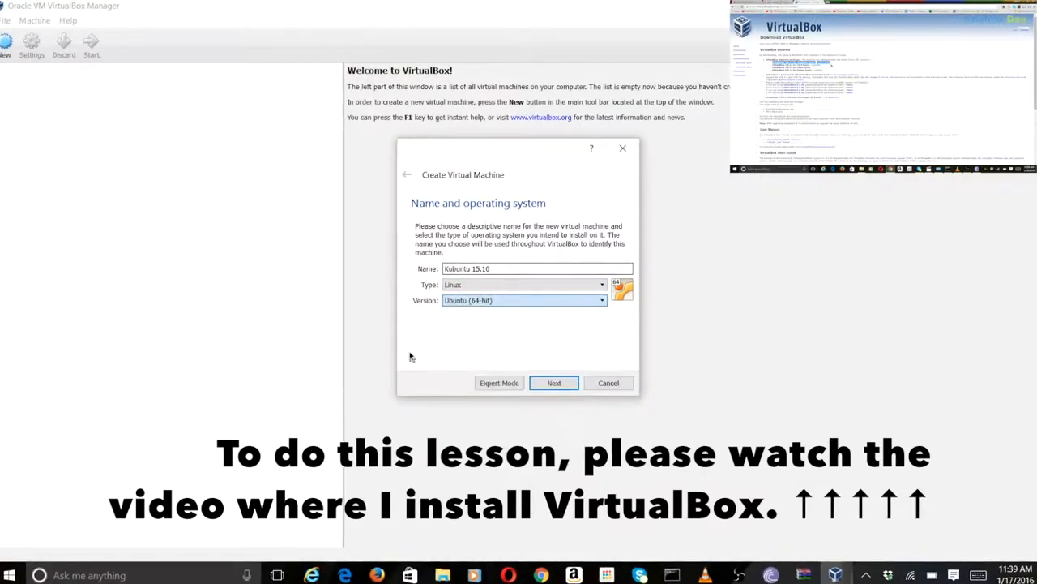
pyautogui.click(554, 382)
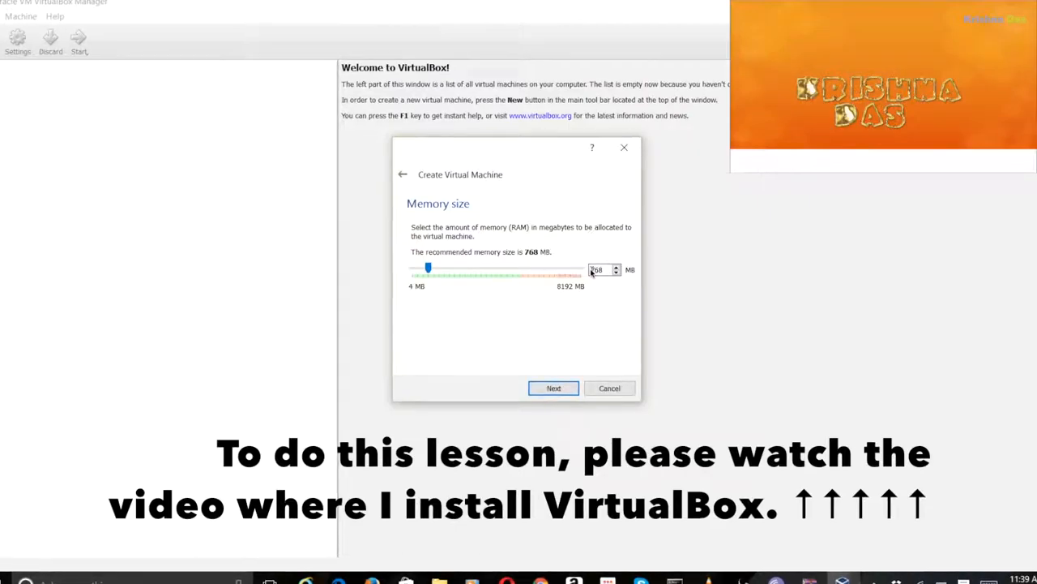
pyautogui.click(600, 271)
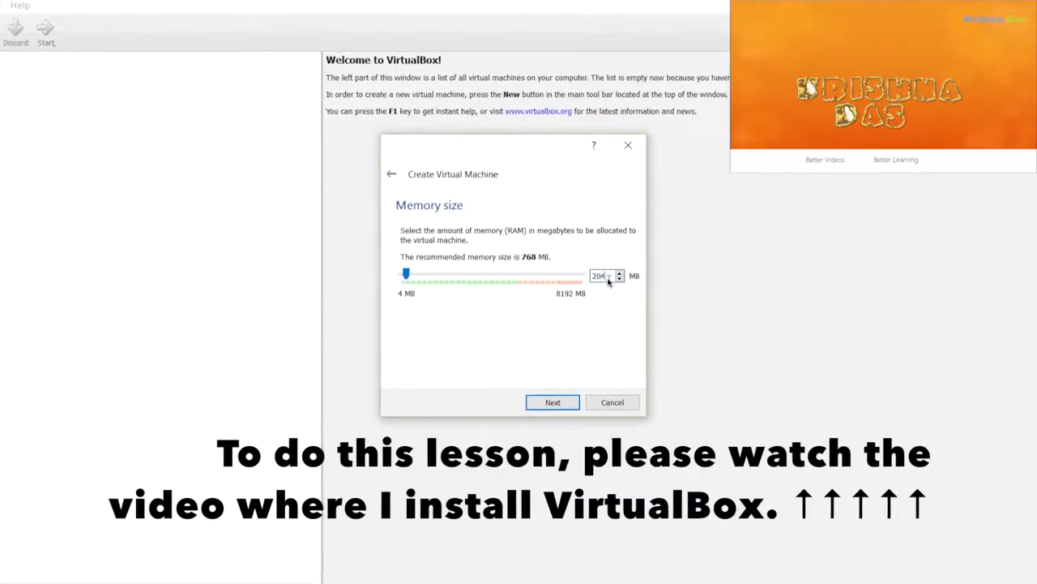
pyautogui.click(553, 402)
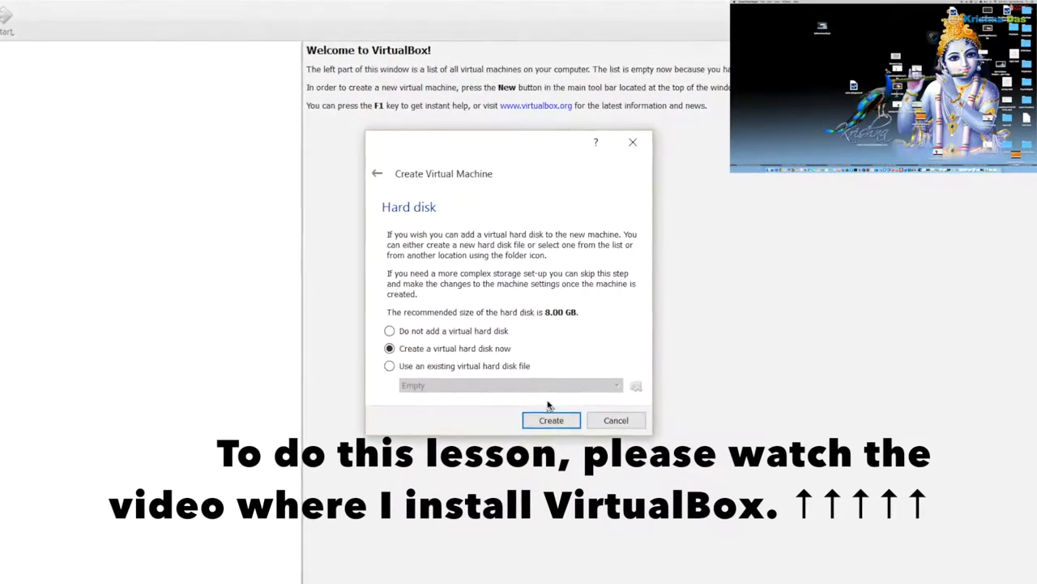
# Create a new fixed-size 20 GB VDI hard disk for the Kubuntu 15.10 machine
pyautogui.click(551, 420)
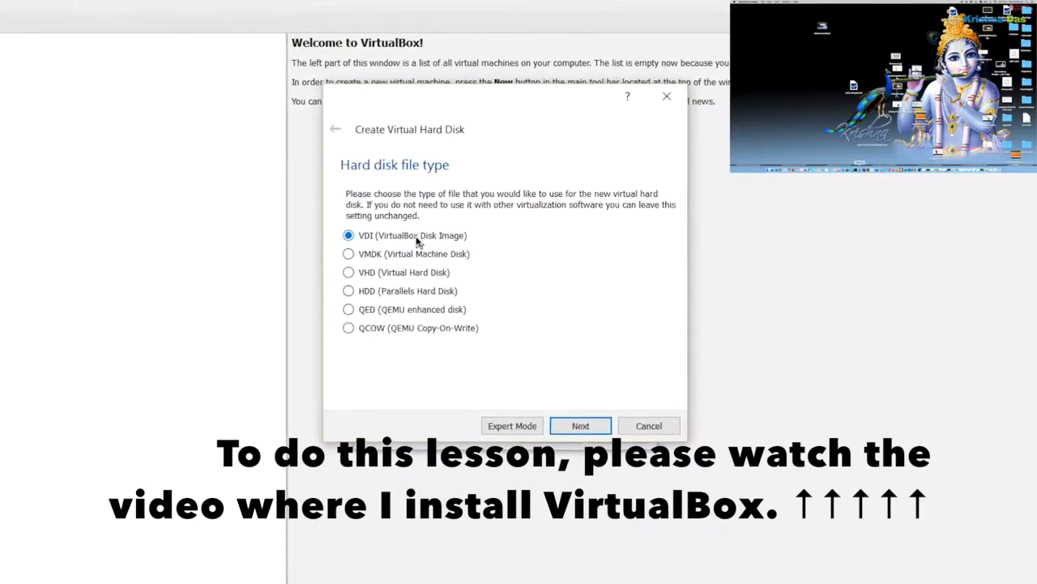
pyautogui.click(581, 426)
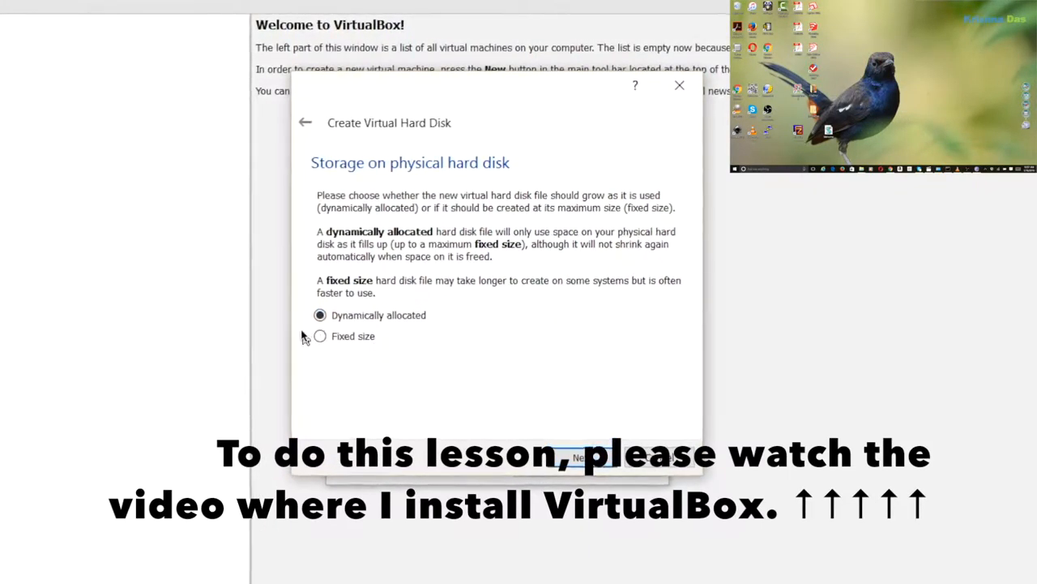
pyautogui.click(312, 336)
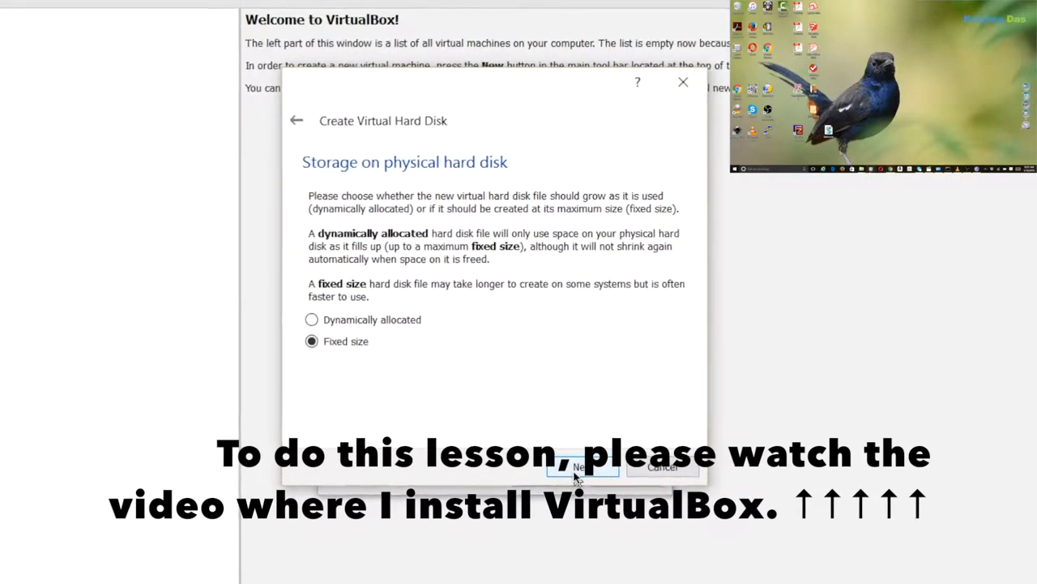
pyautogui.click(582, 467)
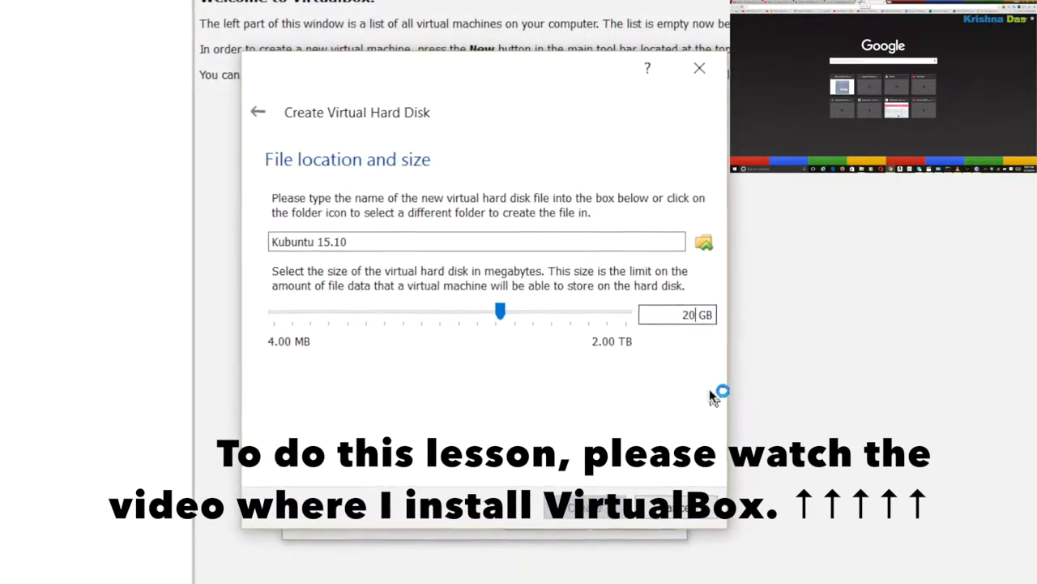
pyautogui.click(677, 516)
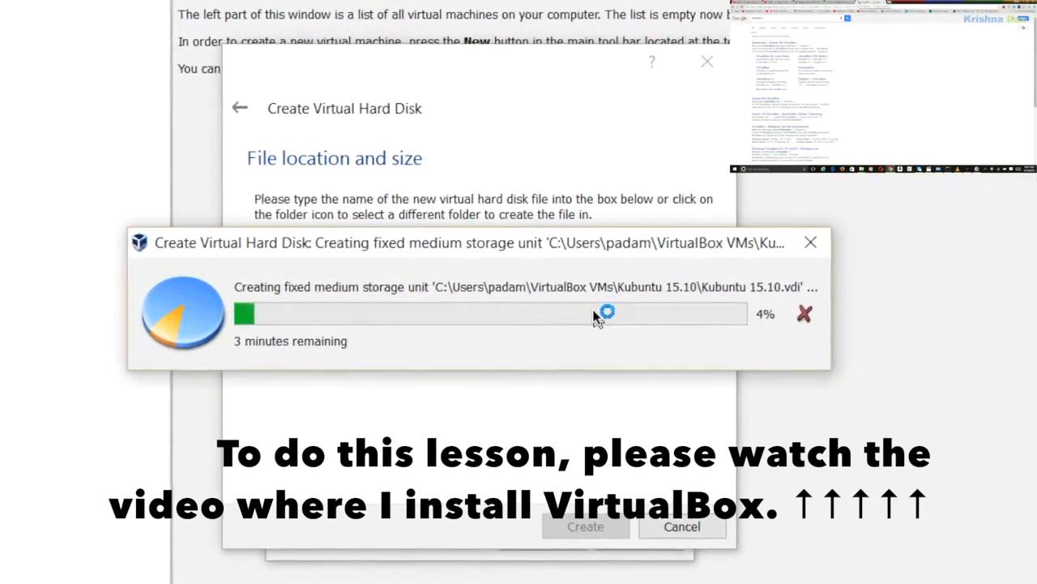
pyautogui.moveTo(701, 353)
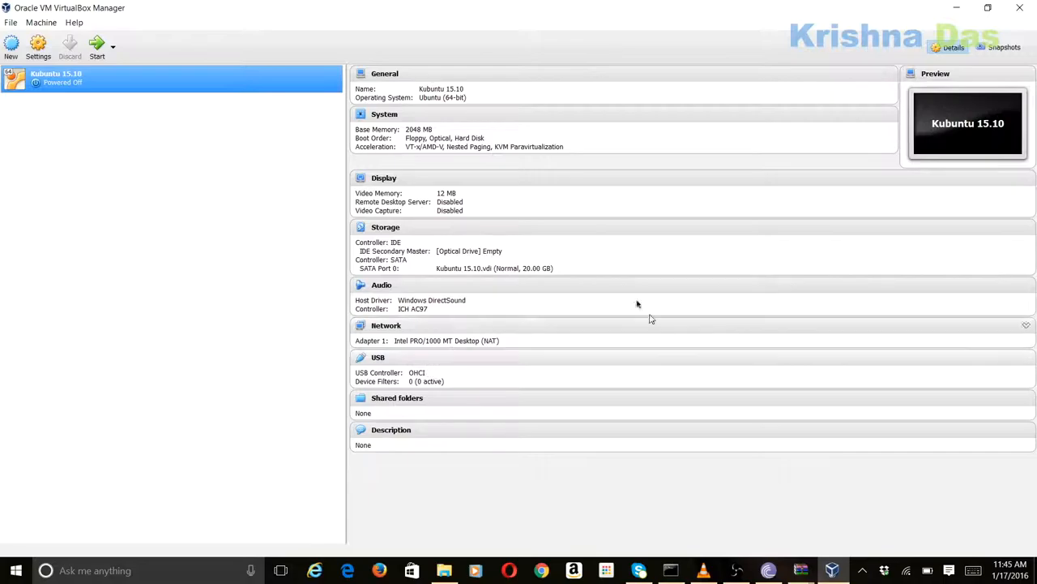
pyautogui.moveTo(115, 323)
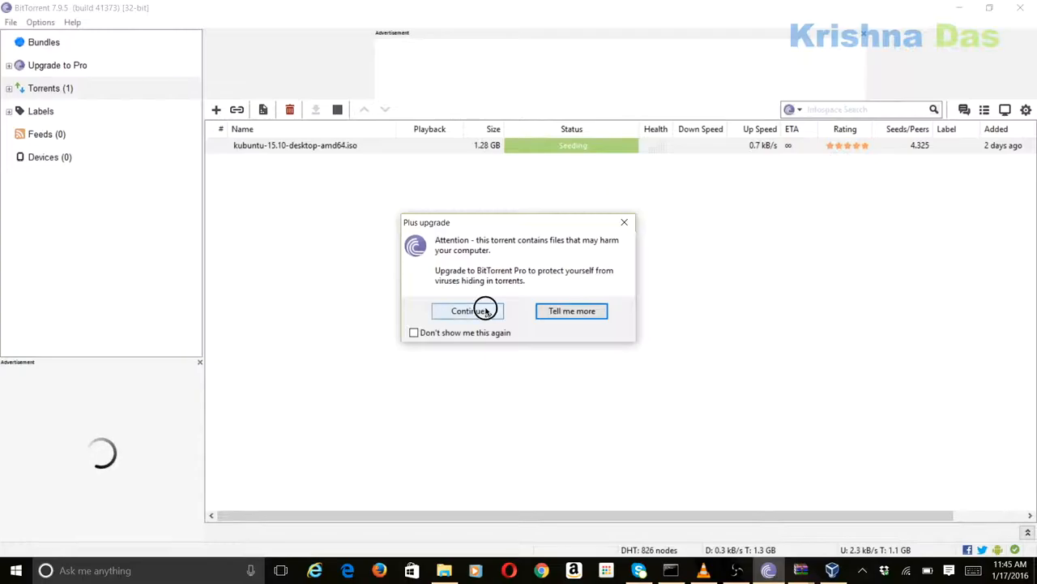
# Dismiss BitTorrent's upgrade warning and view the kubuntu-15.10-desktop-amd64 ISO from Downloads in WinRAR
pyautogui.click(467, 310)
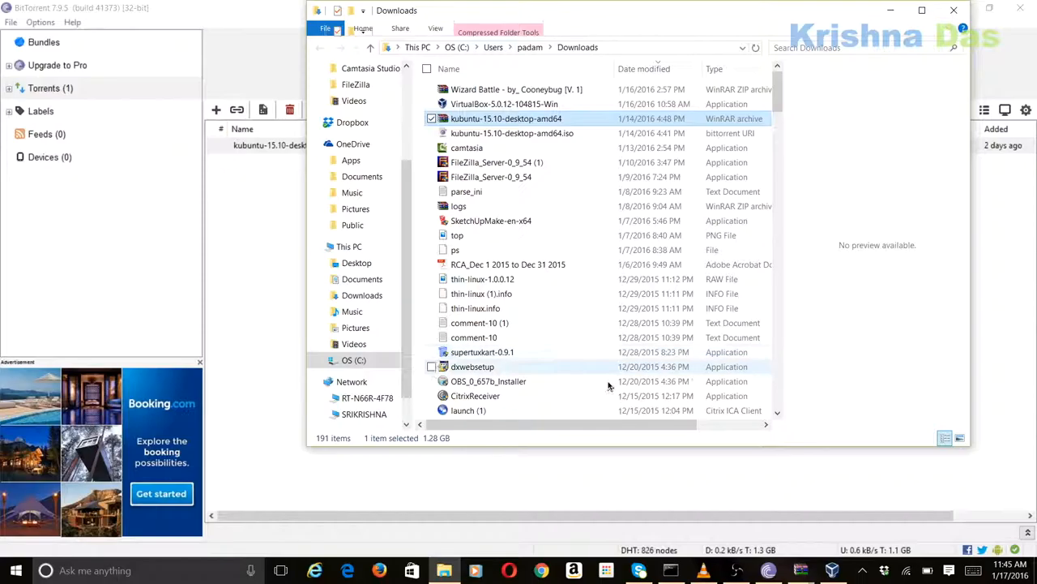
pyautogui.hscroll(3)
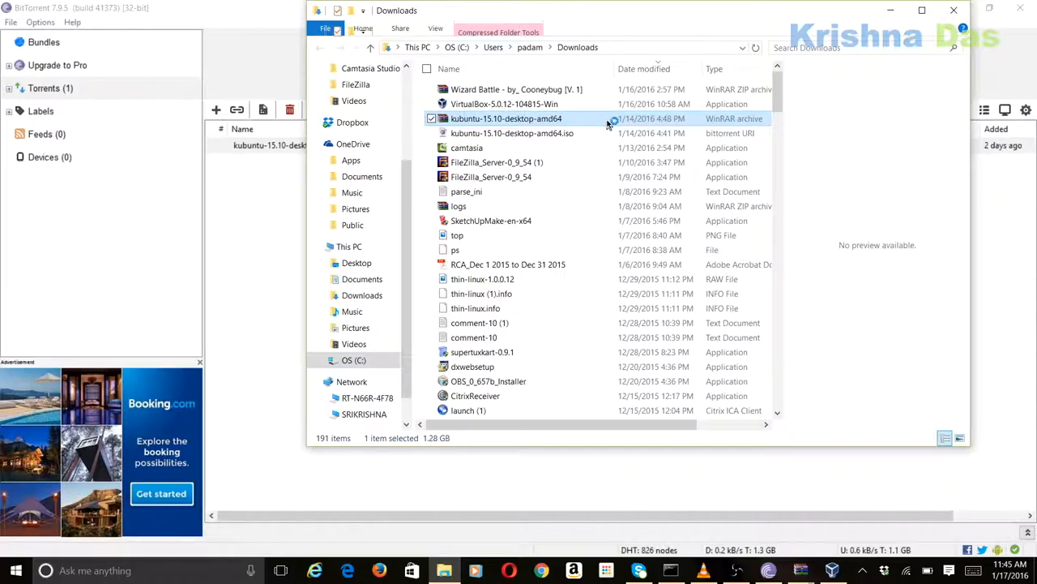
pyautogui.doubleClick(506, 119)
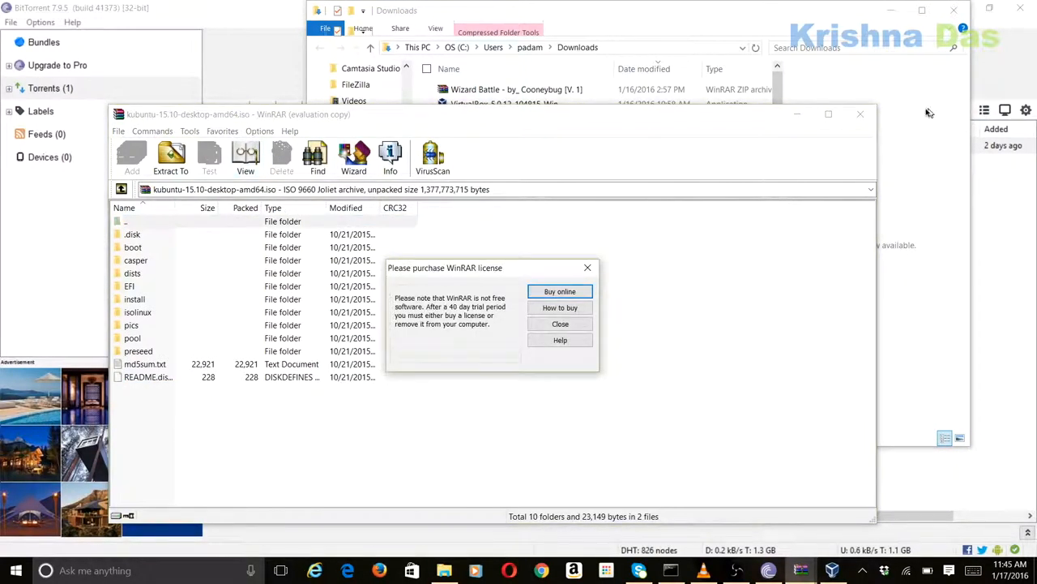
pyautogui.click(560, 323)
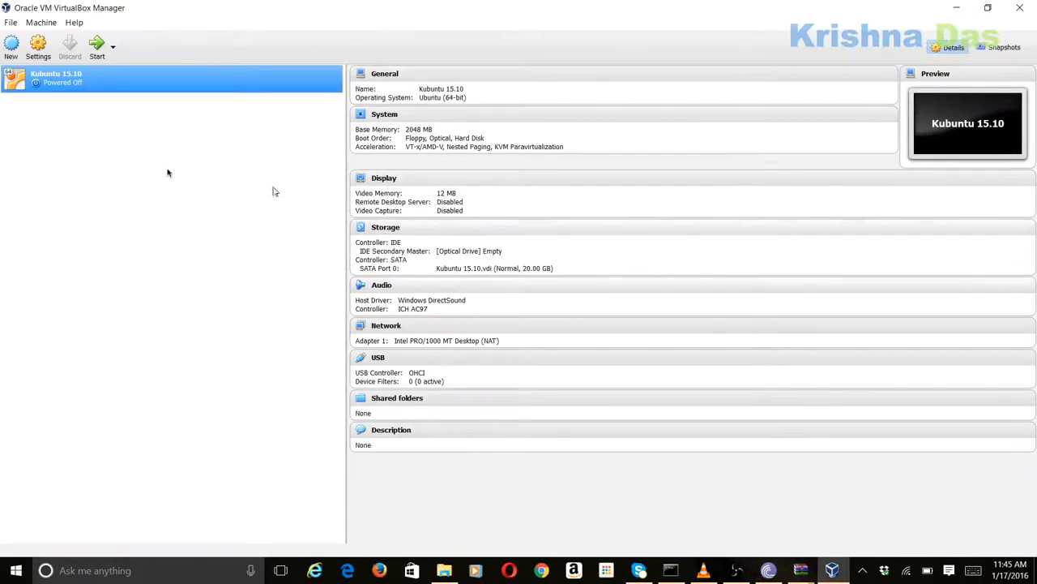
pyautogui.moveTo(38, 46)
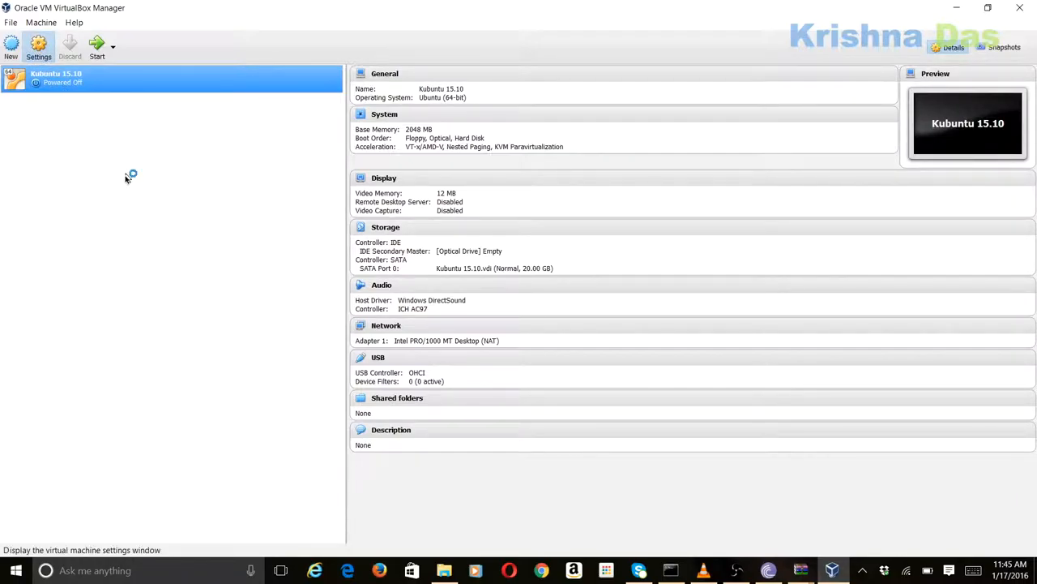
# In Settings > Storage, load kubuntu-15.10-desktop-amd64.iso into the empty optical drive and confirm
pyautogui.click(38, 46)
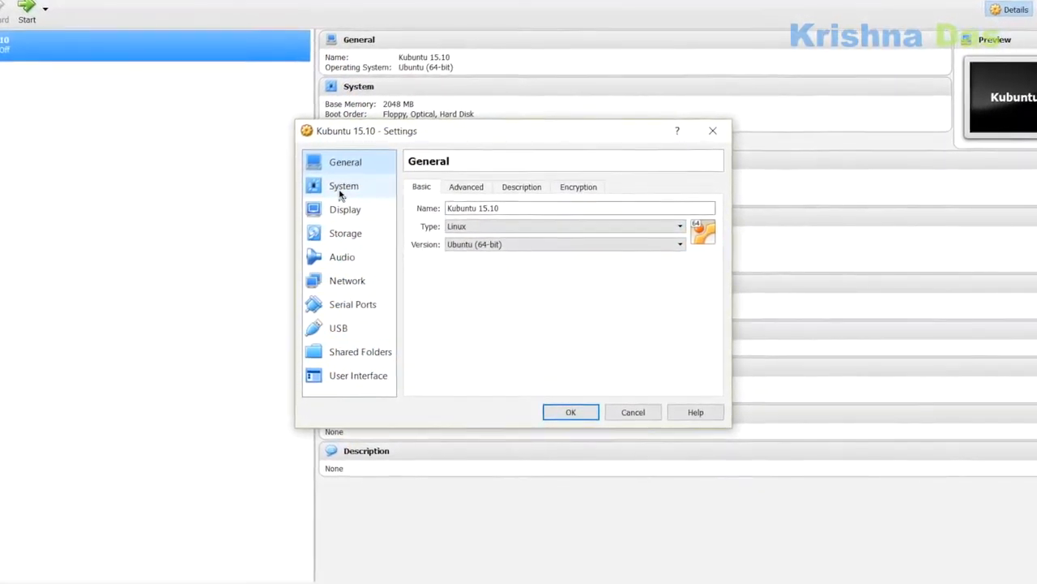
pyautogui.click(344, 185)
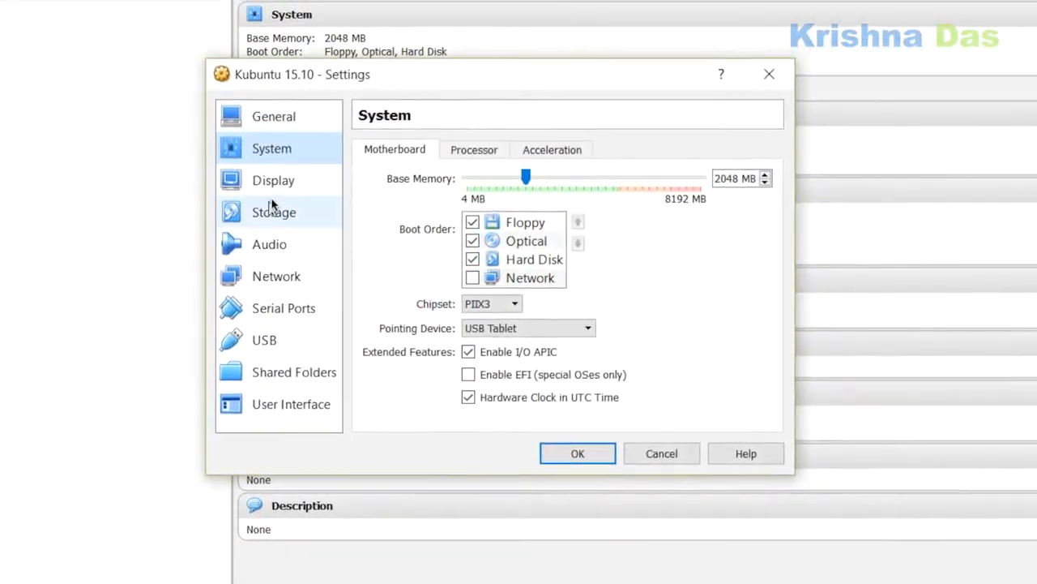
pyautogui.click(274, 211)
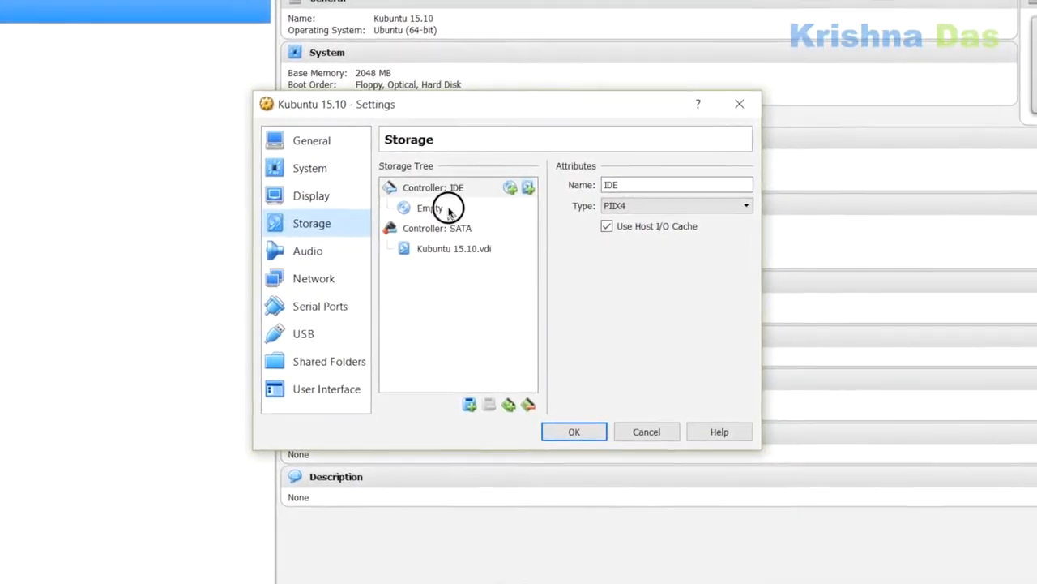
pyautogui.click(430, 207)
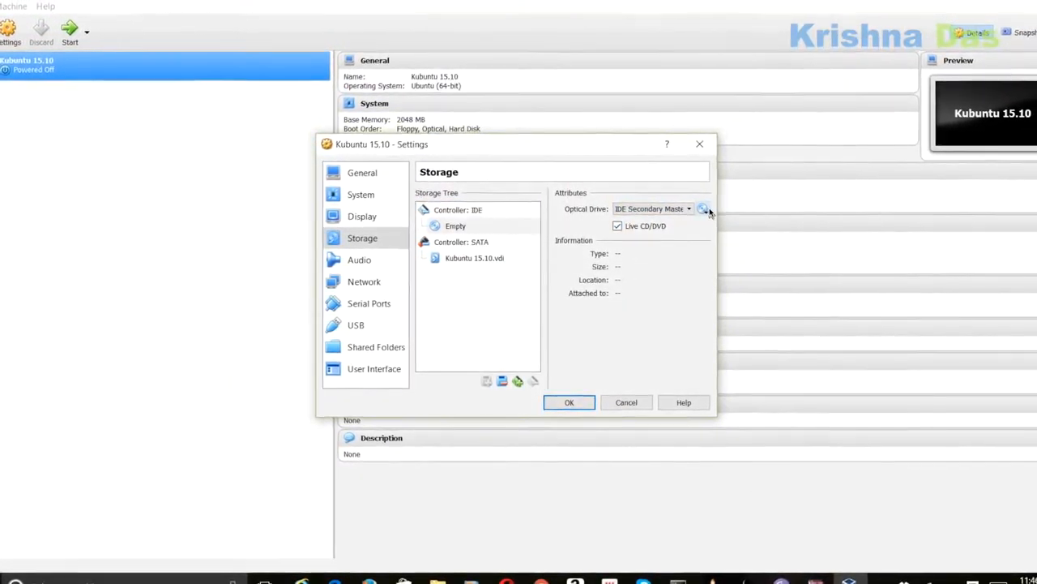
pyautogui.click(704, 208)
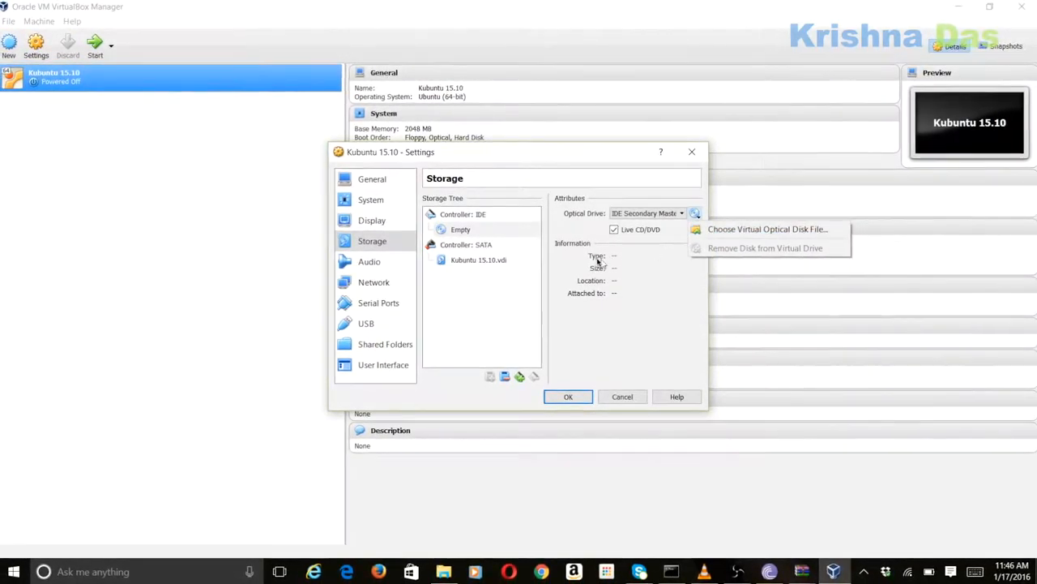
pyautogui.moveTo(766, 230)
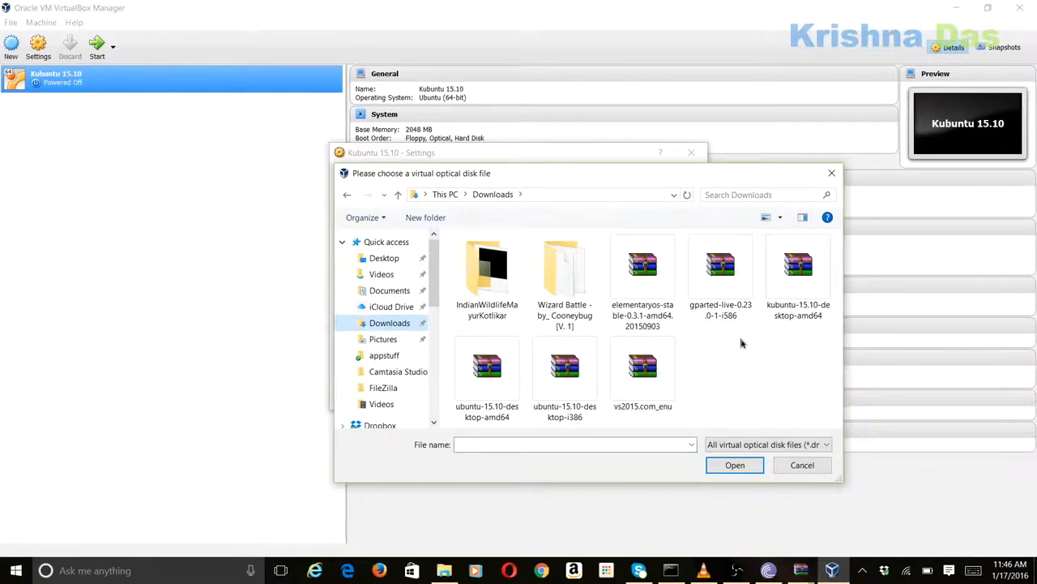
pyautogui.click(797, 271)
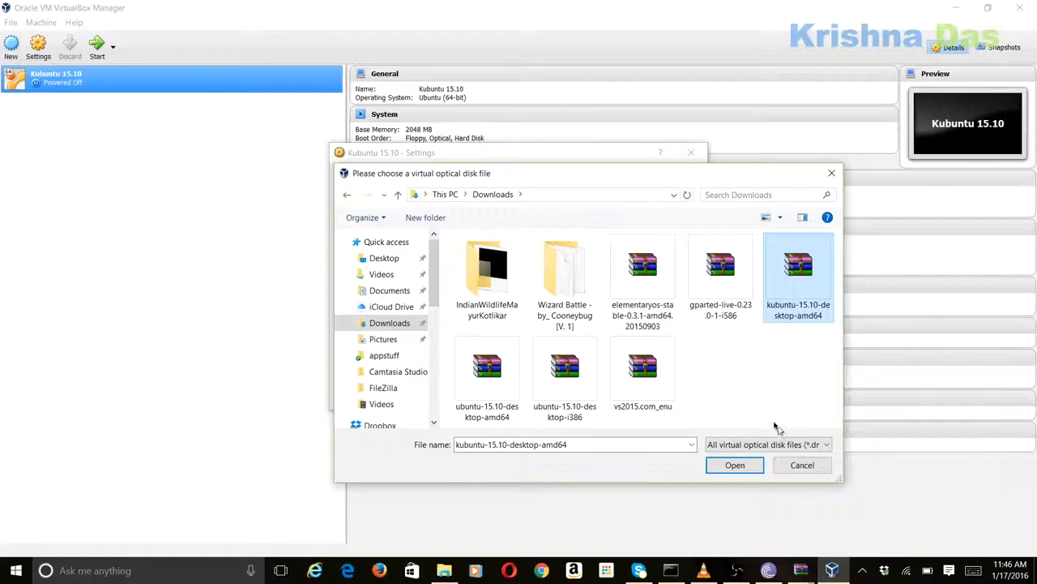
pyautogui.click(643, 275)
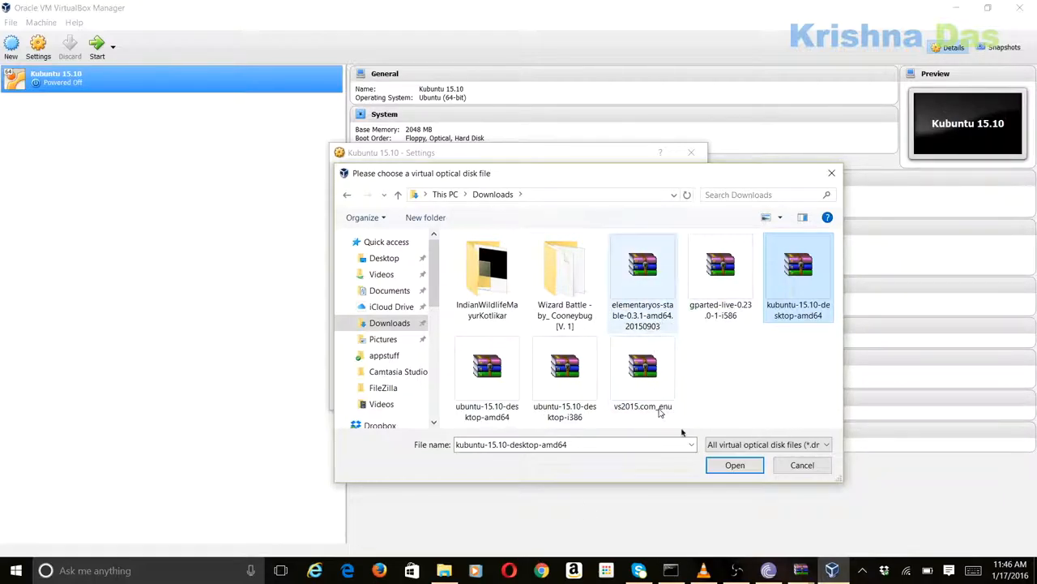
pyautogui.click(735, 464)
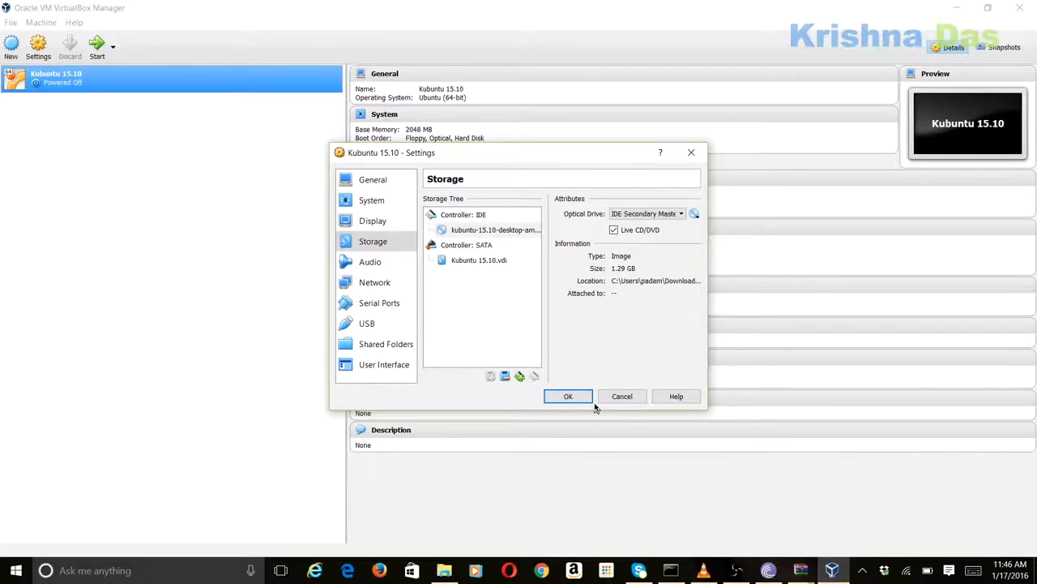
pyautogui.click(568, 397)
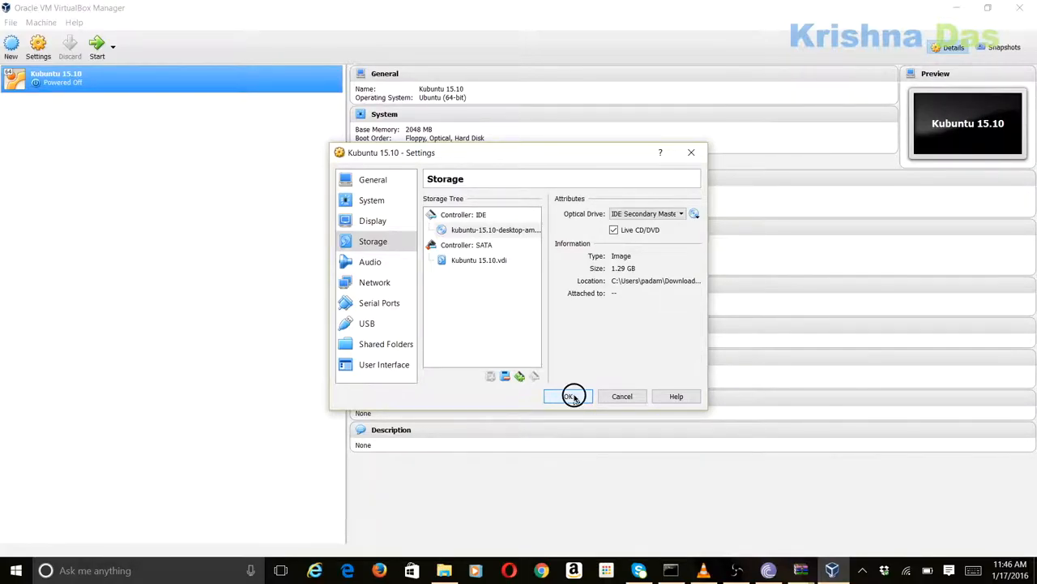
# Save the storage settings and start the Kubuntu 15.10 VM to boot the live image
pyautogui.click(571, 395)
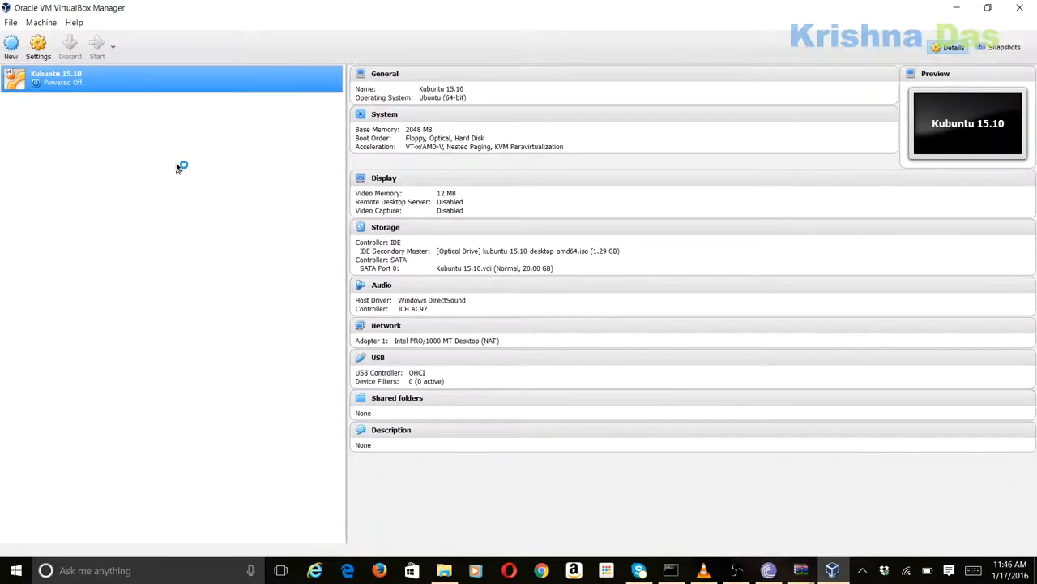
pyautogui.click(96, 45)
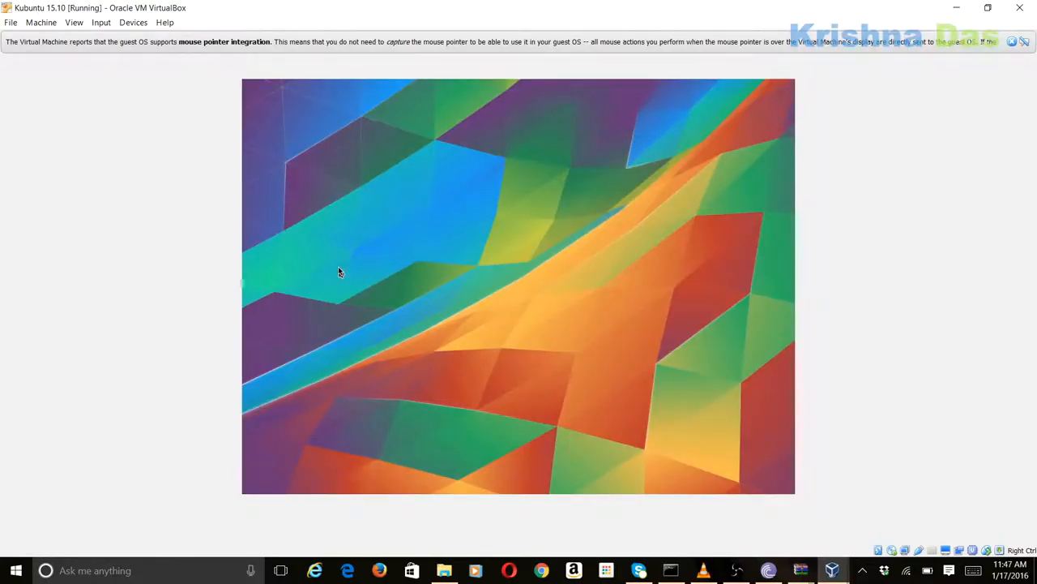
pyautogui.moveTo(618, 270)
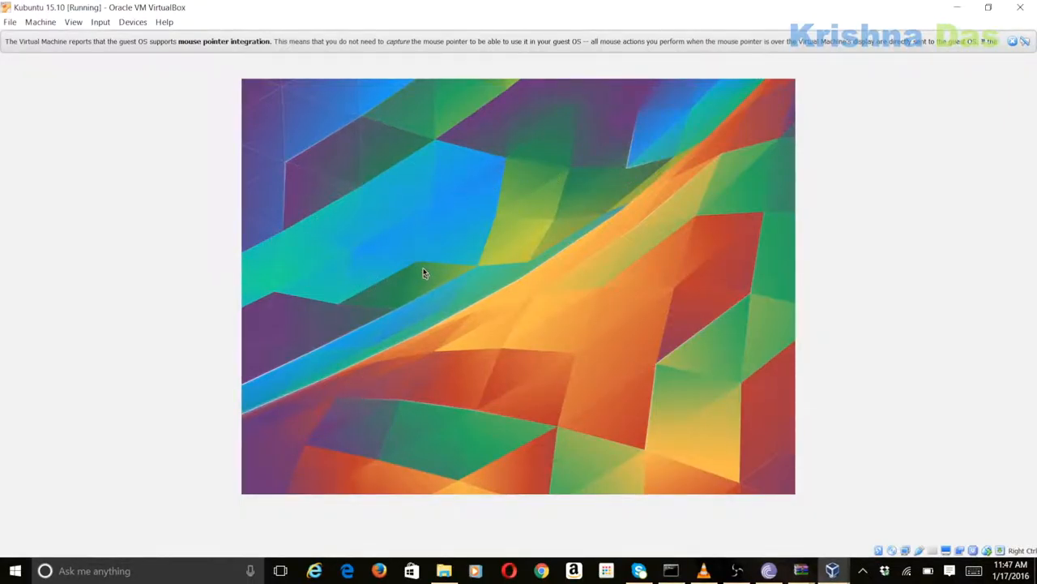
pyautogui.moveTo(381, 129)
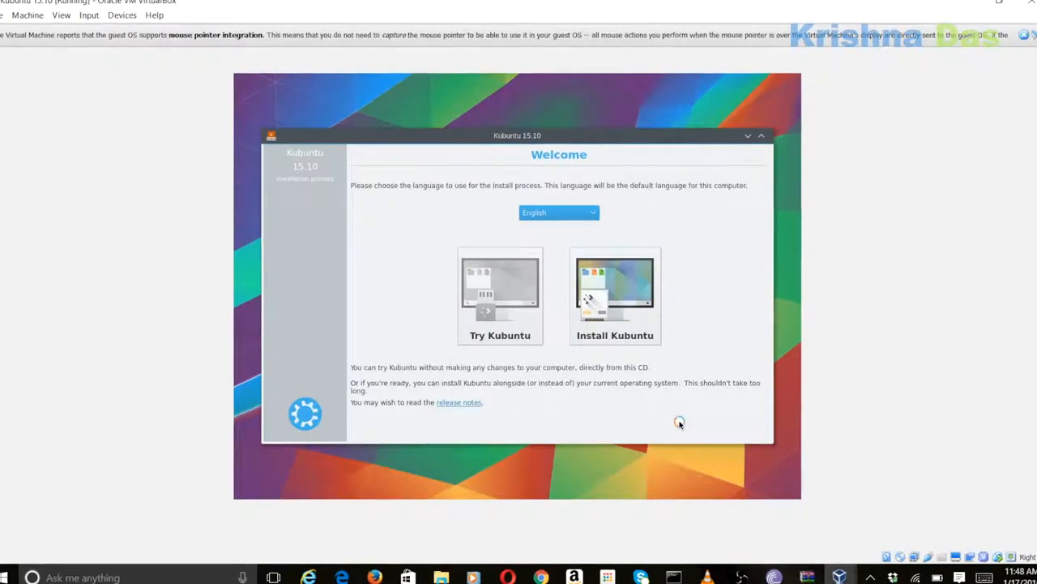
# Choose Install Kubuntu, enable installing third-party software, and continue to disk setup
pyautogui.click(614, 296)
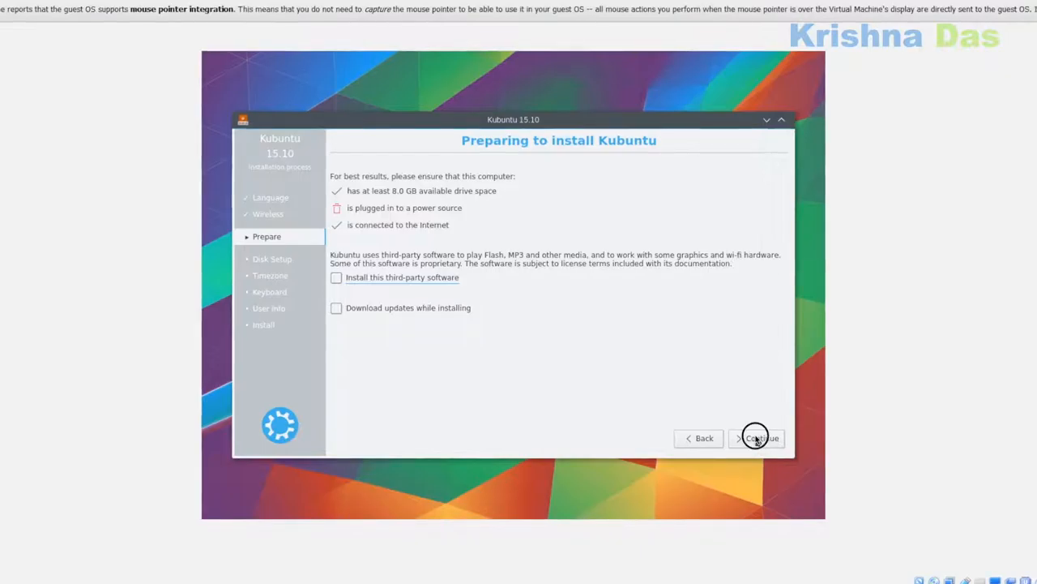
pyautogui.click(757, 437)
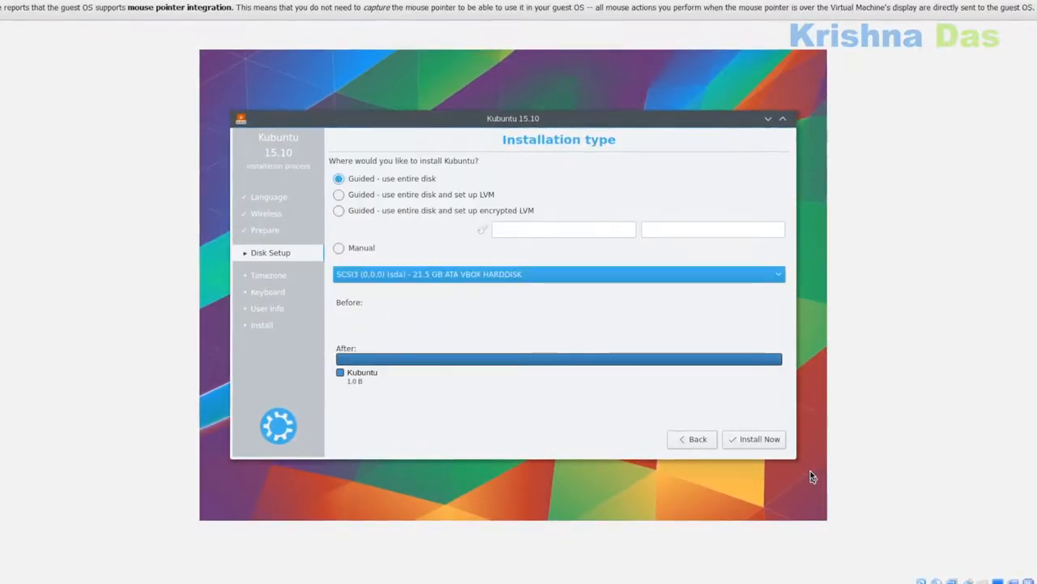
pyautogui.click(693, 439)
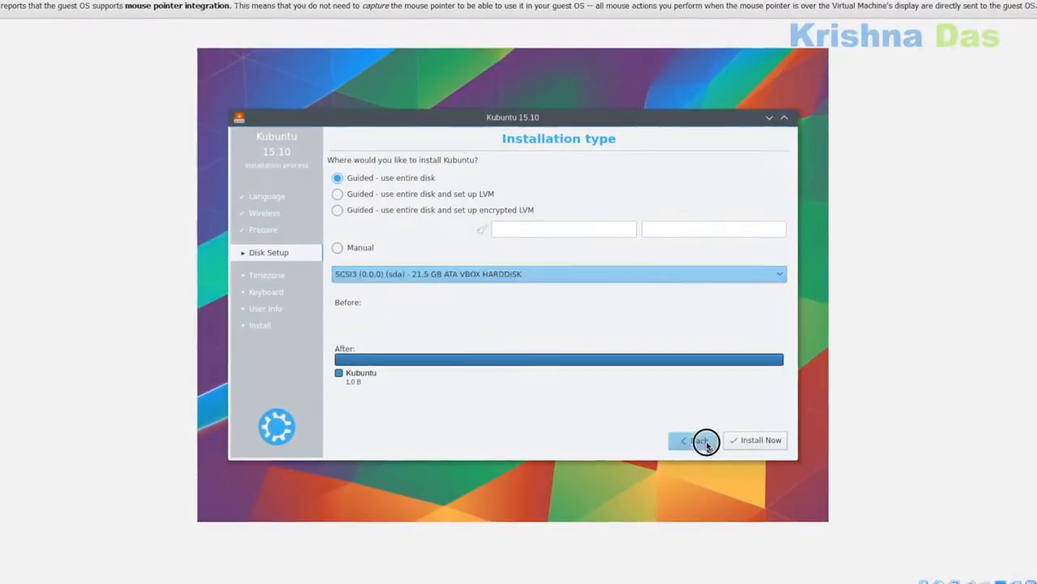
pyautogui.click(701, 440)
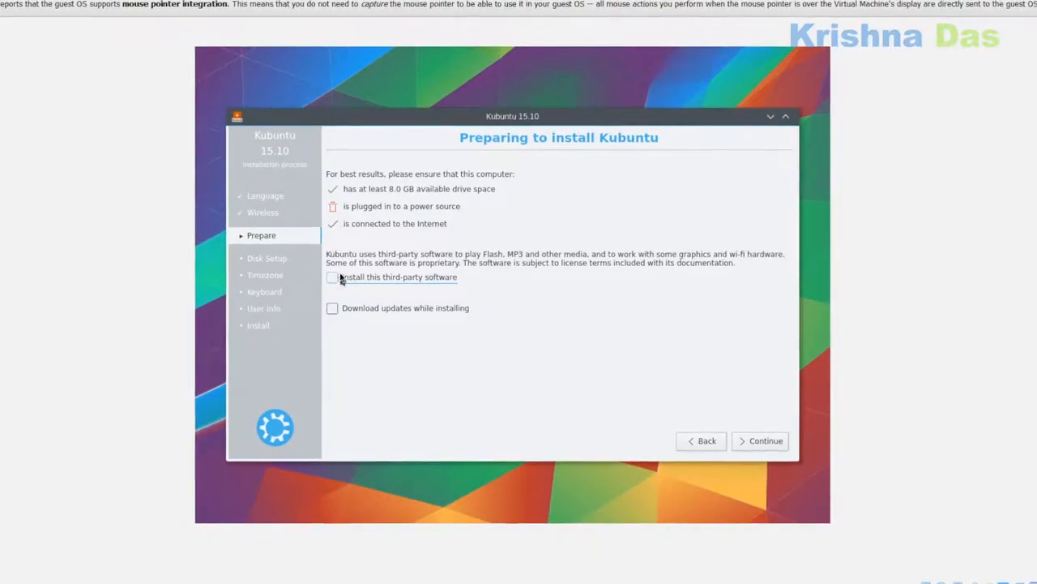
pyautogui.click(332, 276)
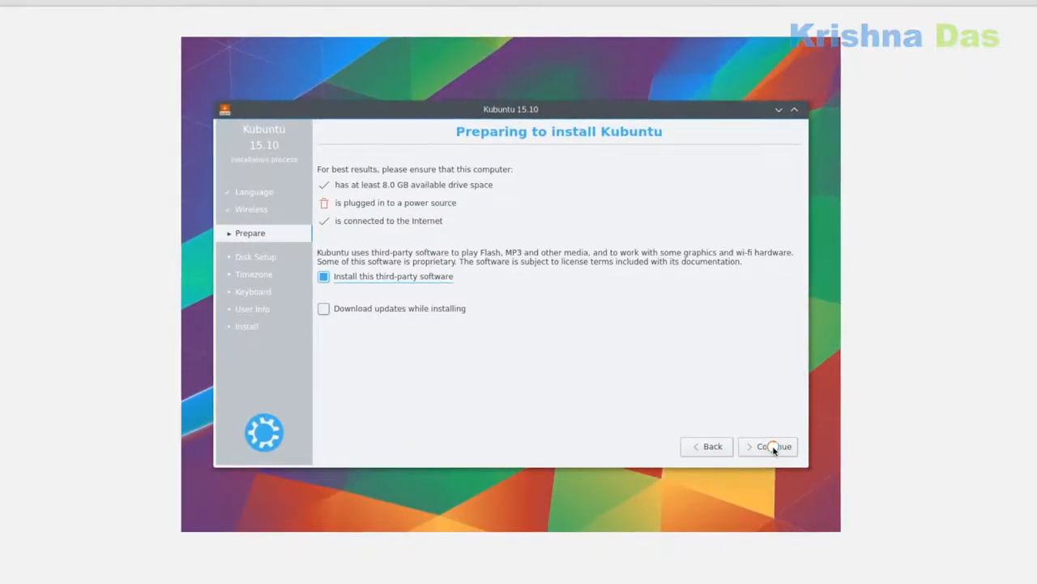
pyautogui.click(773, 446)
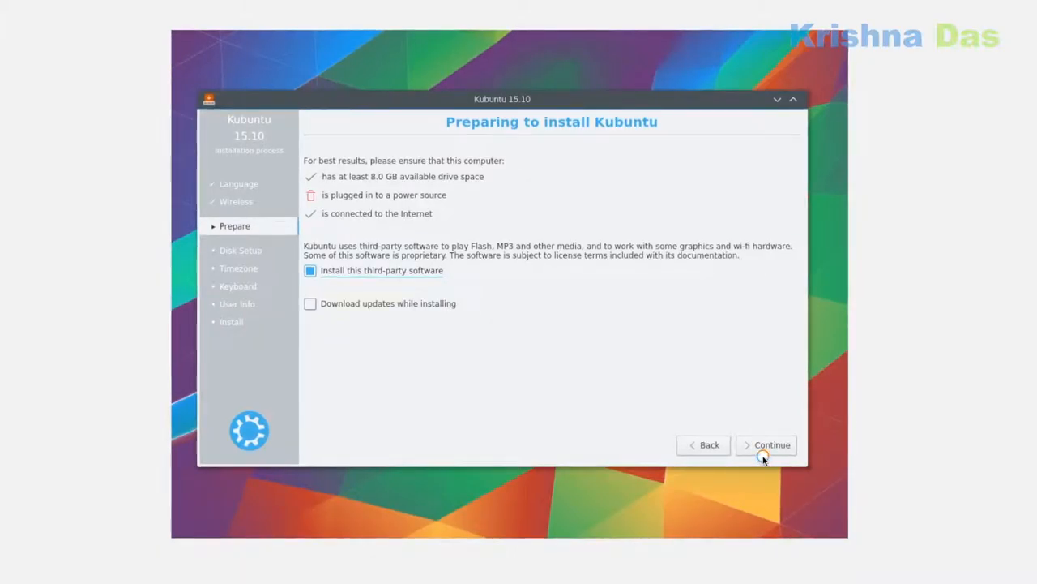
pyautogui.click(766, 445)
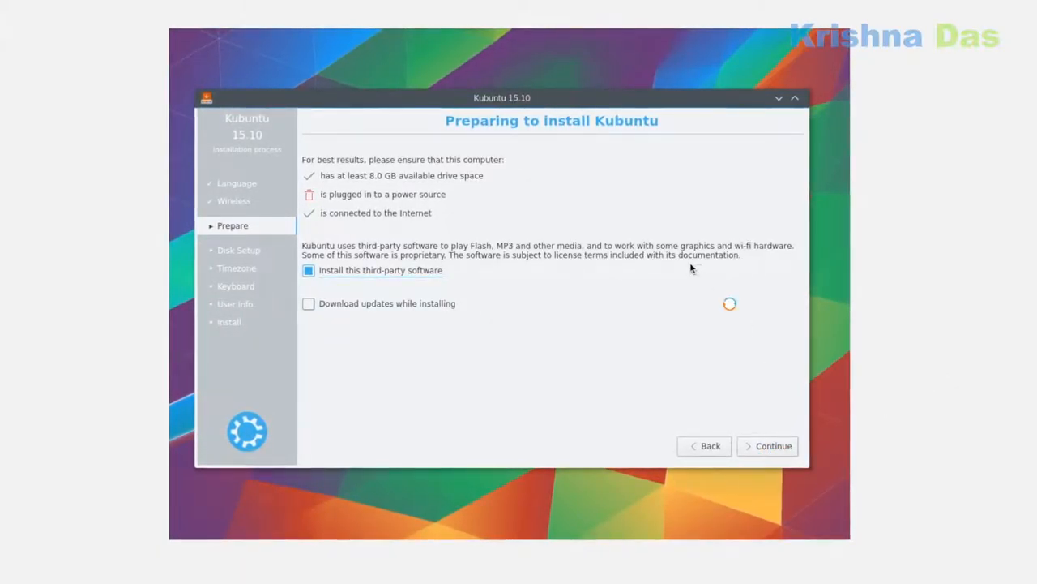
pyautogui.click(766, 446)
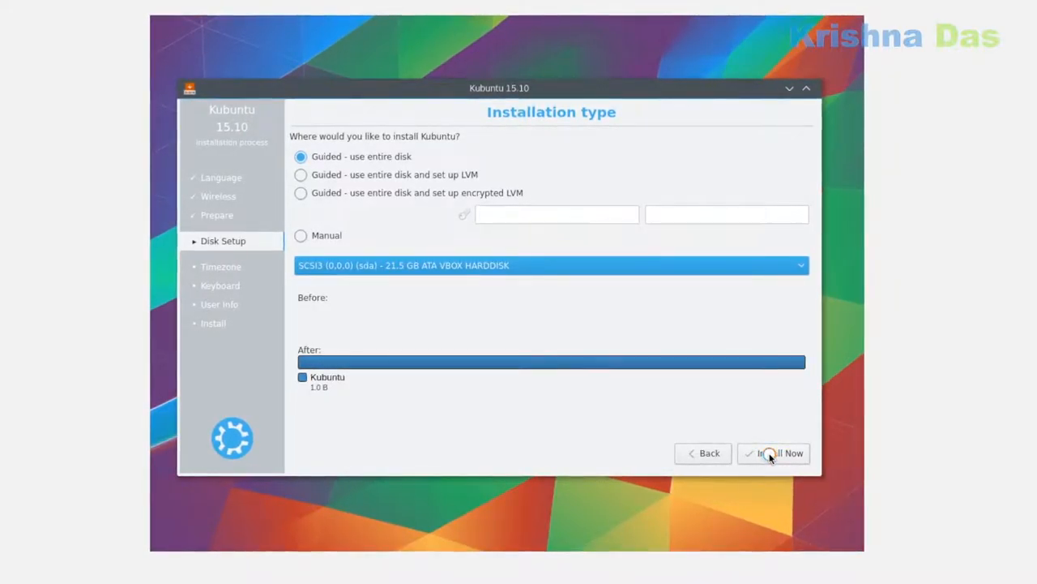
# Choose Install Now with 'Guided - use entire disk' and confirm writing the changes to disk
pyautogui.click(774, 453)
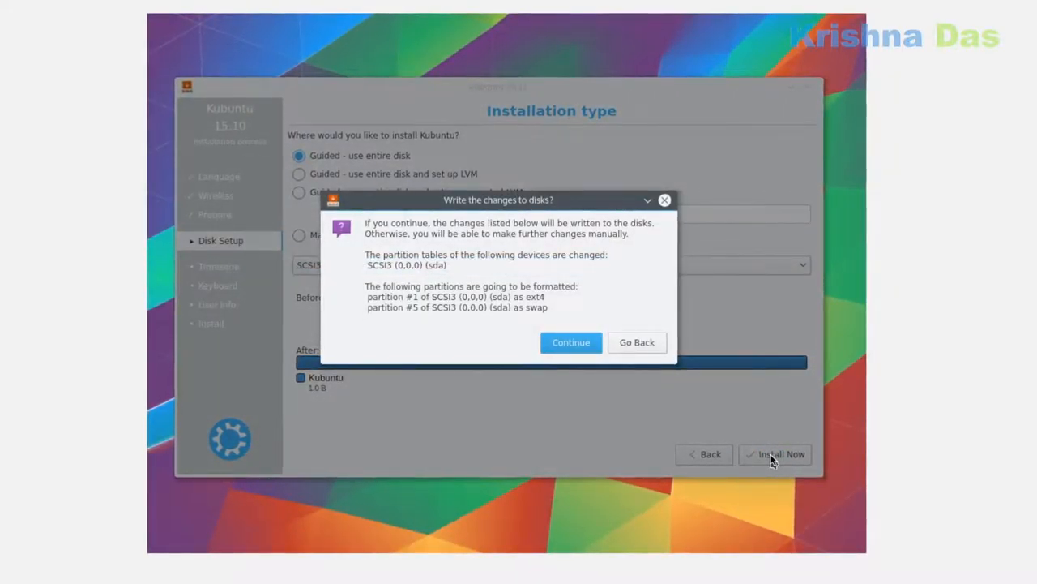
pyautogui.click(570, 342)
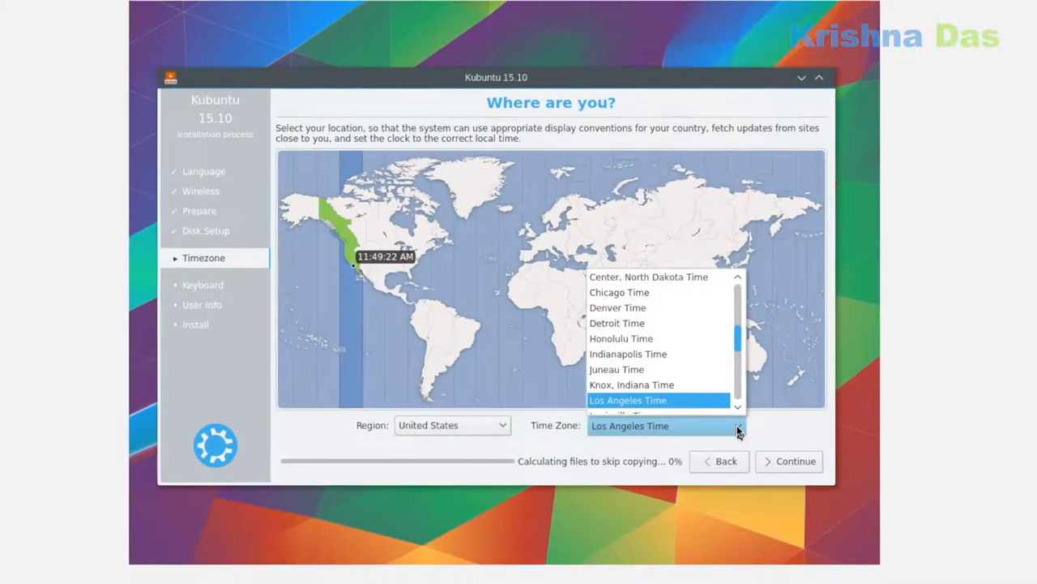
# Select Los Angeles Time as the installer's time zone and continue
pyautogui.click(628, 399)
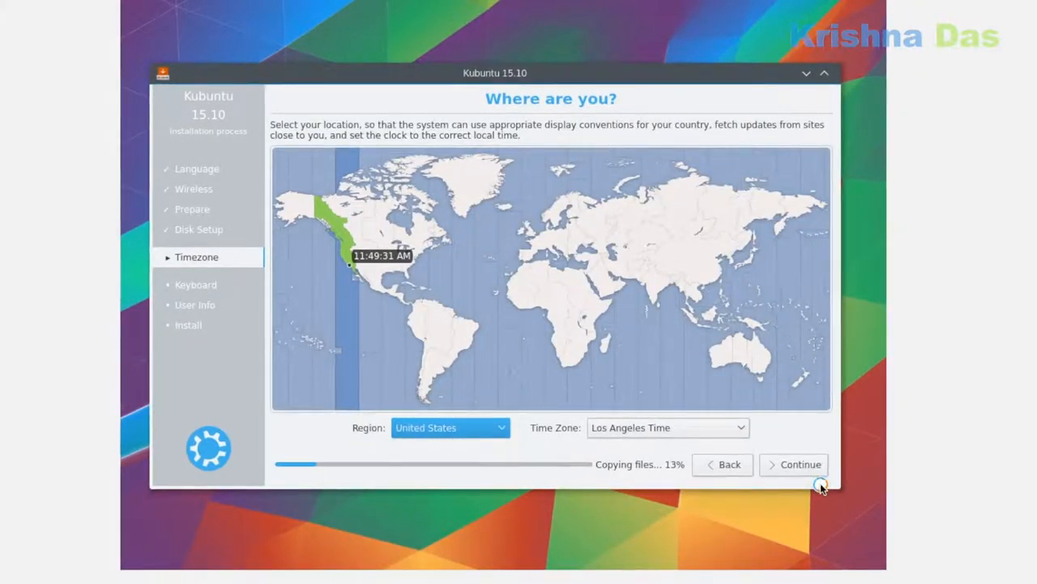
pyautogui.click(793, 463)
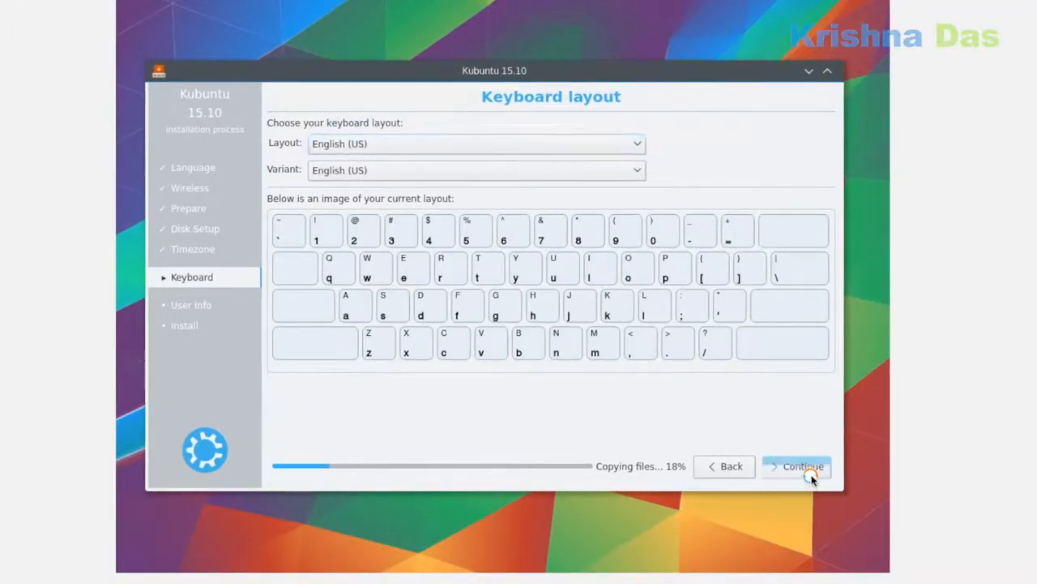
pyautogui.click(802, 466)
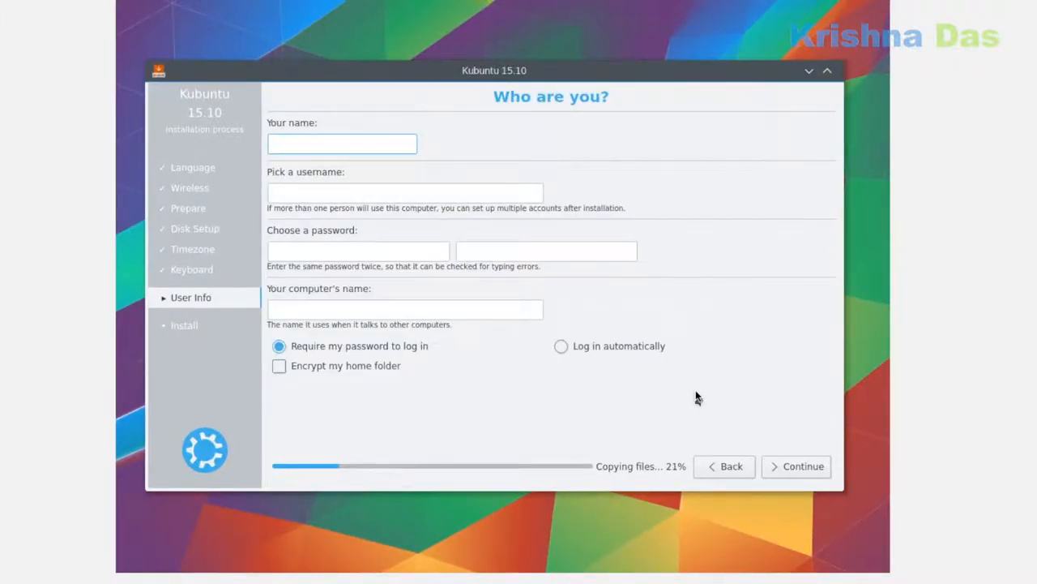
pyautogui.write('Krishna Das')
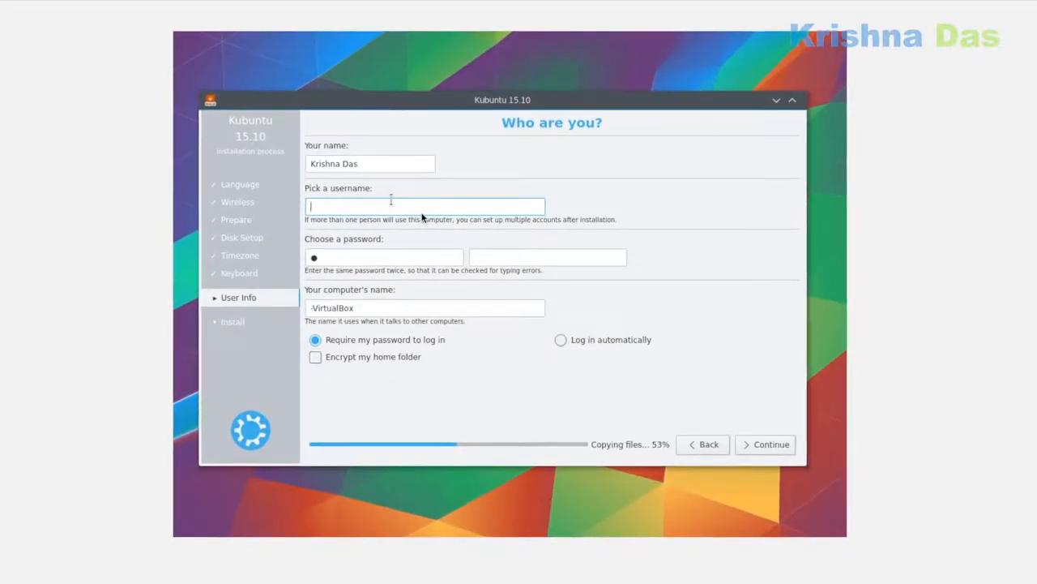
pyautogui.write('krishna')
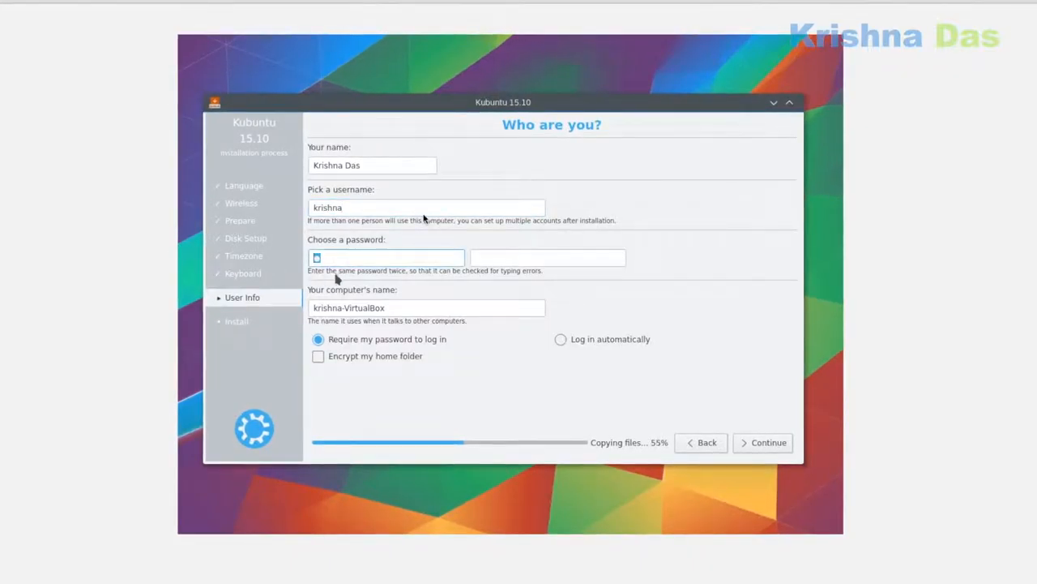
pyautogui.write('•')
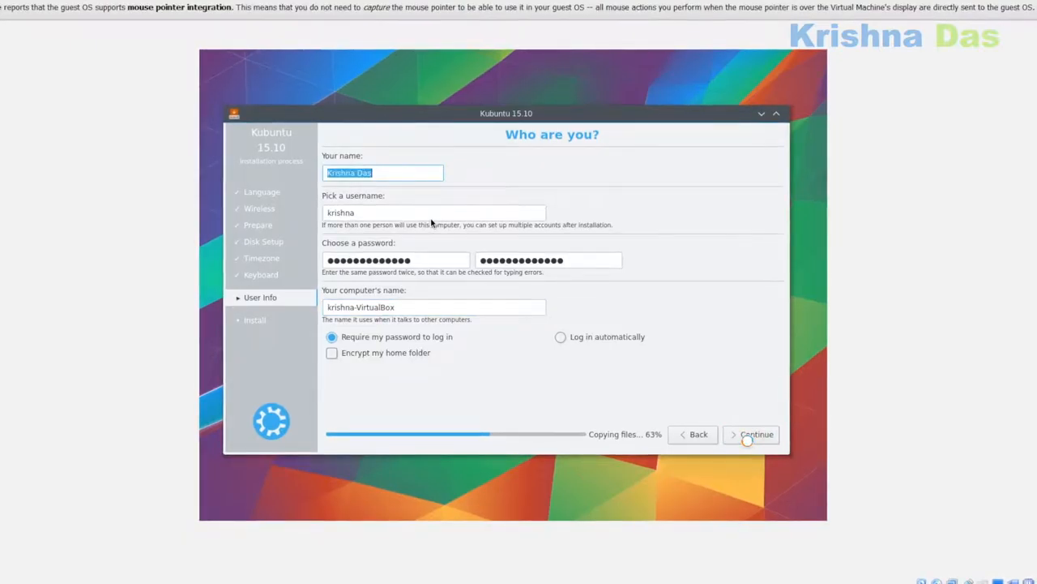
pyautogui.click(749, 433)
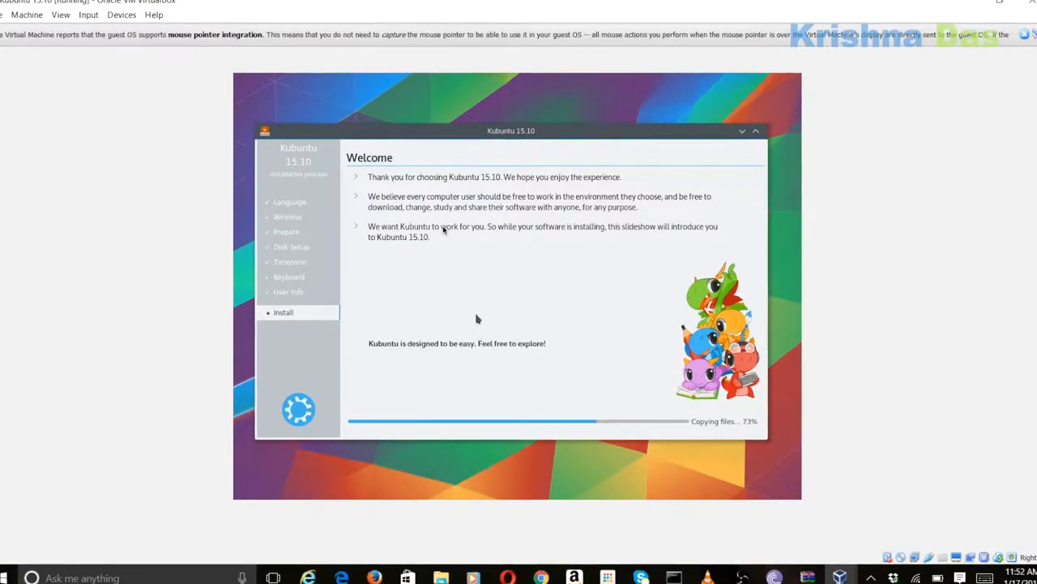
pyautogui.moveTo(622, 277)
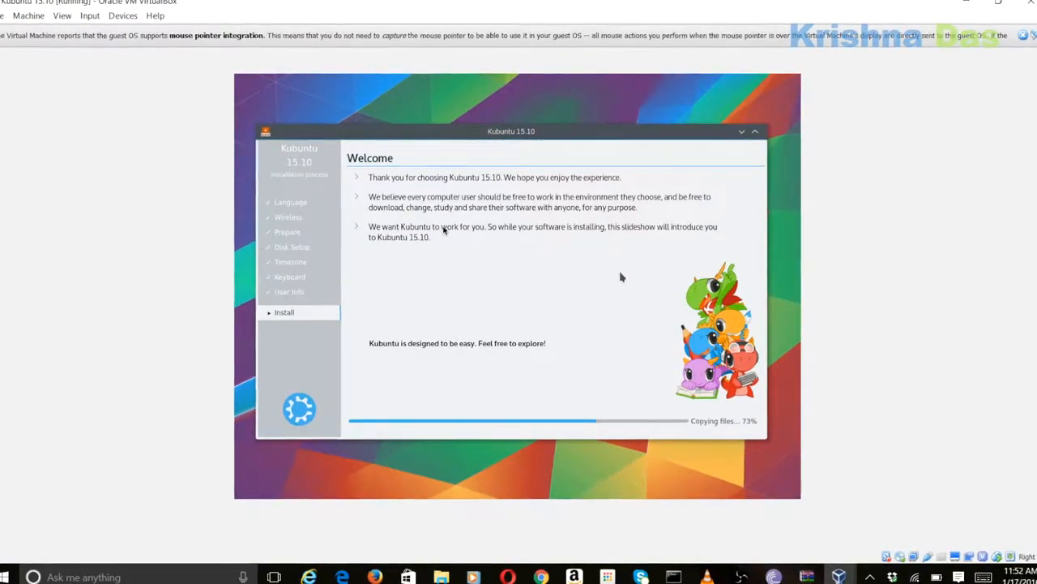
pyautogui.moveTo(483, 361)
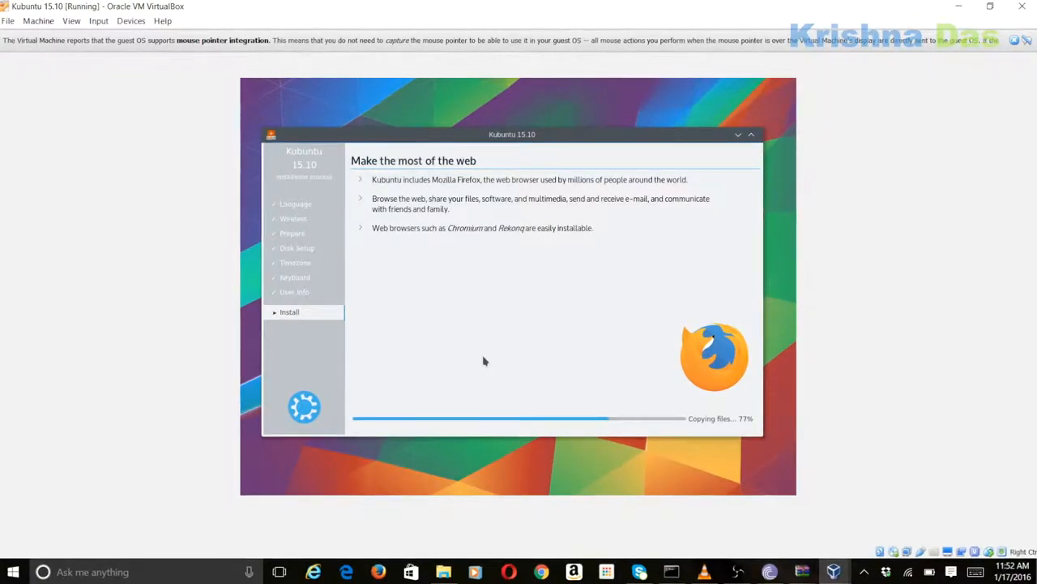
pyautogui.moveTo(665, 367)
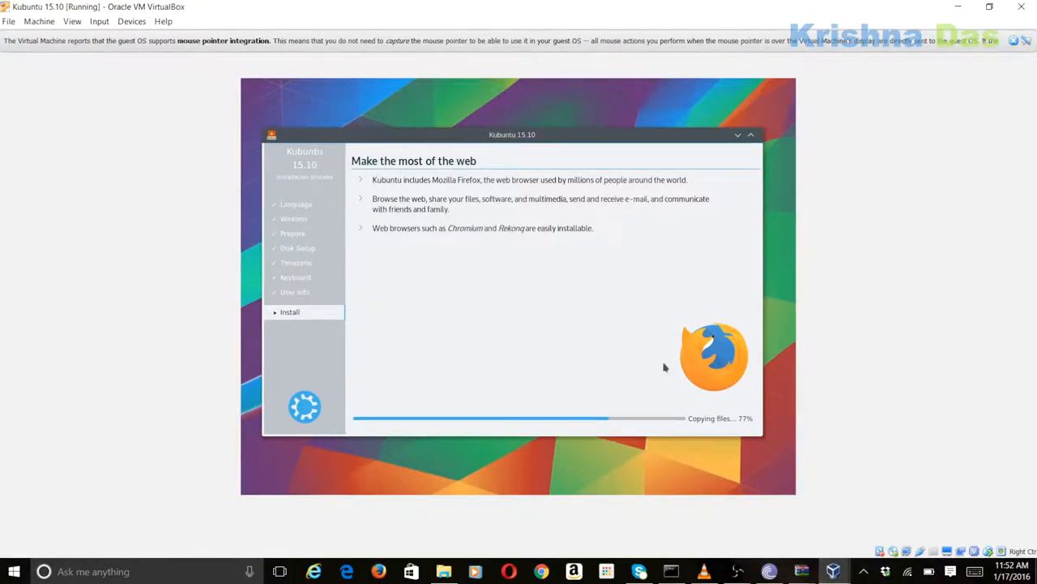
pyautogui.moveTo(790, 436)
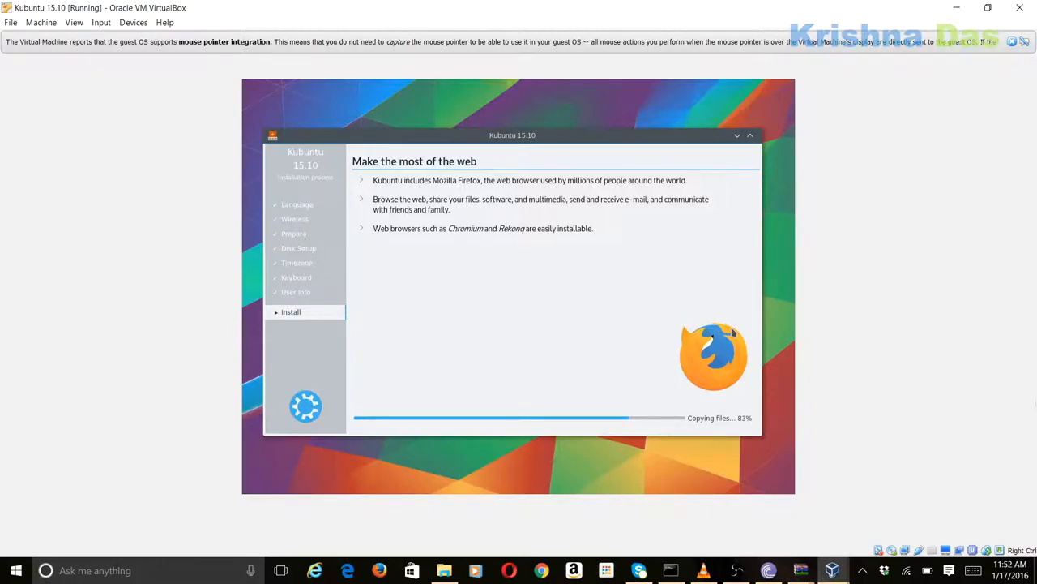
pyautogui.moveTo(707, 100)
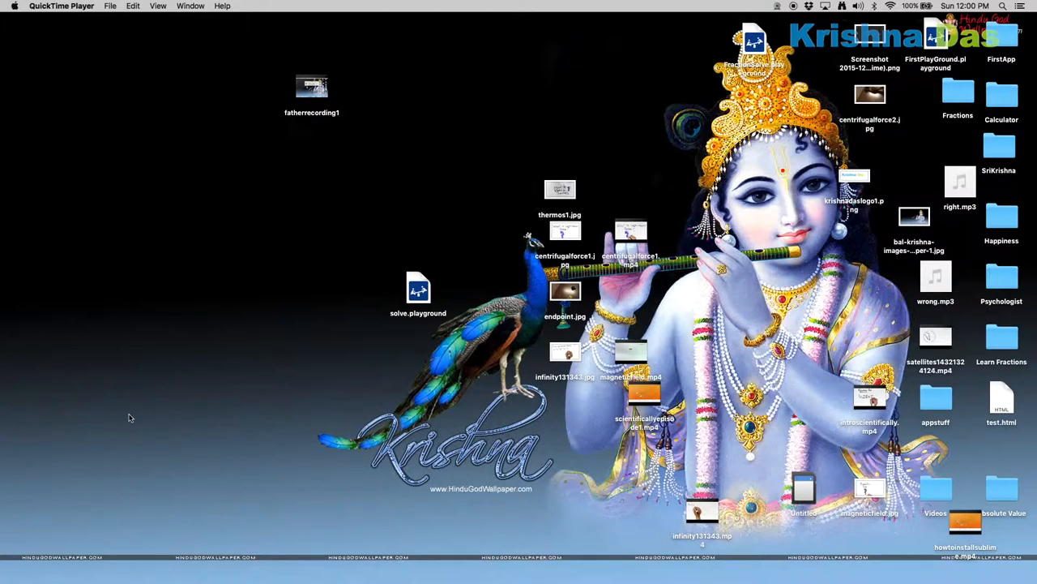
# Bring up the remote PC view to watch the installer's post-installation progress
pyautogui.click(129, 416)
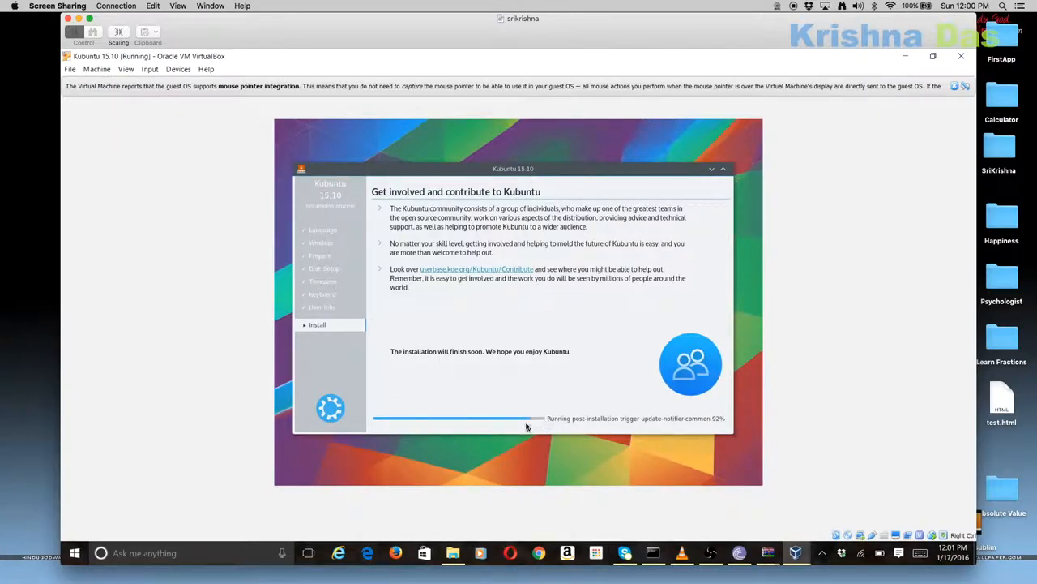
pyautogui.moveTo(703, 406)
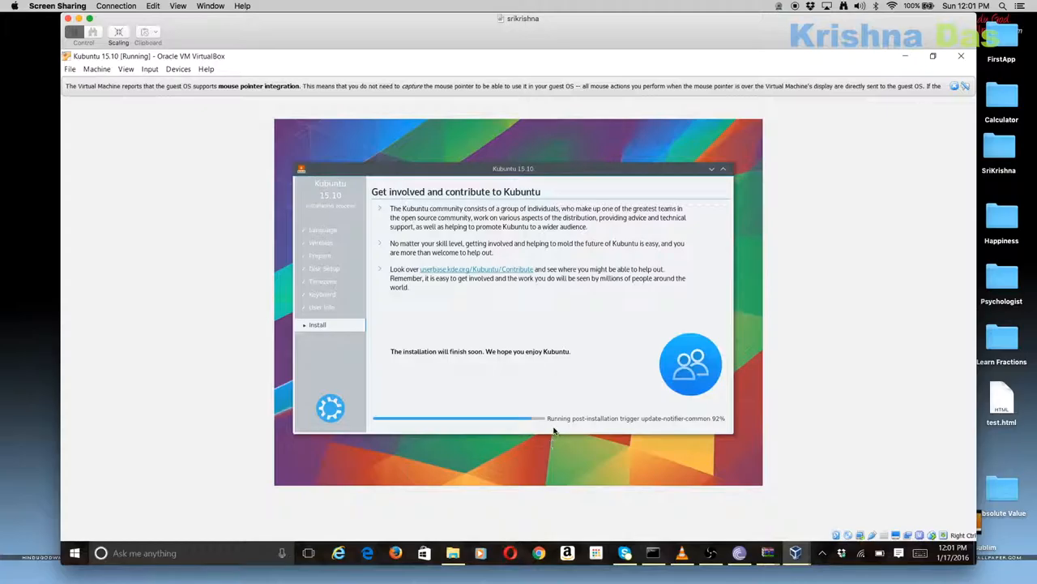
pyautogui.moveTo(573, 413)
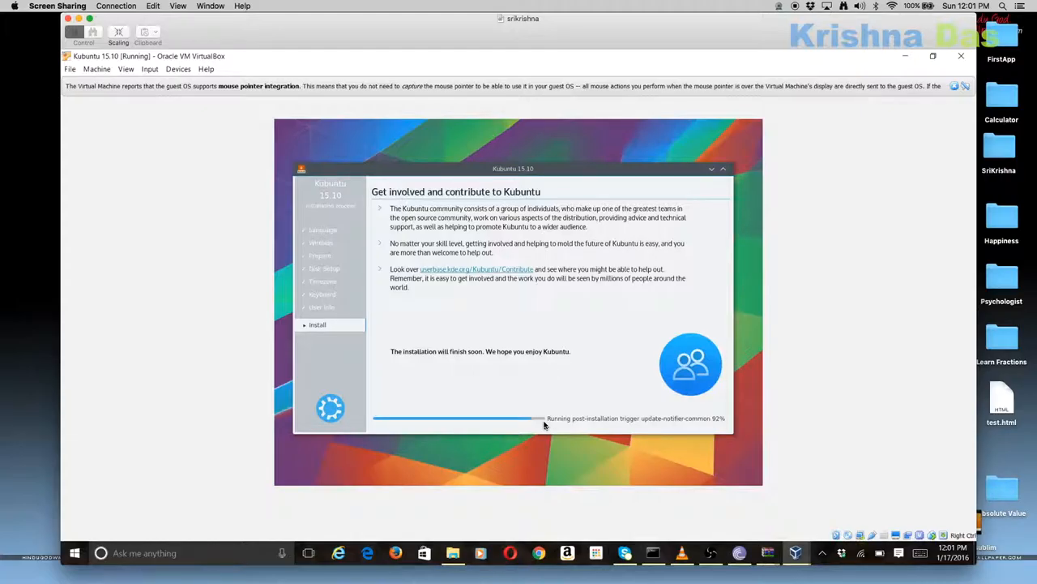
pyautogui.moveTo(713, 406)
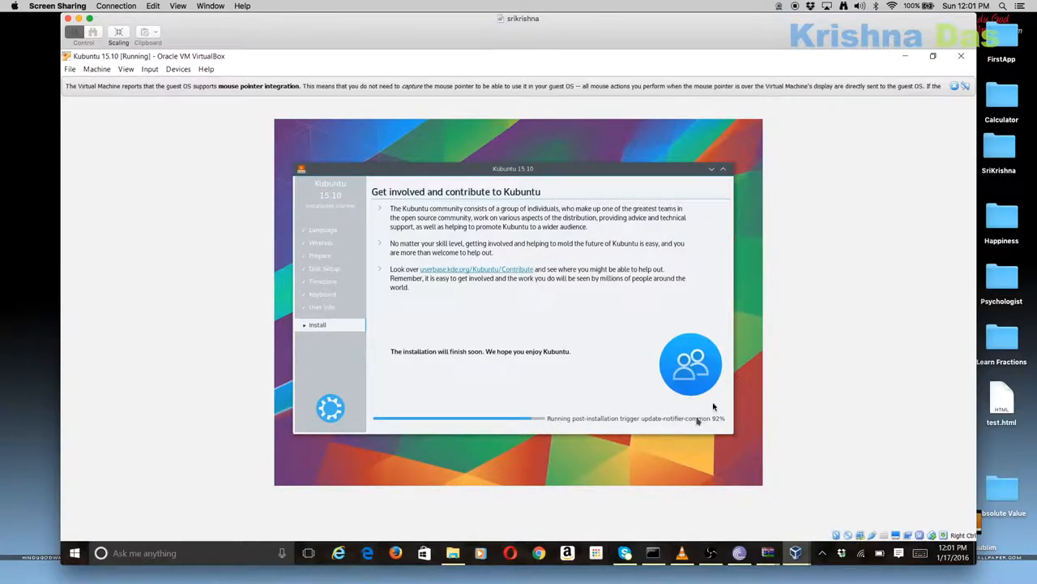
pyautogui.moveTo(740, 379)
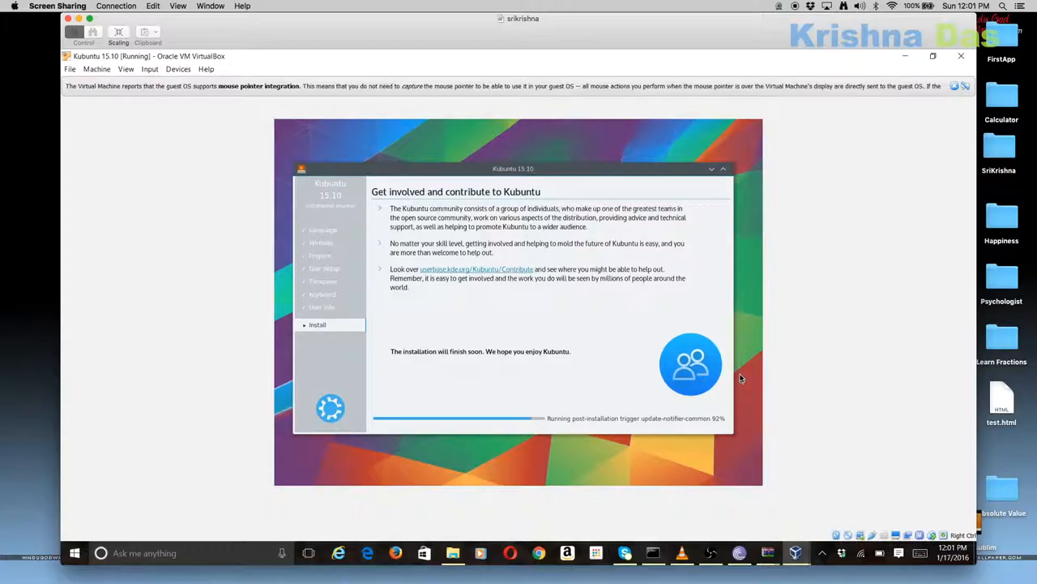
pyautogui.moveTo(258, 210)
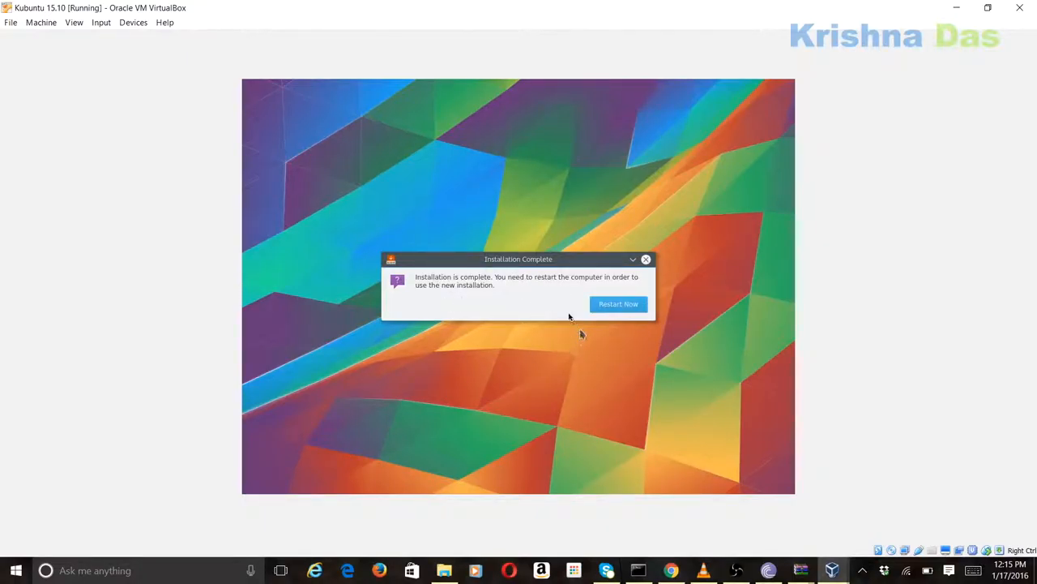
pyautogui.moveTo(533, 397)
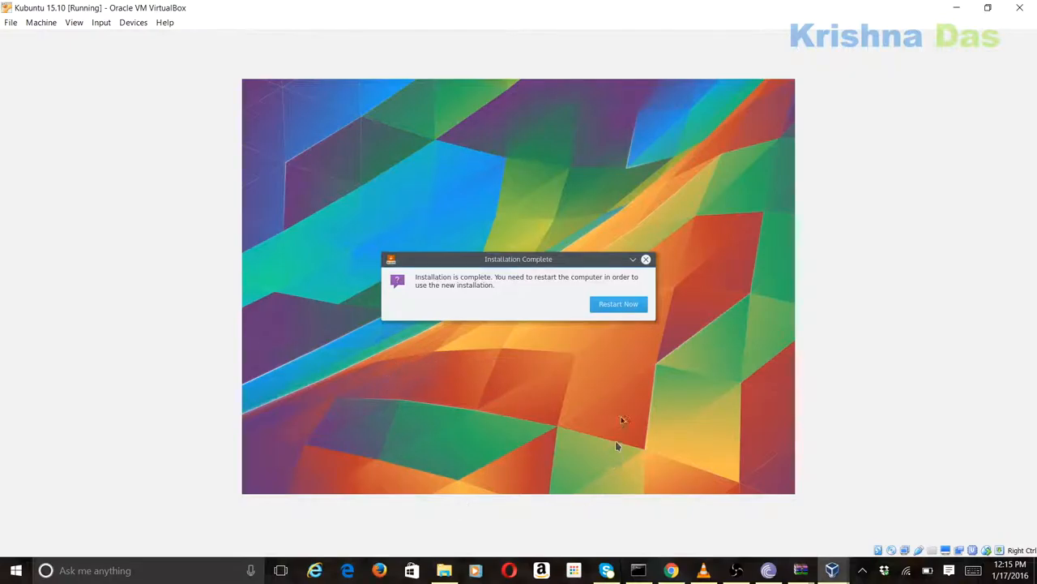
pyautogui.moveTo(601, 434)
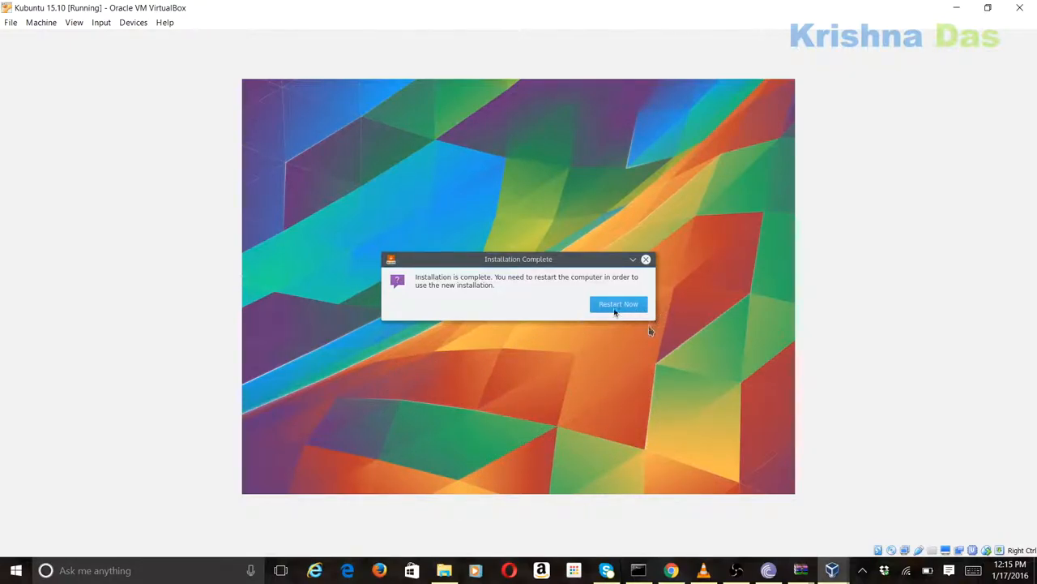
# Choose Restart Now in the Installation Complete dialog to reboot Kubuntu
pyautogui.click(619, 303)
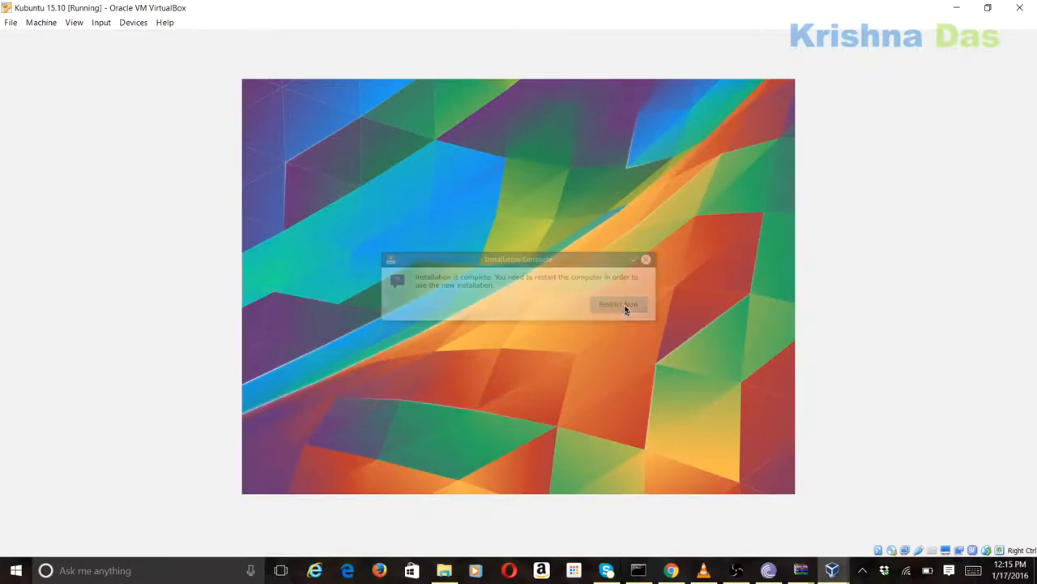
pyautogui.click(618, 304)
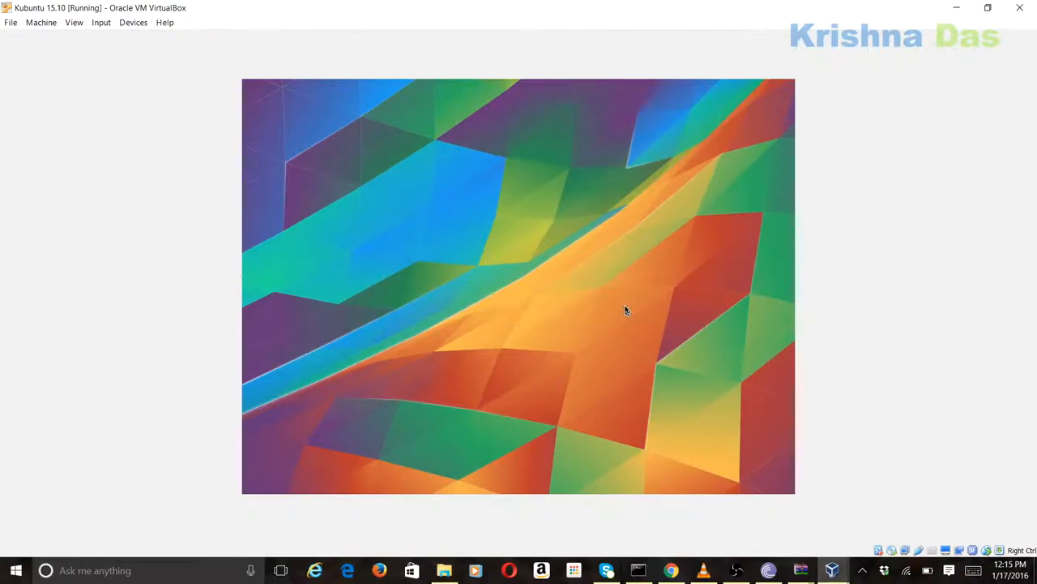
pyautogui.click(133, 21)
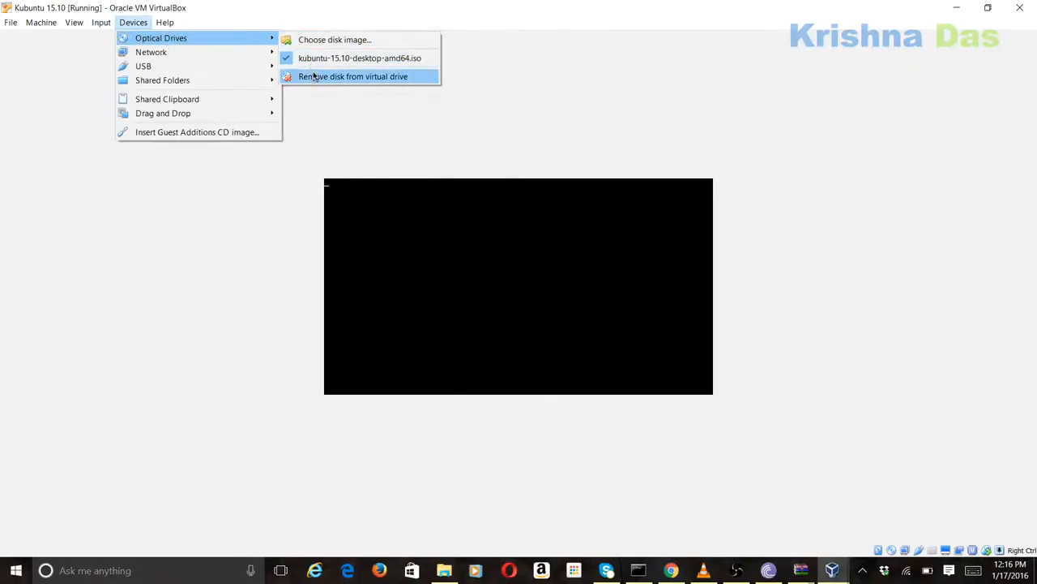
pyautogui.moveTo(143, 65)
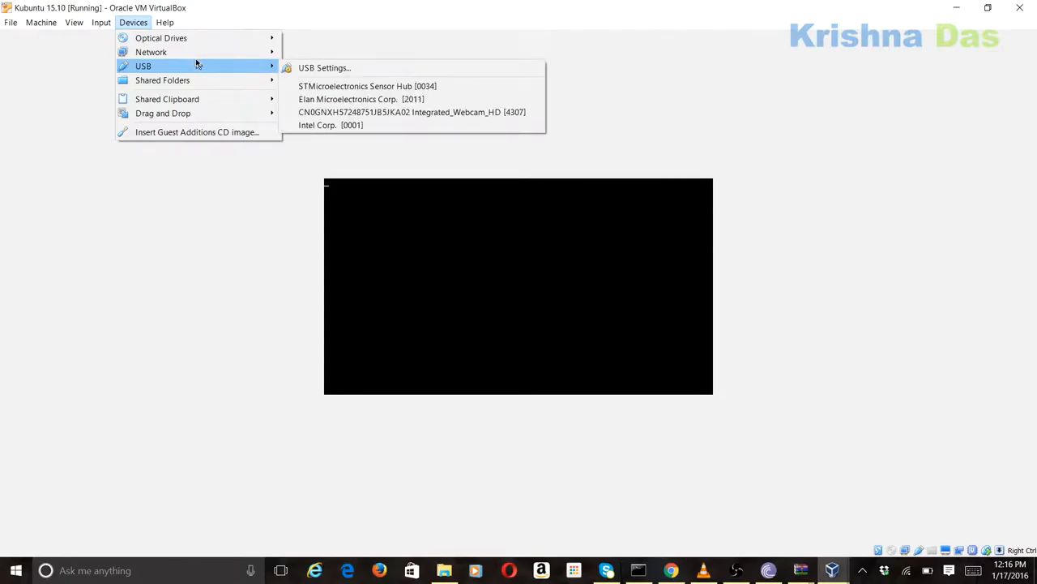
pyautogui.moveTo(436, 55)
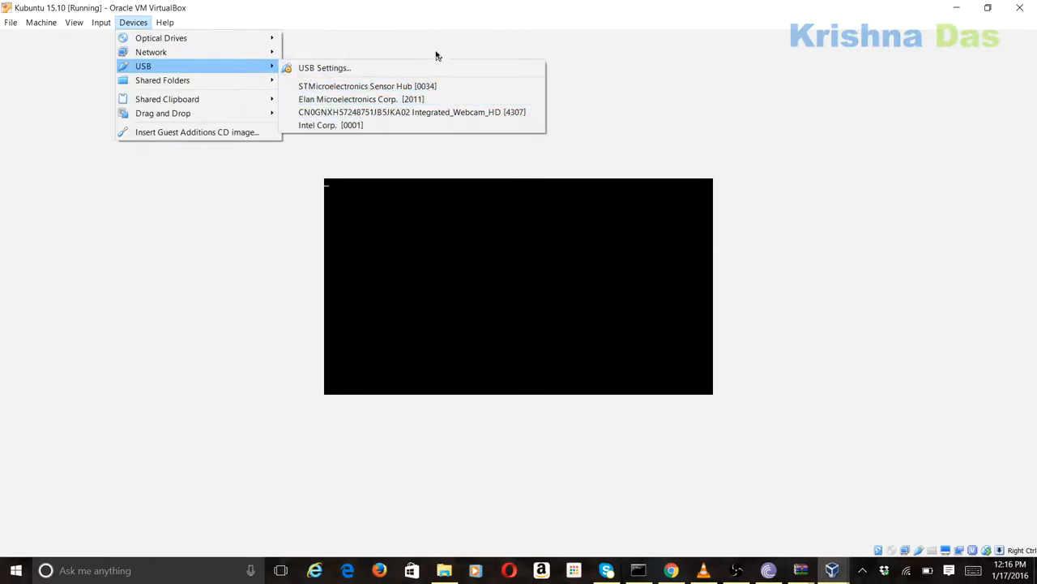
pyautogui.moveTo(484, 124)
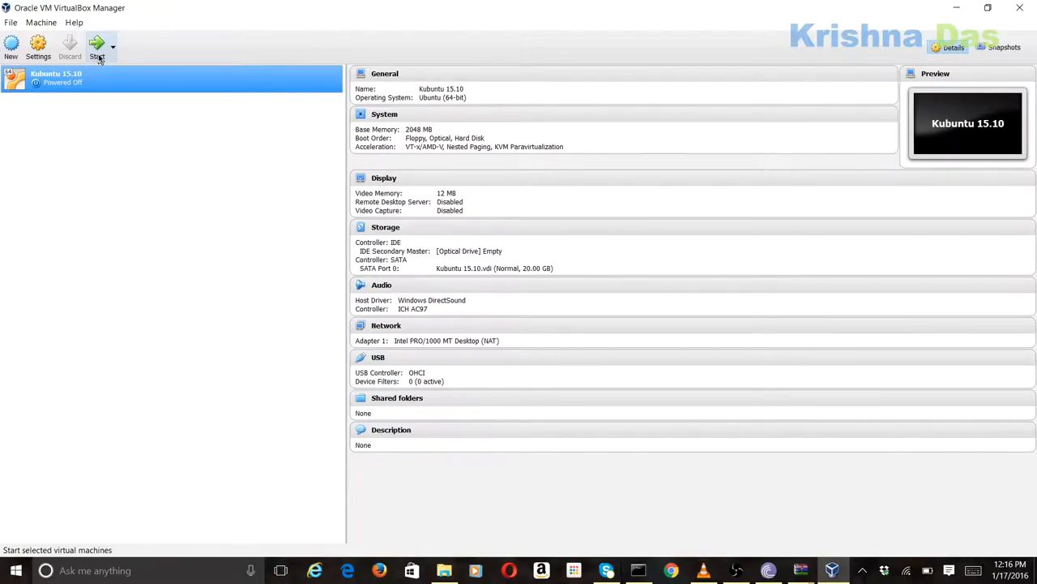
# Boot the Kubuntu 15.10 machine, then close its window once powered off
pyautogui.click(96, 46)
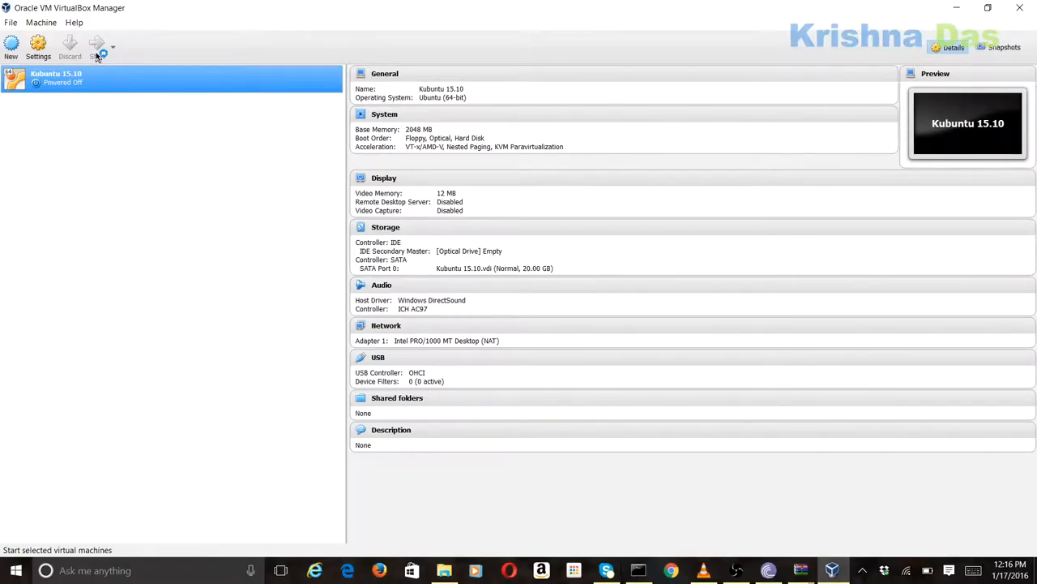
pyautogui.click(95, 44)
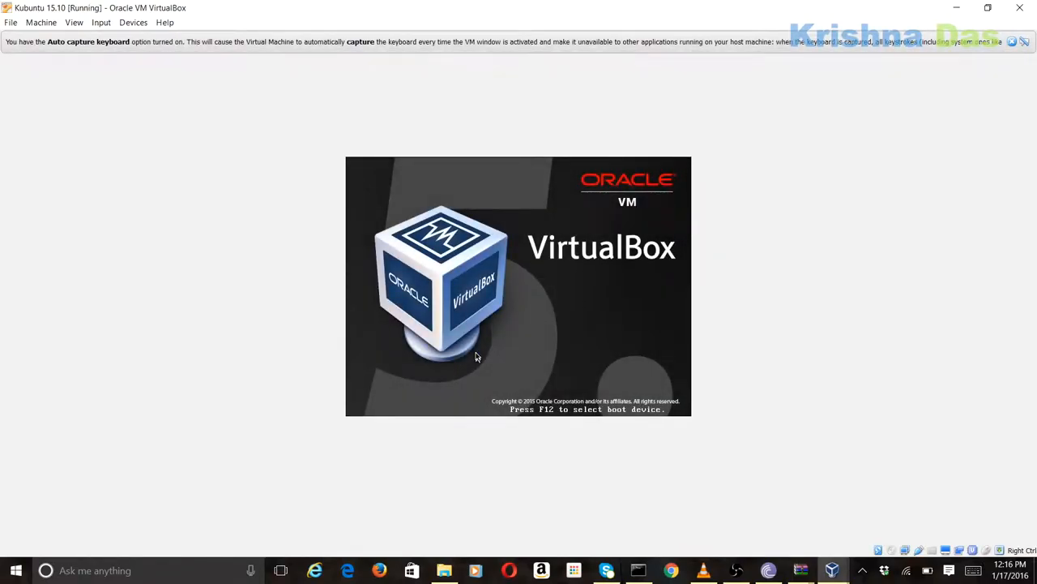
pyautogui.click(133, 22)
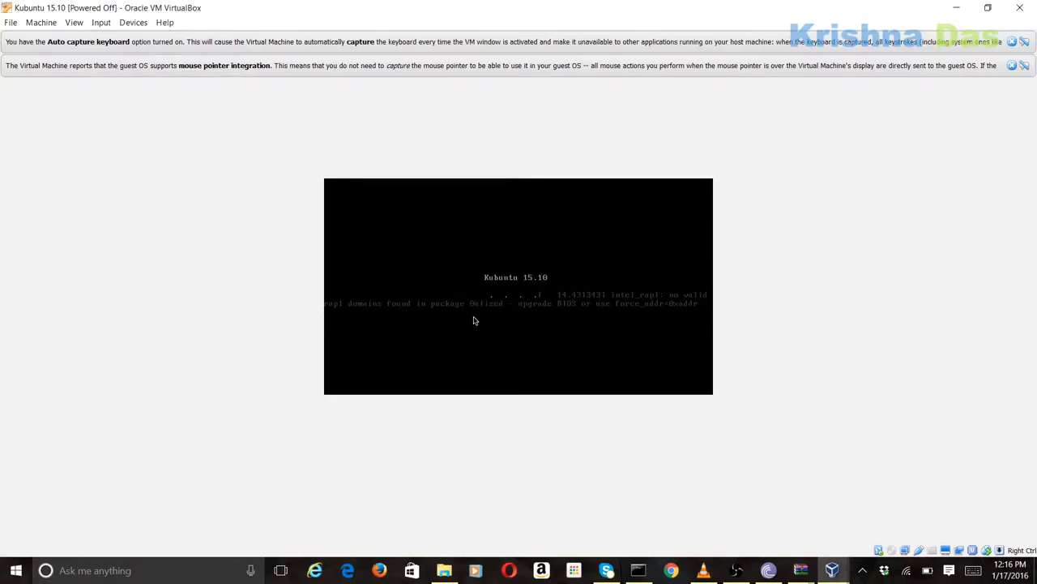
pyautogui.click(38, 46)
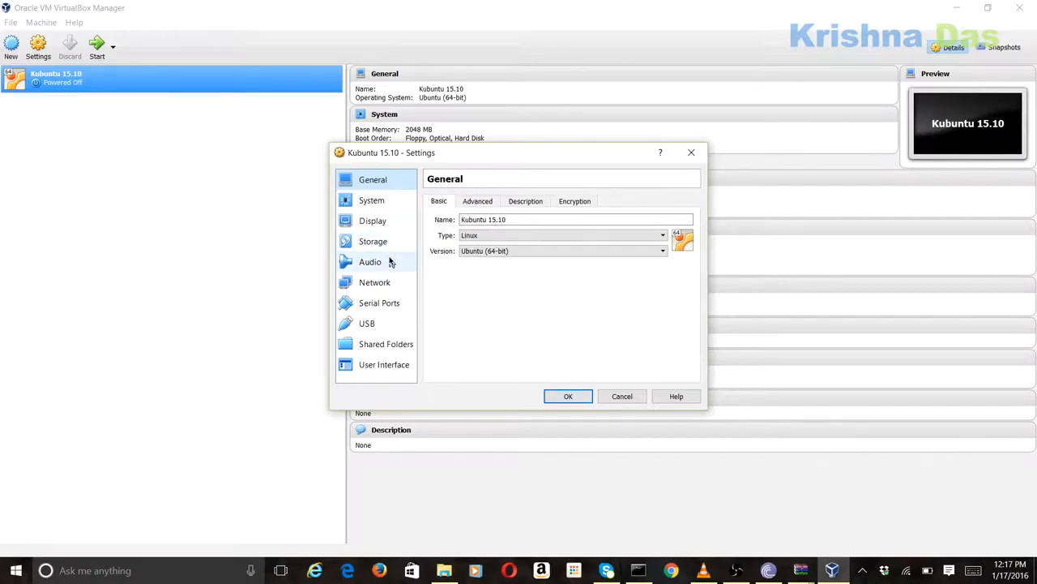
# Uncheck Live CD/DVD on the empty IDE optical drive, save, and start Kubuntu 15.10
pyautogui.click(373, 241)
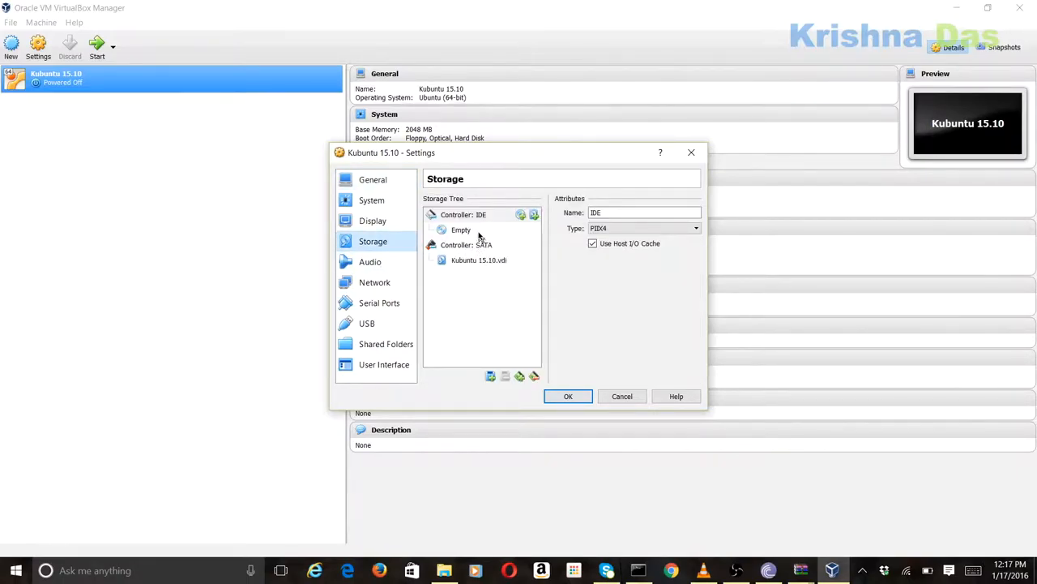
pyautogui.click(460, 229)
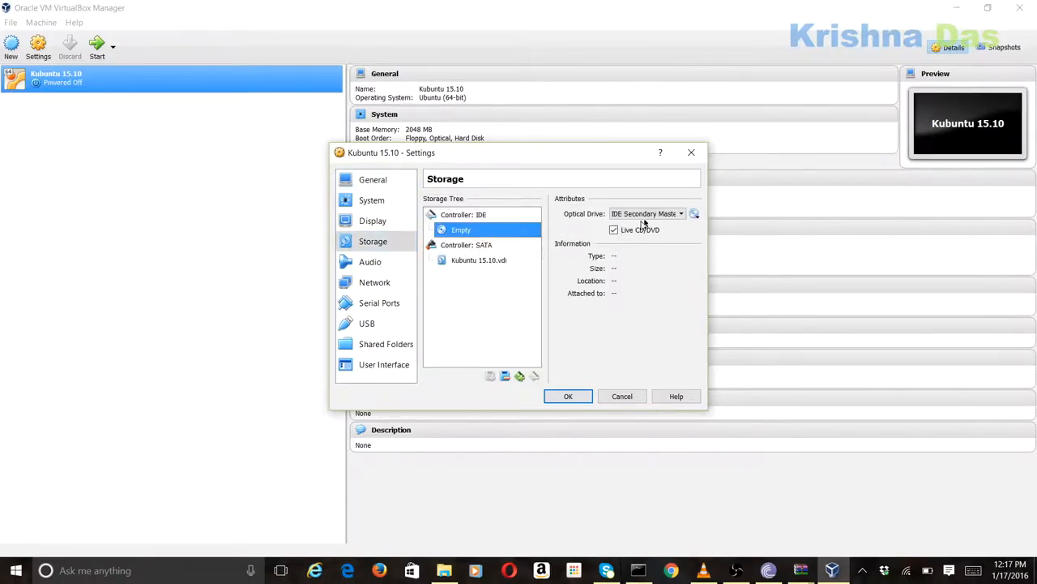
pyautogui.click(614, 230)
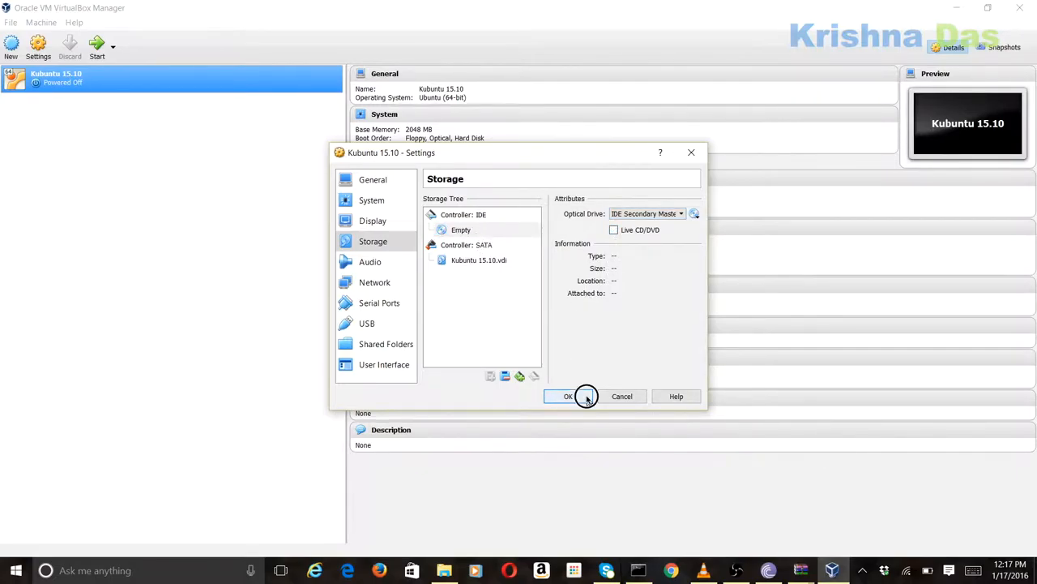
pyautogui.click(568, 395)
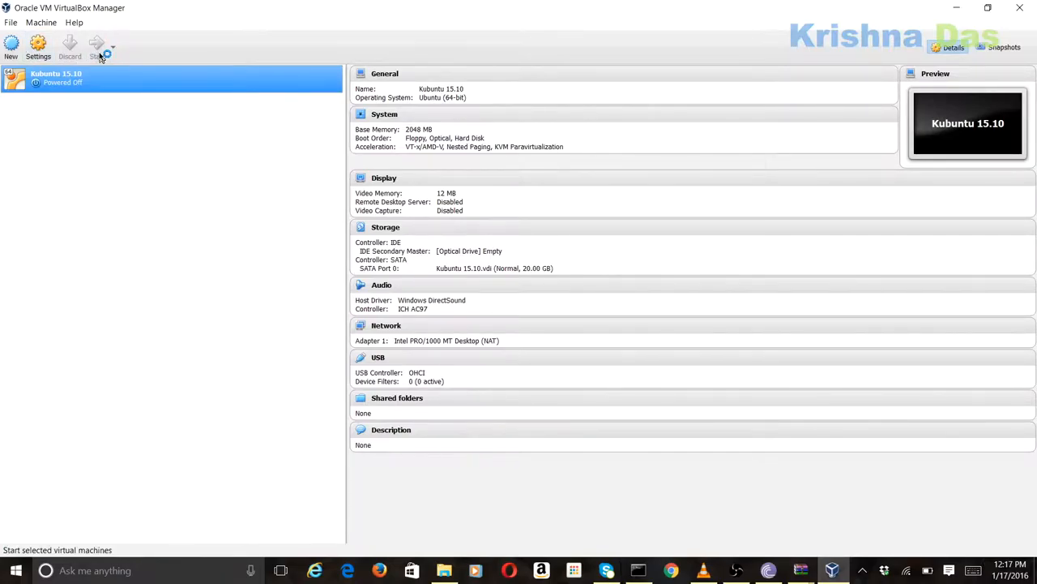
pyautogui.click(96, 47)
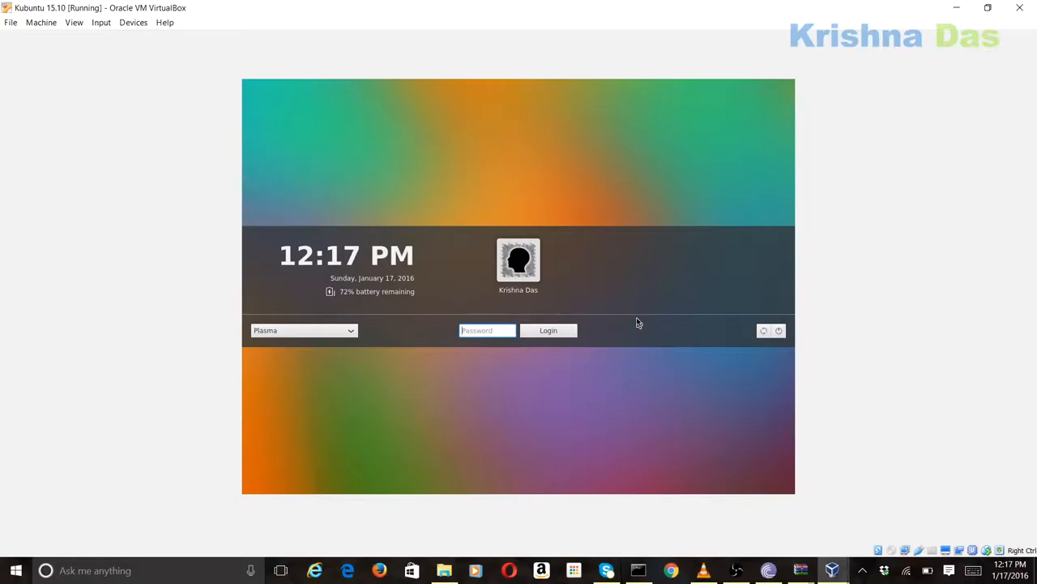
# Pick the Plasma session and log in as Krishna Das with the password
pyautogui.click(303, 330)
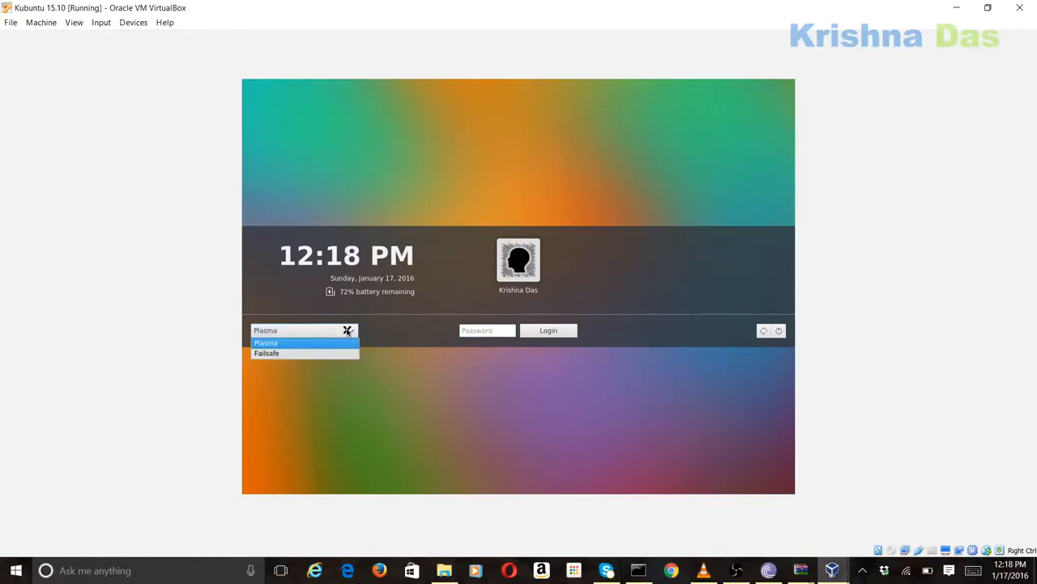
pyautogui.click(265, 342)
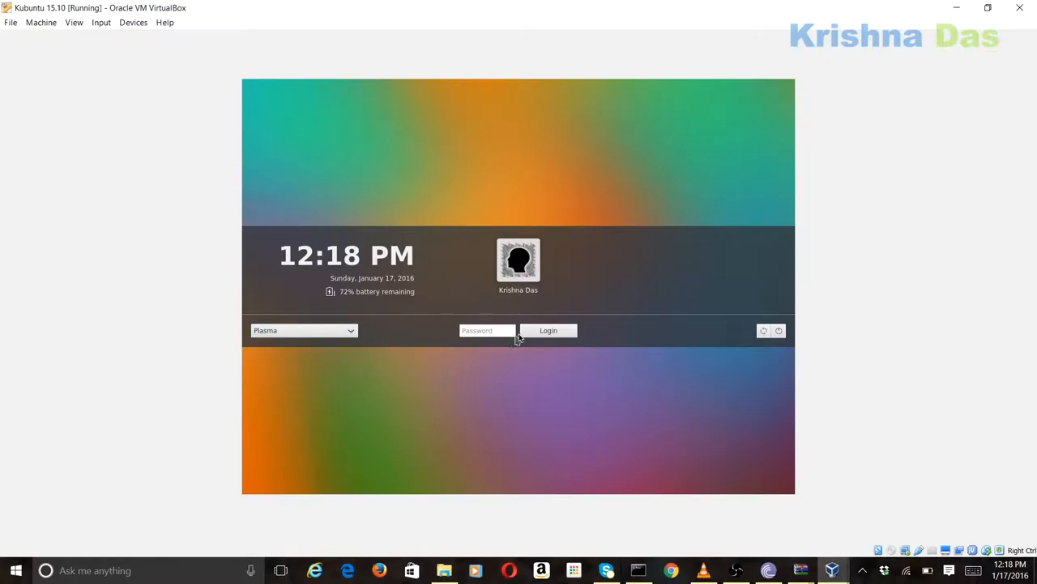
pyautogui.click(486, 330)
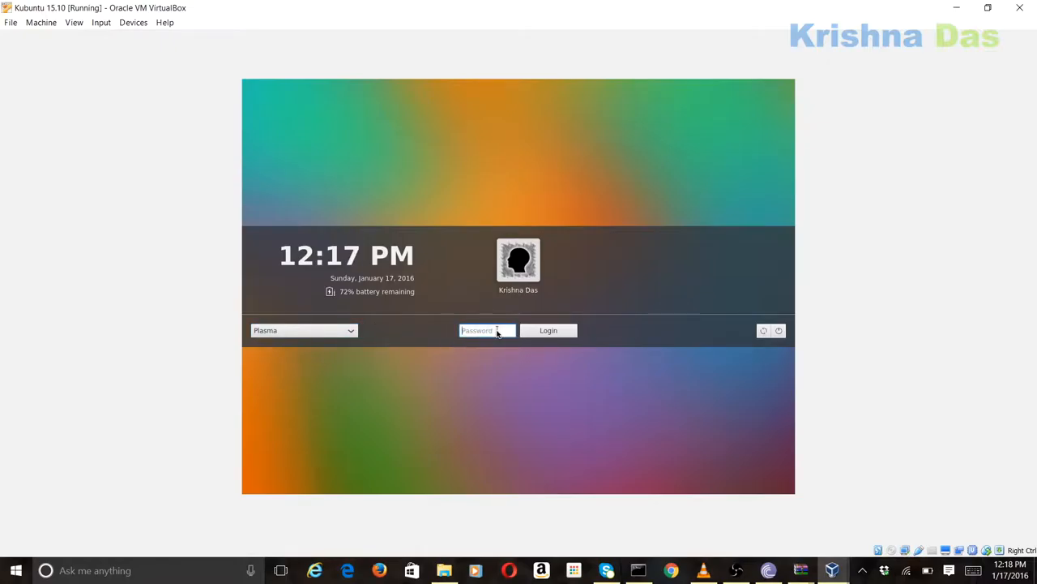
pyautogui.write('password')
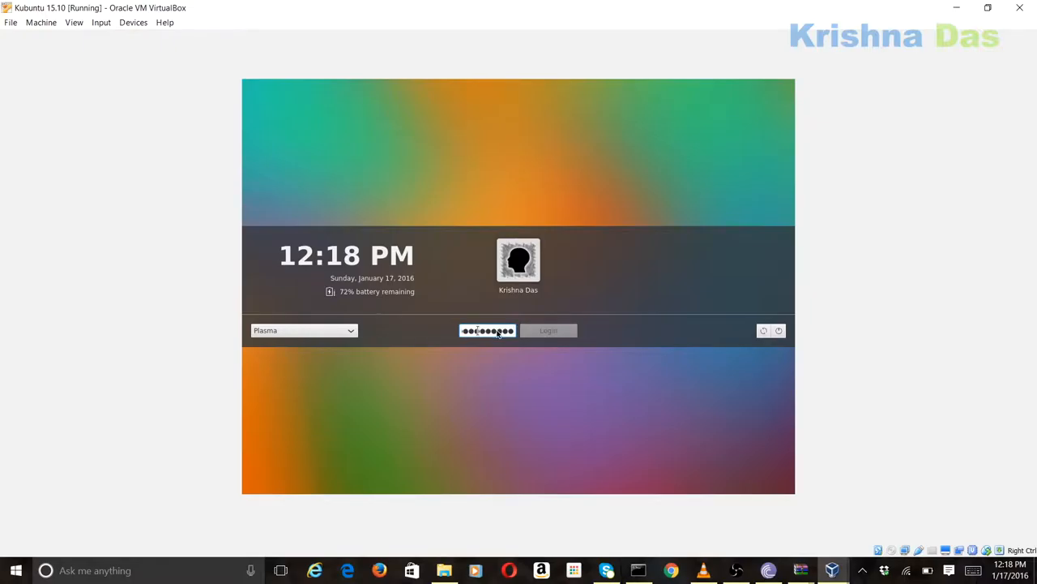
pyautogui.click(548, 330)
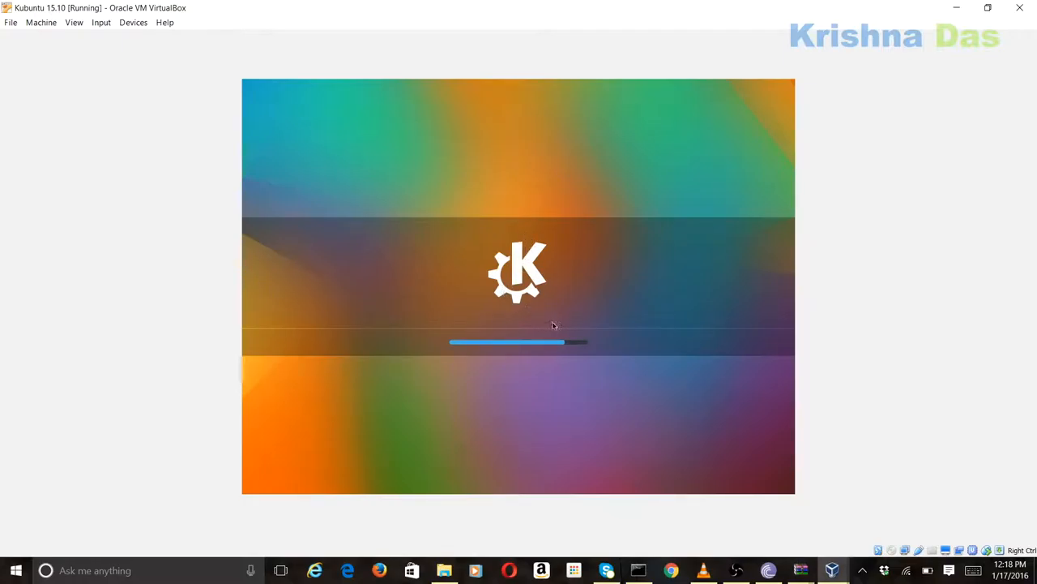
pyautogui.moveTo(582, 367)
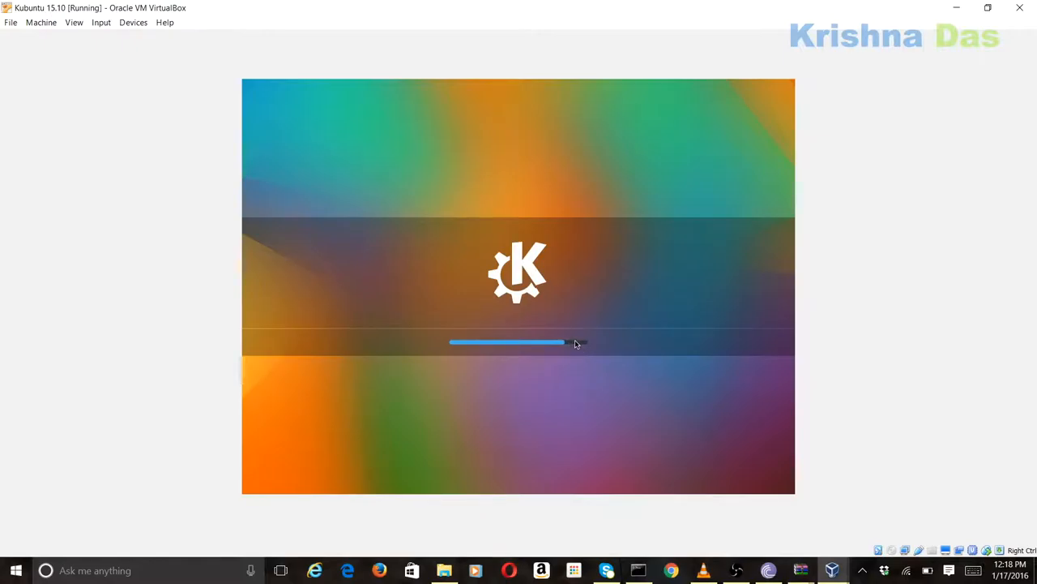
pyautogui.moveTo(635, 363)
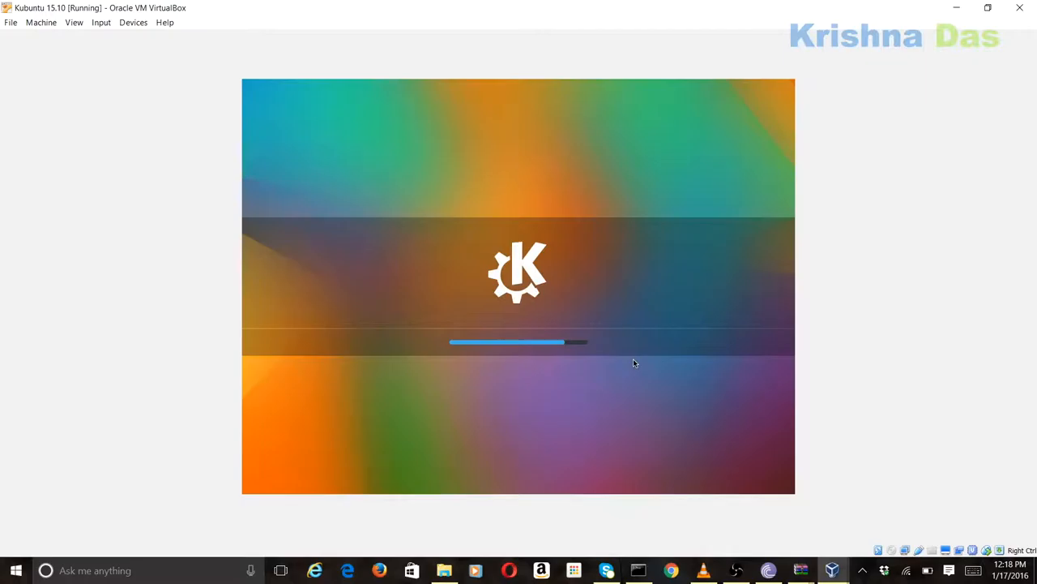
pyautogui.moveTo(621, 398)
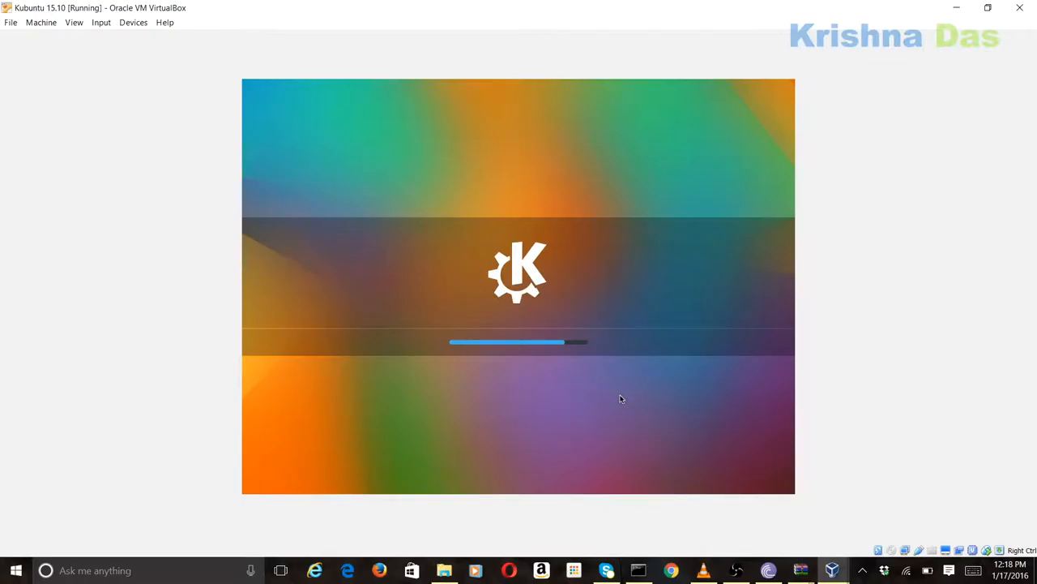
pyautogui.moveTo(598, 369)
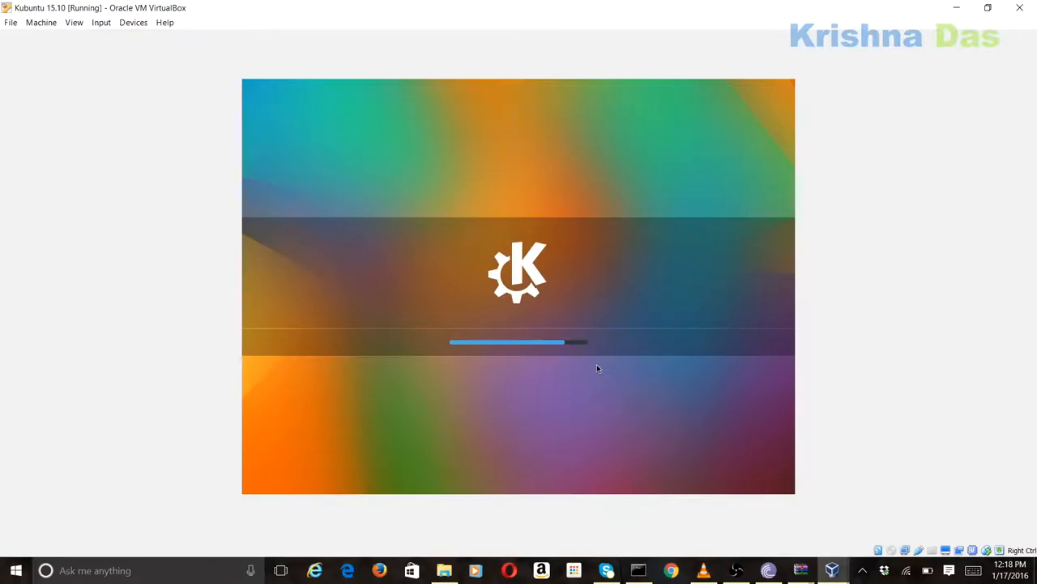
pyautogui.moveTo(856, 414)
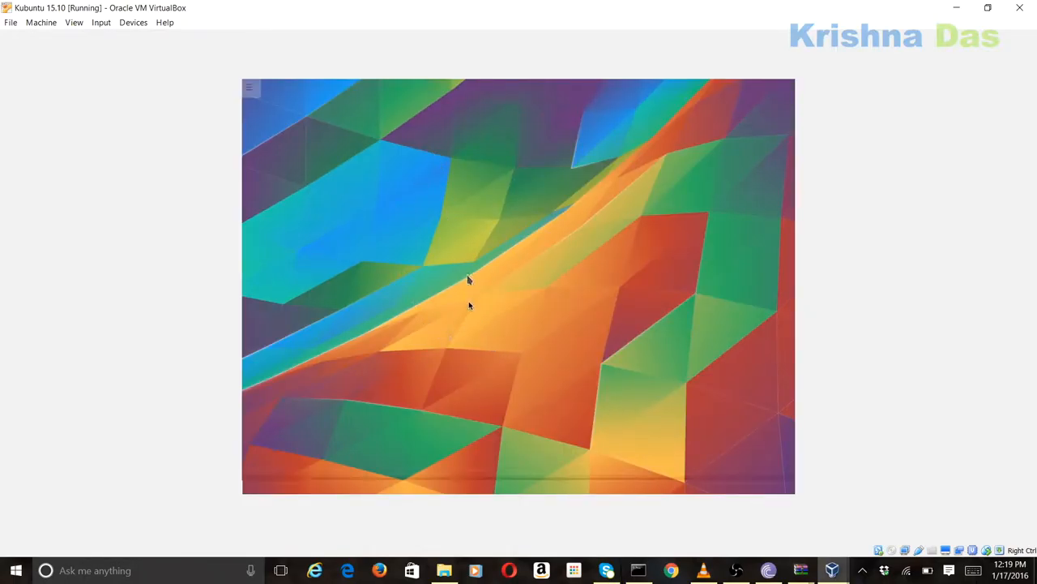
pyautogui.moveTo(582, 386)
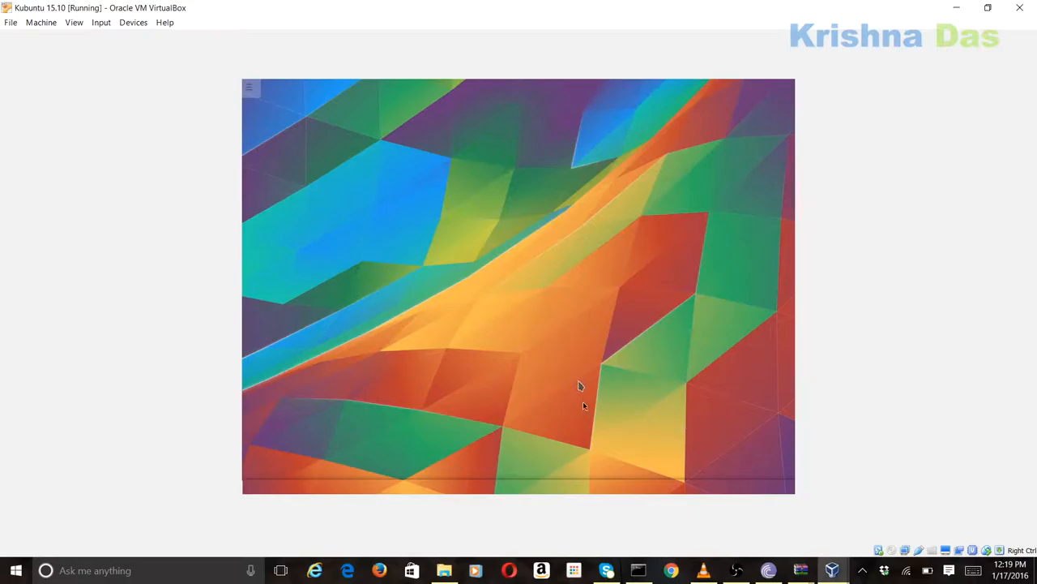
pyautogui.moveTo(261, 92)
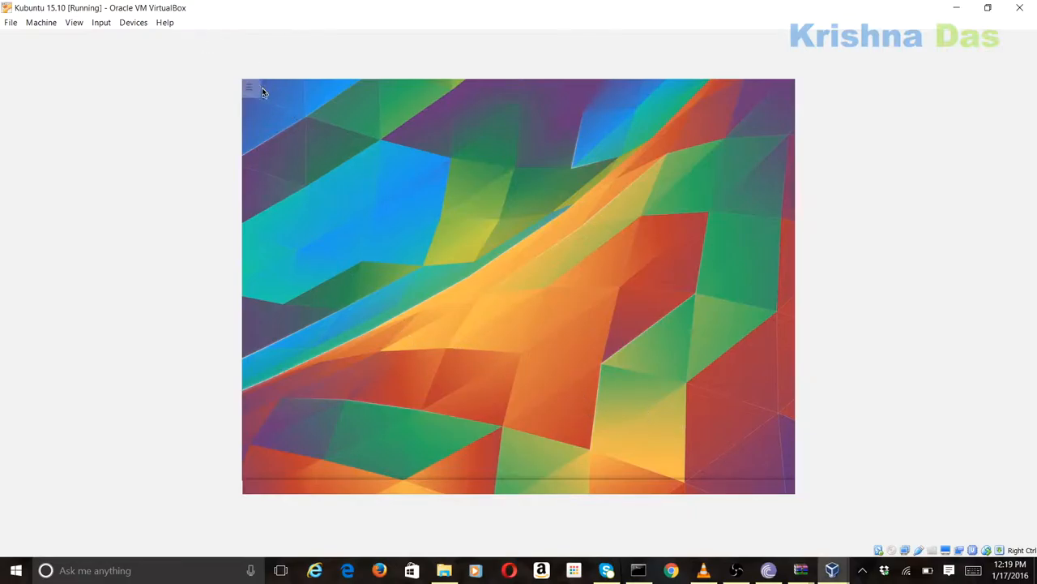
pyautogui.moveTo(571, 389)
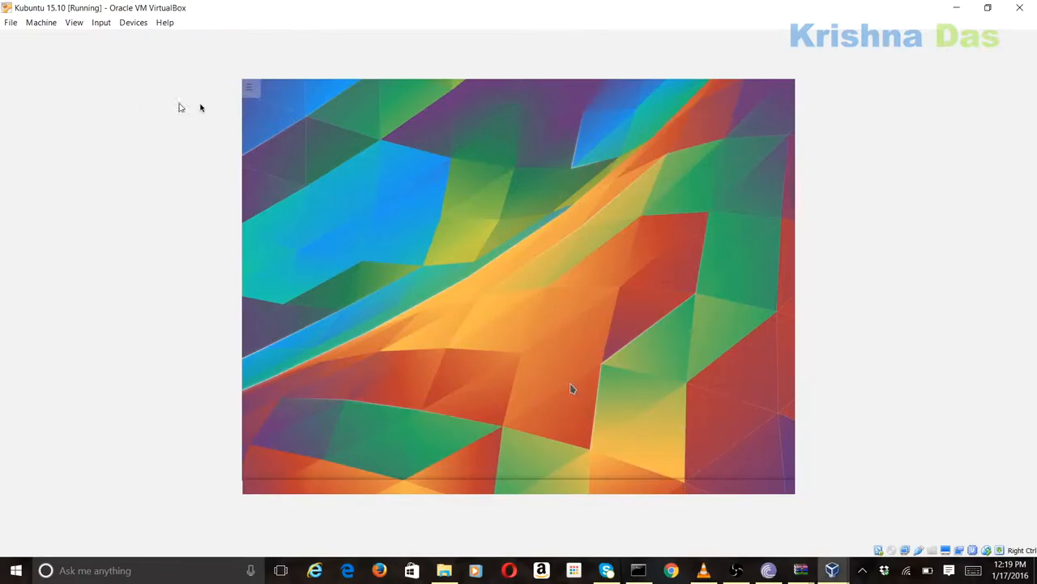
pyautogui.moveTo(467, 420)
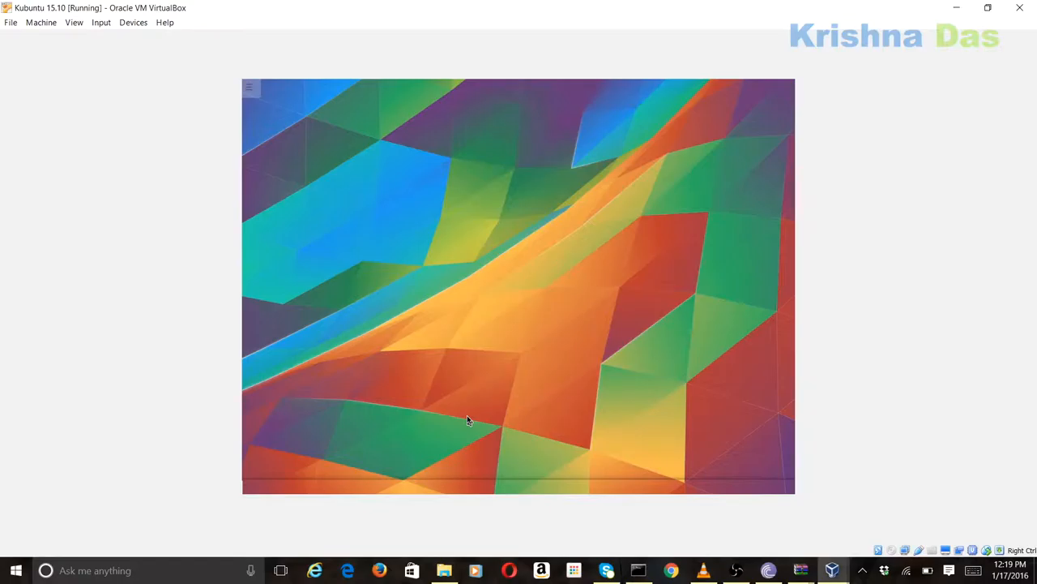
pyautogui.moveTo(351, 292)
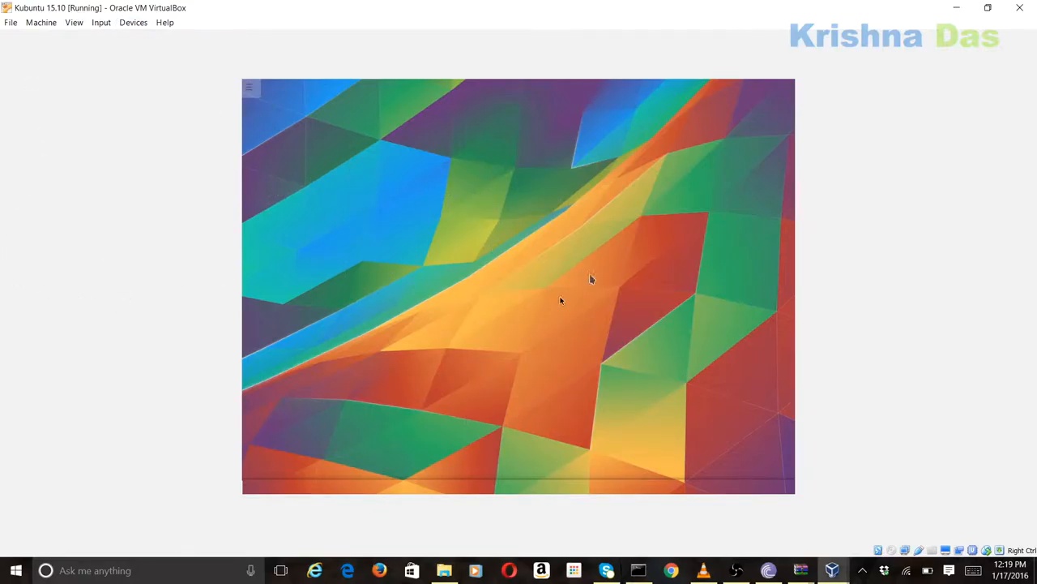
pyautogui.moveTo(364, 307)
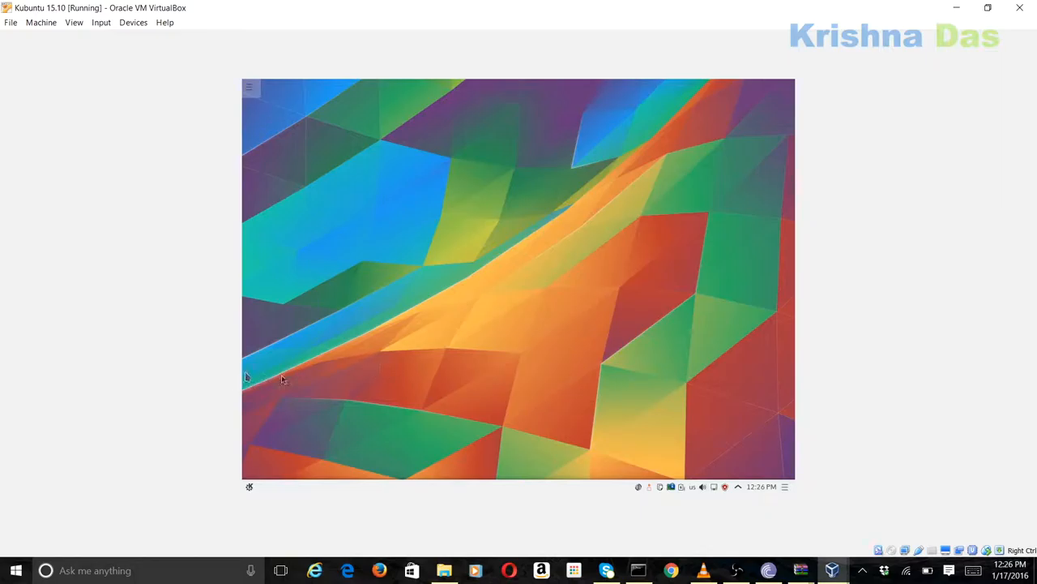
pyautogui.moveTo(535, 369)
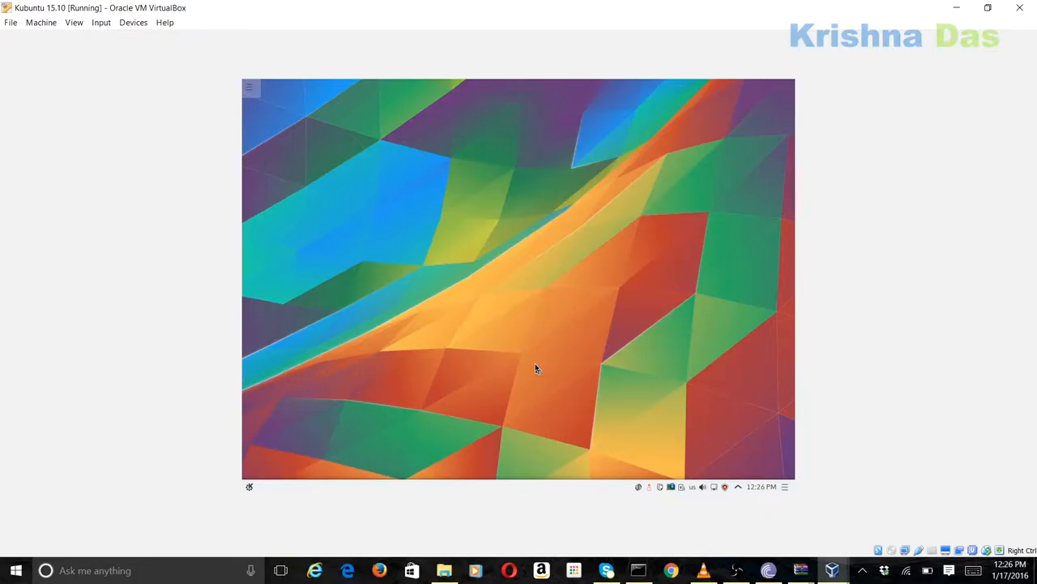
pyautogui.moveTo(338, 473)
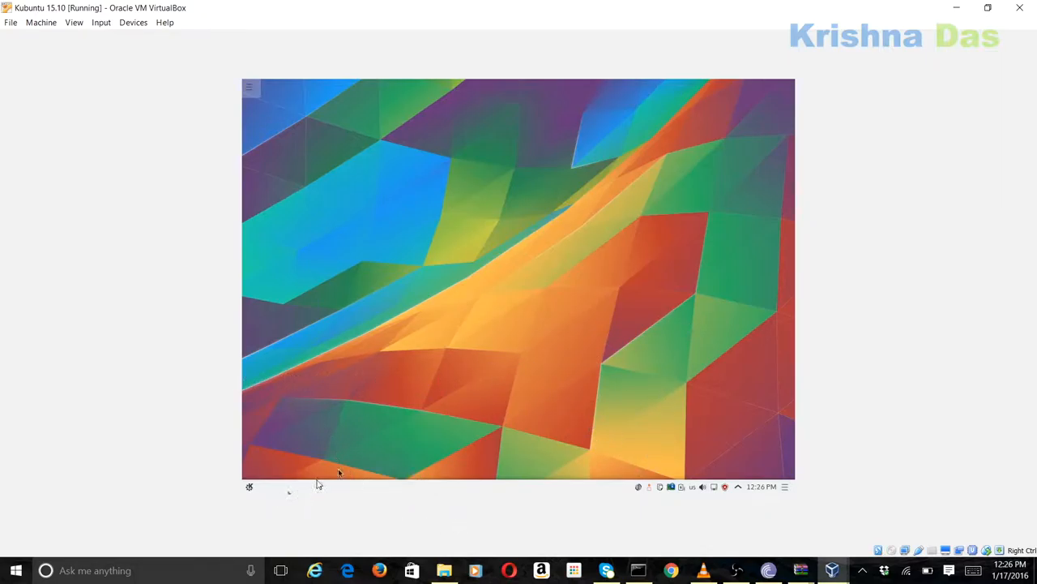
pyautogui.moveTo(721, 344)
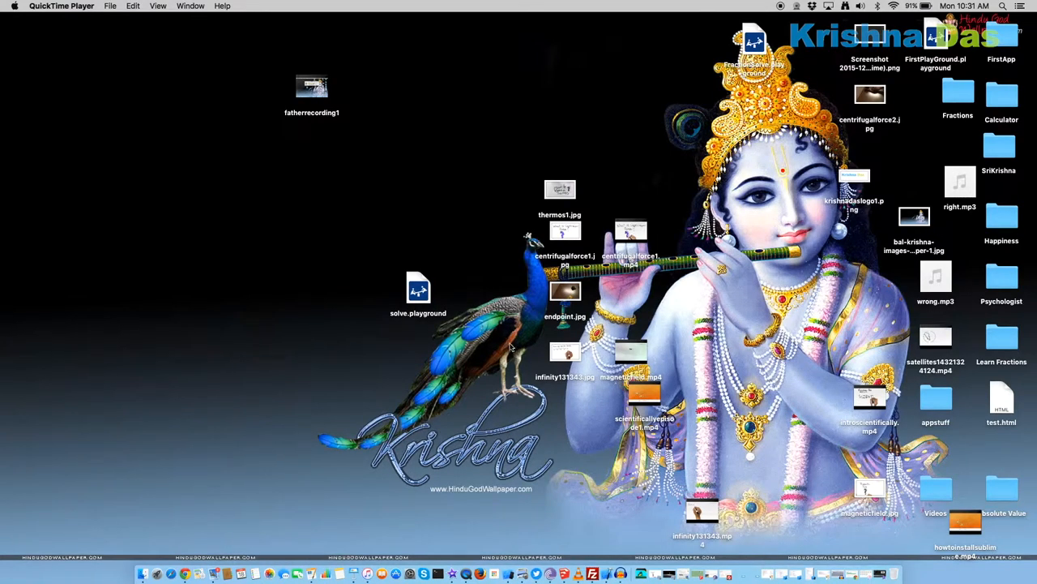
pyautogui.moveTo(660, 511)
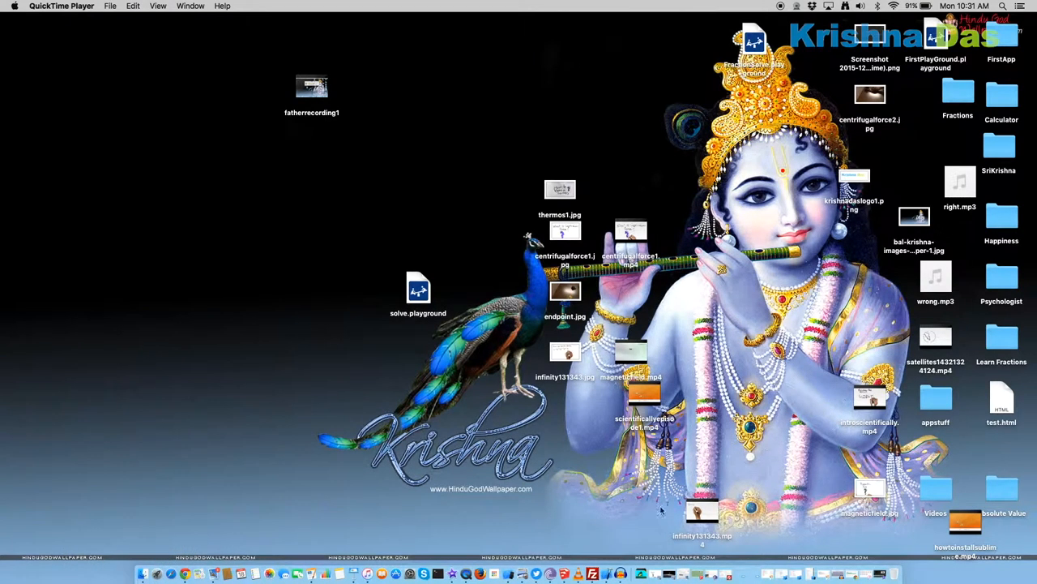
# Launch Screen Sharing and connect to 192.168.1.89 with the password
pyautogui.click(141, 574)
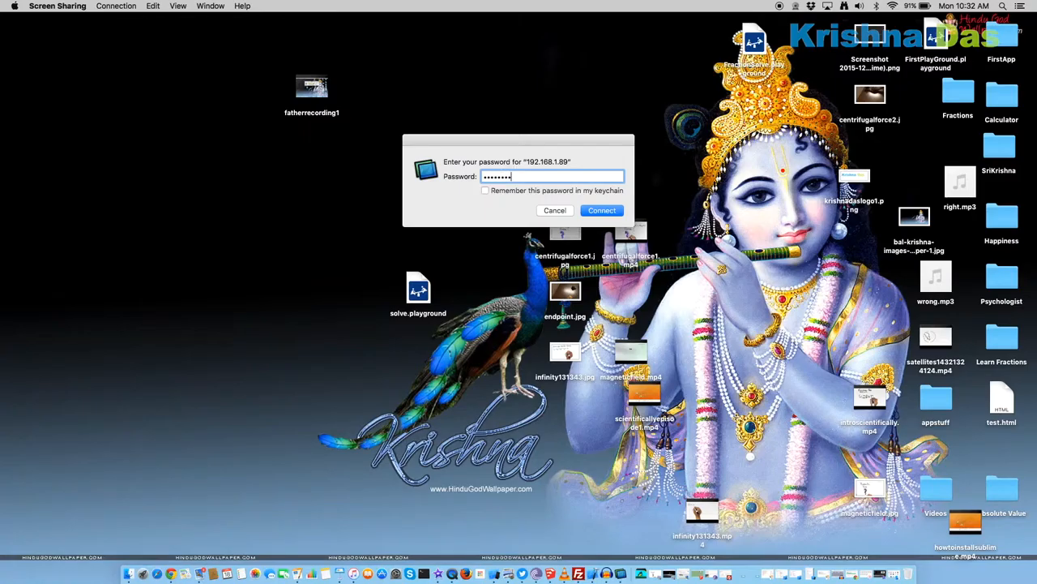
pyautogui.click(601, 210)
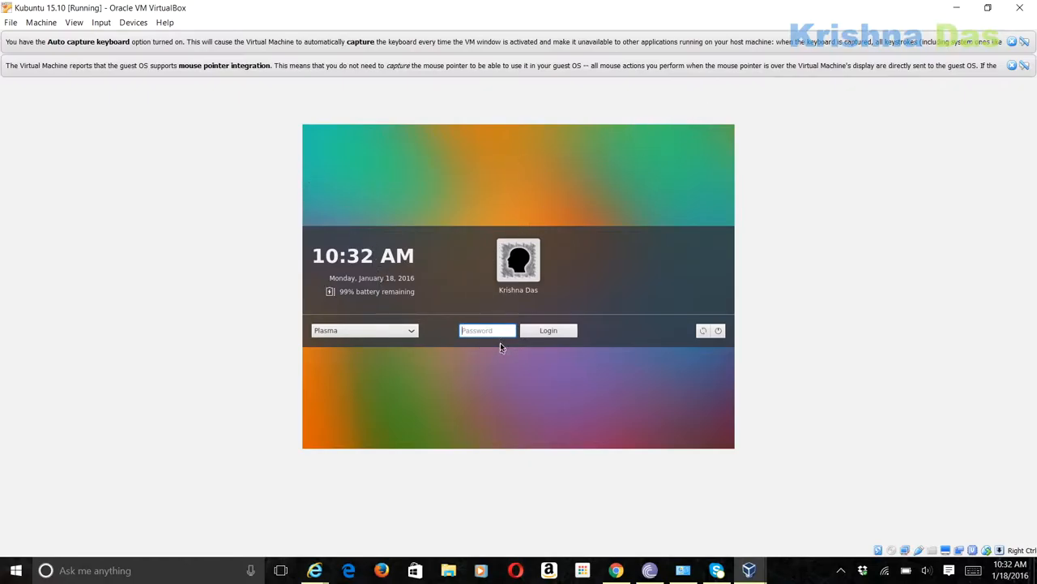
# Log in with the password and switch the VM to full-screen mode
pyautogui.write('password')
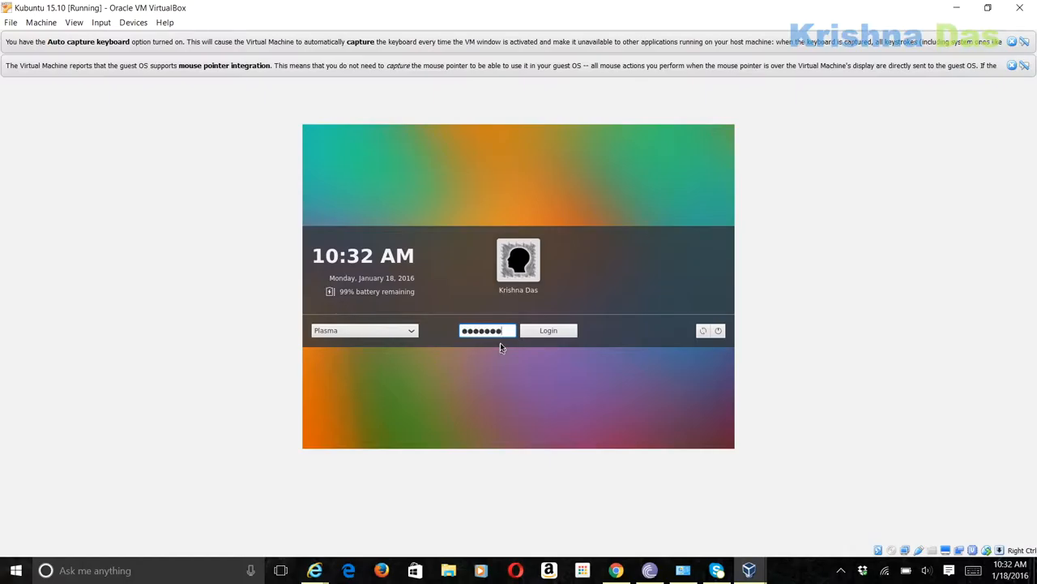
pyautogui.click(165, 22)
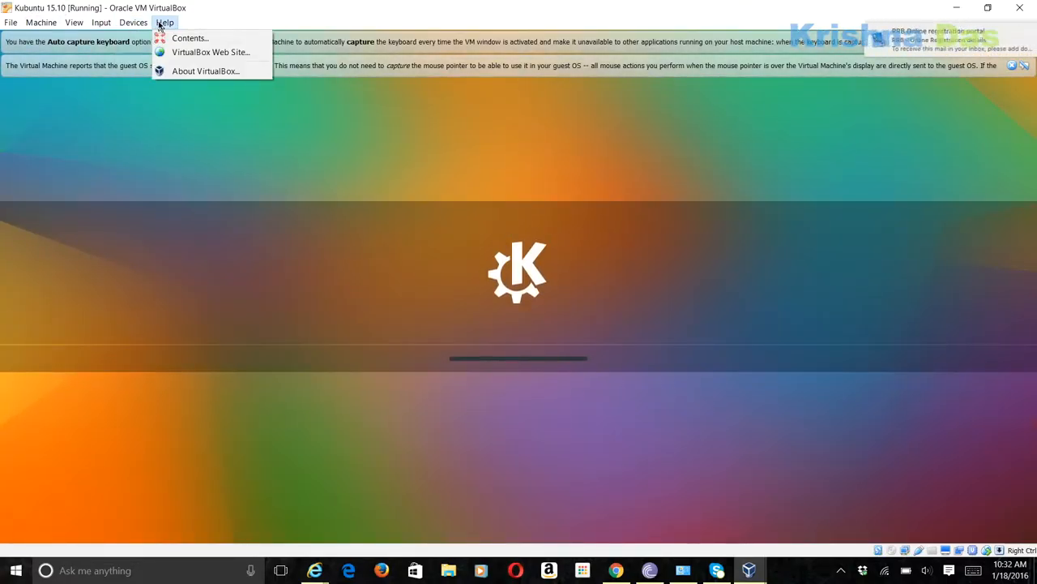
pyautogui.click(133, 22)
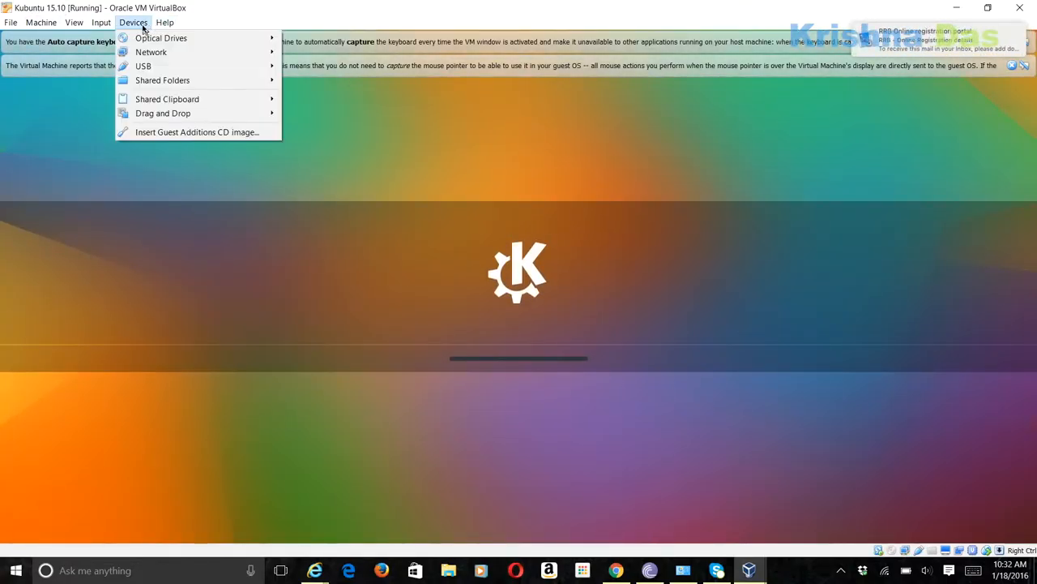
pyautogui.click(101, 22)
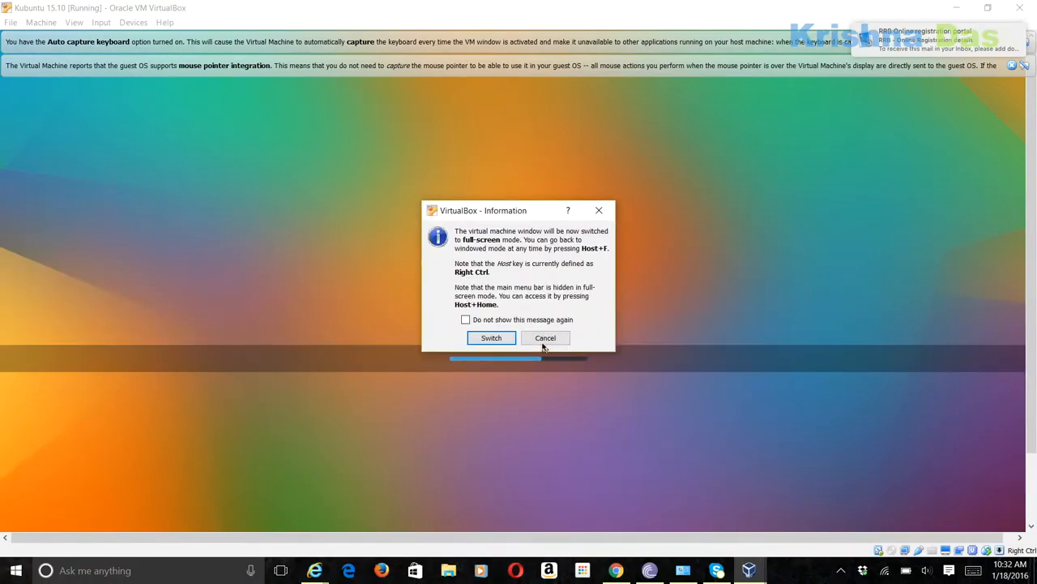
pyautogui.click(545, 338)
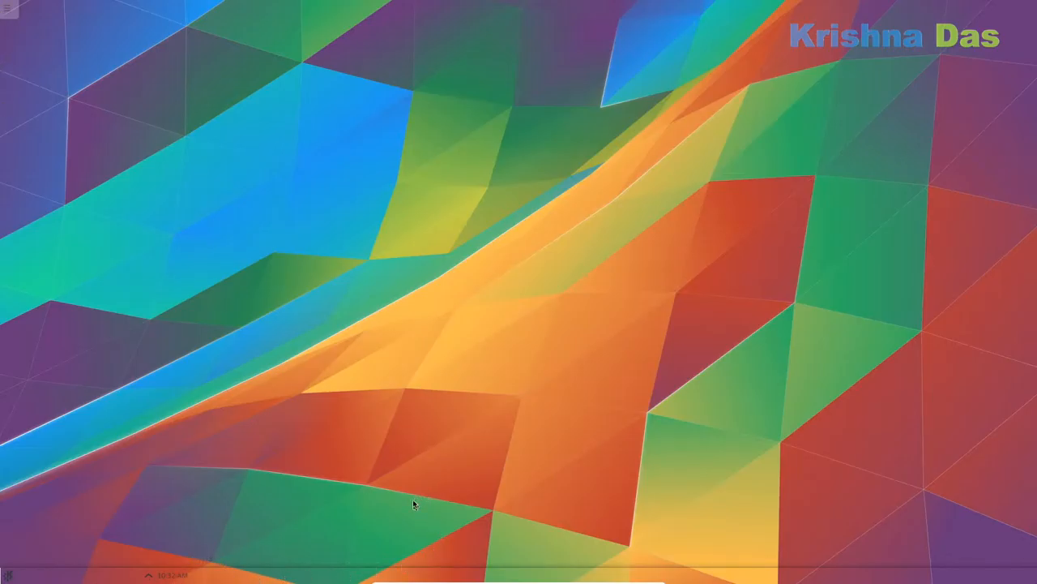
pyautogui.moveTo(432, 502)
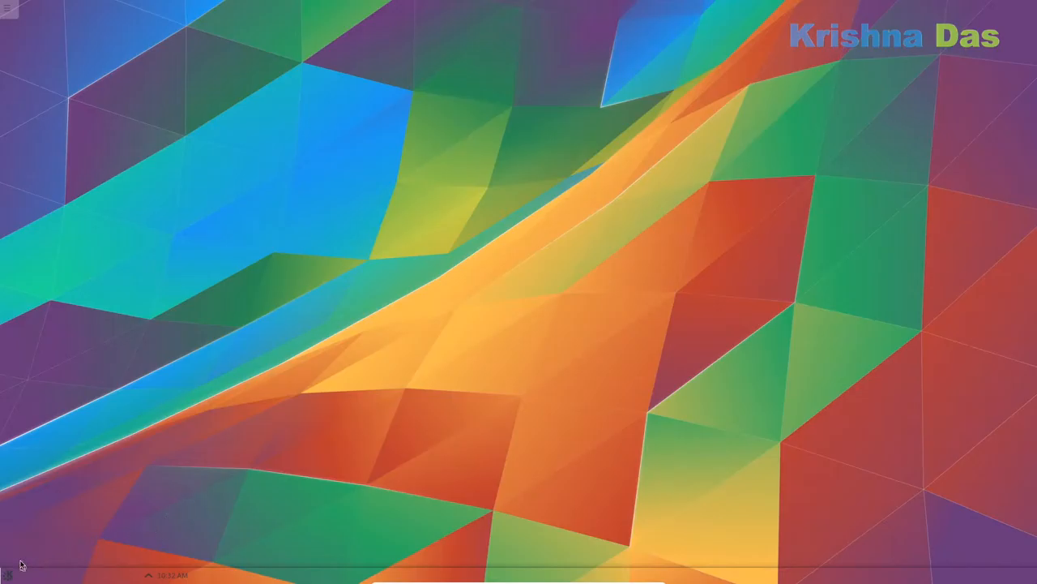
pyautogui.moveTo(394, 436)
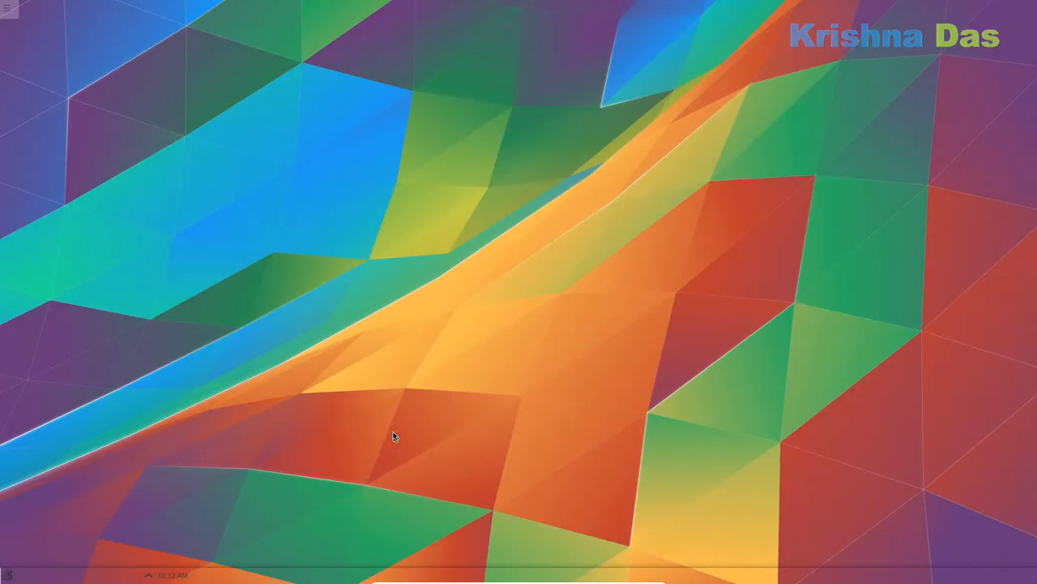
pyautogui.moveTo(478, 314)
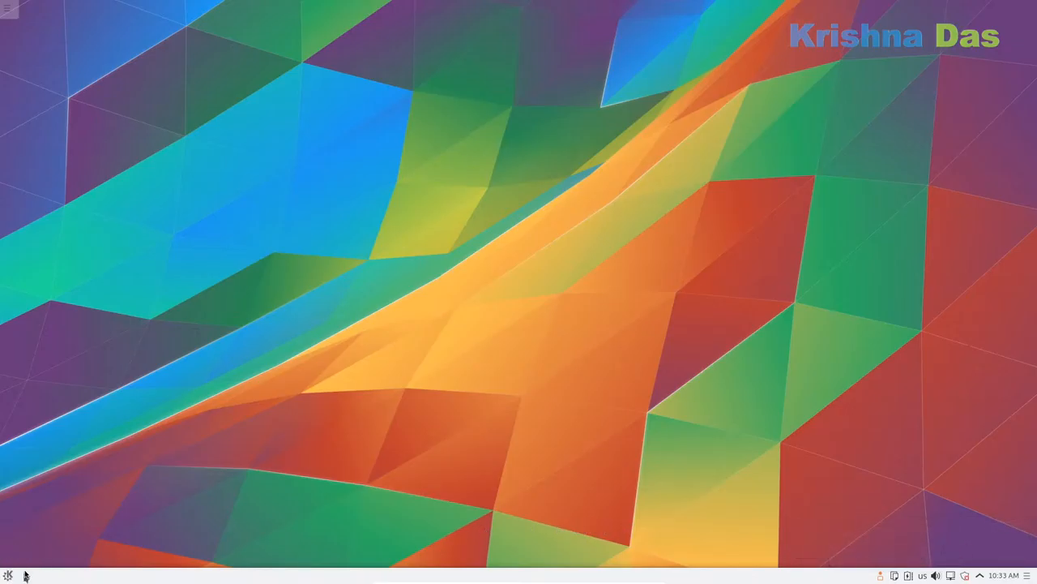
# Launch Konsole from the Kickoff menu under Applications > System
pyautogui.click(8, 574)
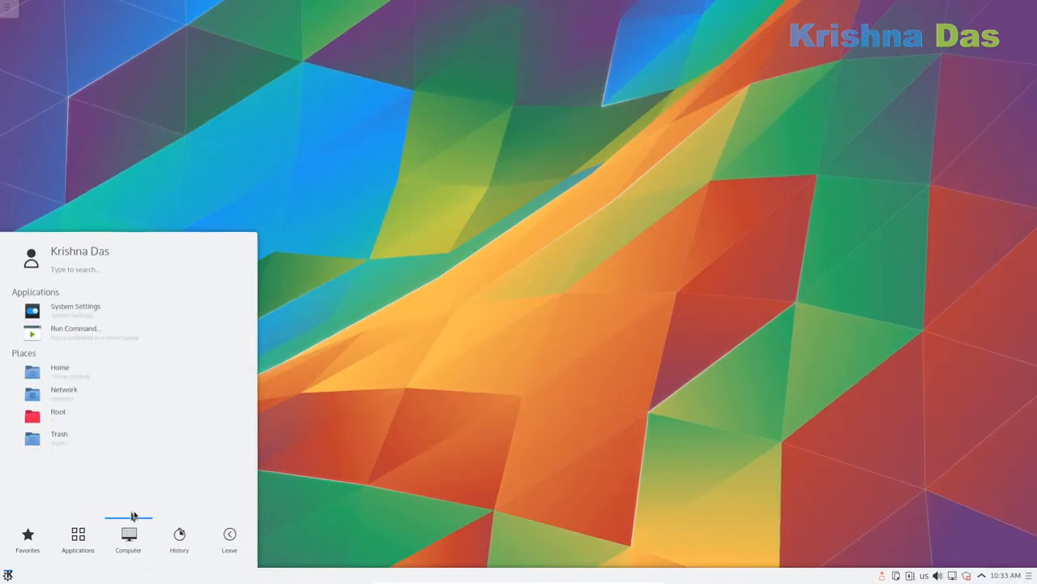
pyautogui.click(77, 539)
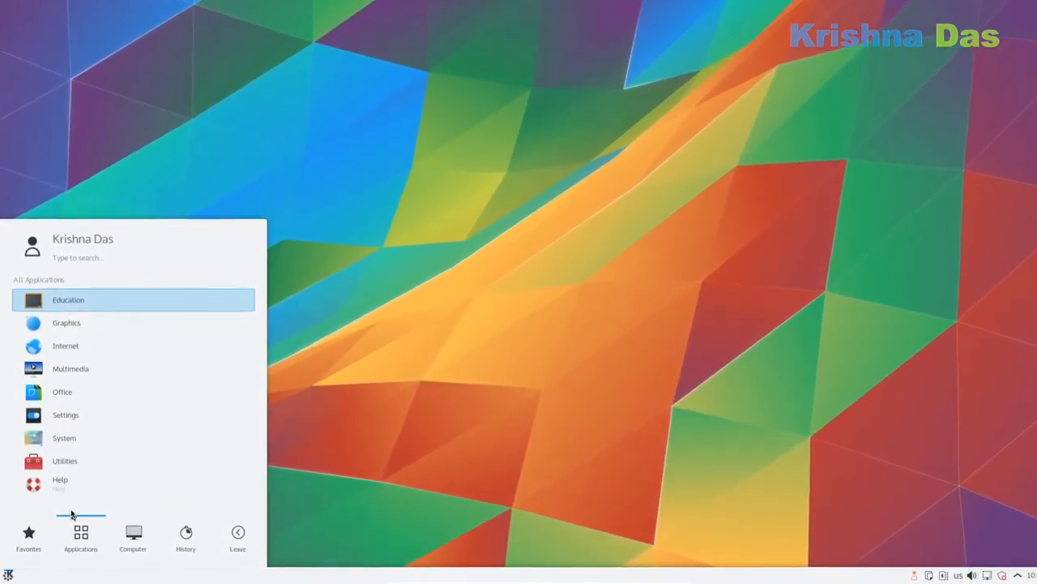
pyautogui.click(29, 537)
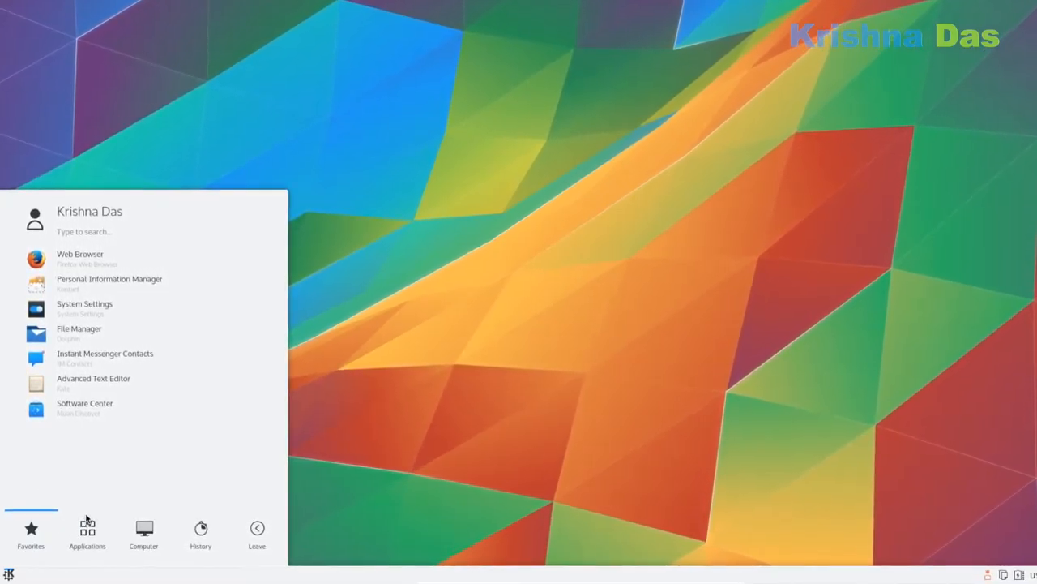
pyautogui.click(86, 535)
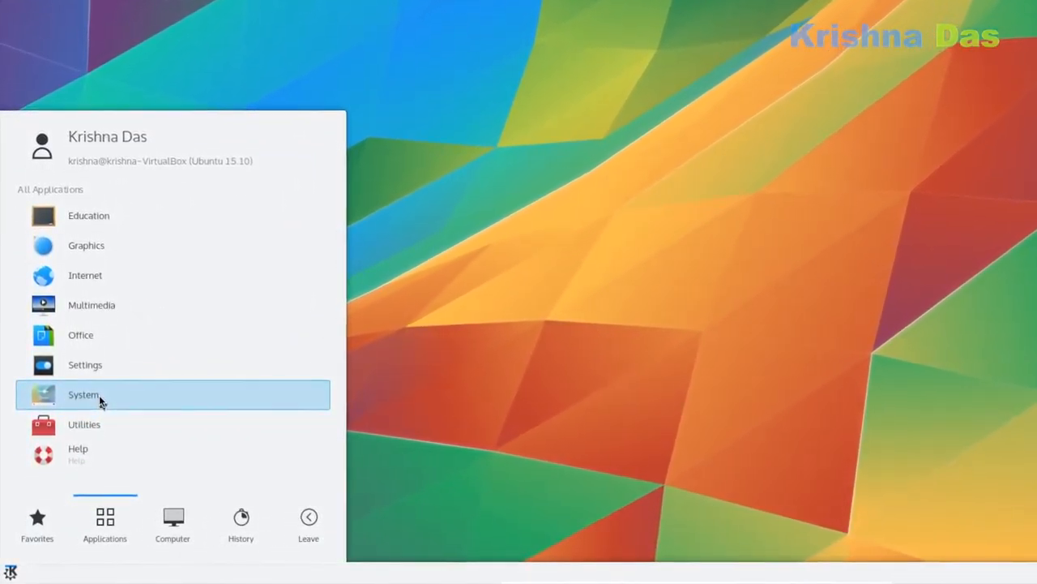
pyautogui.click(84, 395)
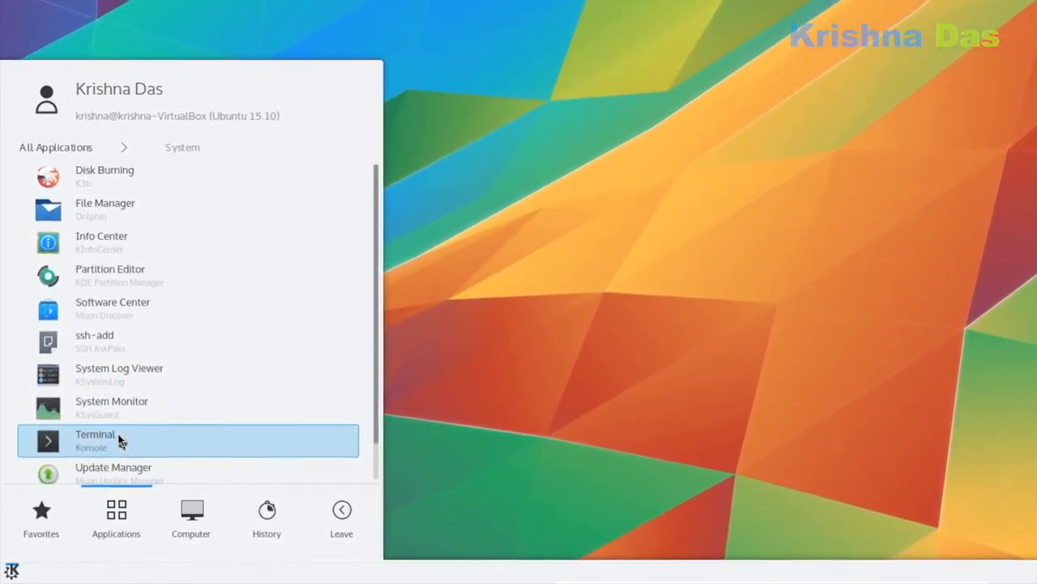
pyautogui.click(122, 440)
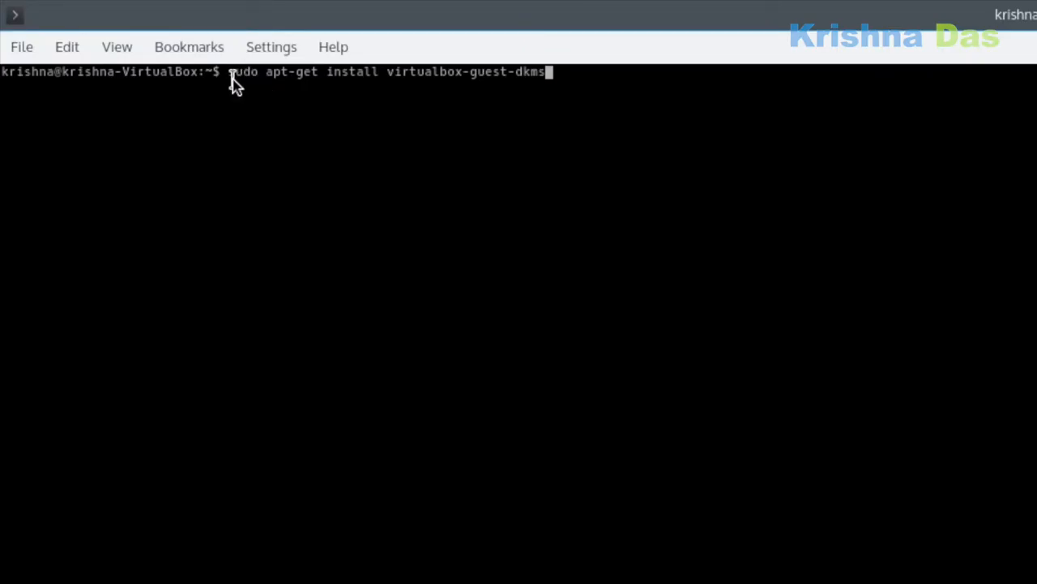
pyautogui.moveTo(442, 106)
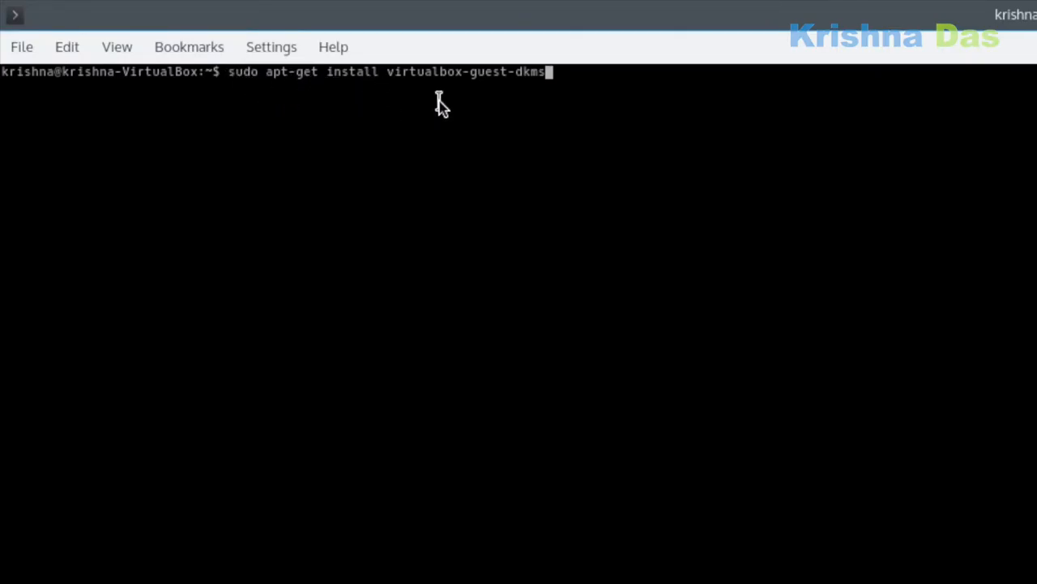
pyautogui.moveTo(555, 81)
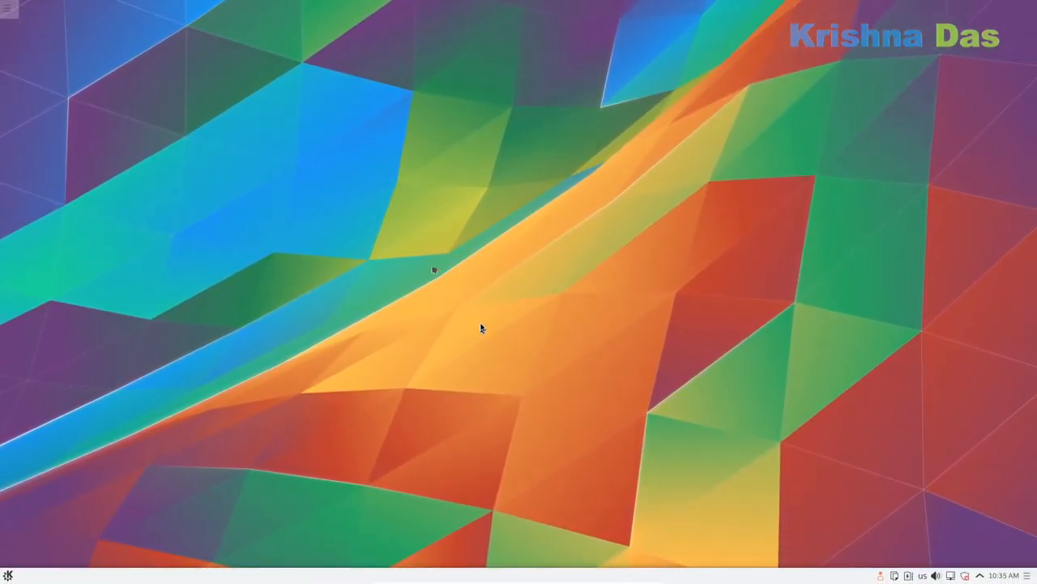
pyautogui.moveTo(480, 329)
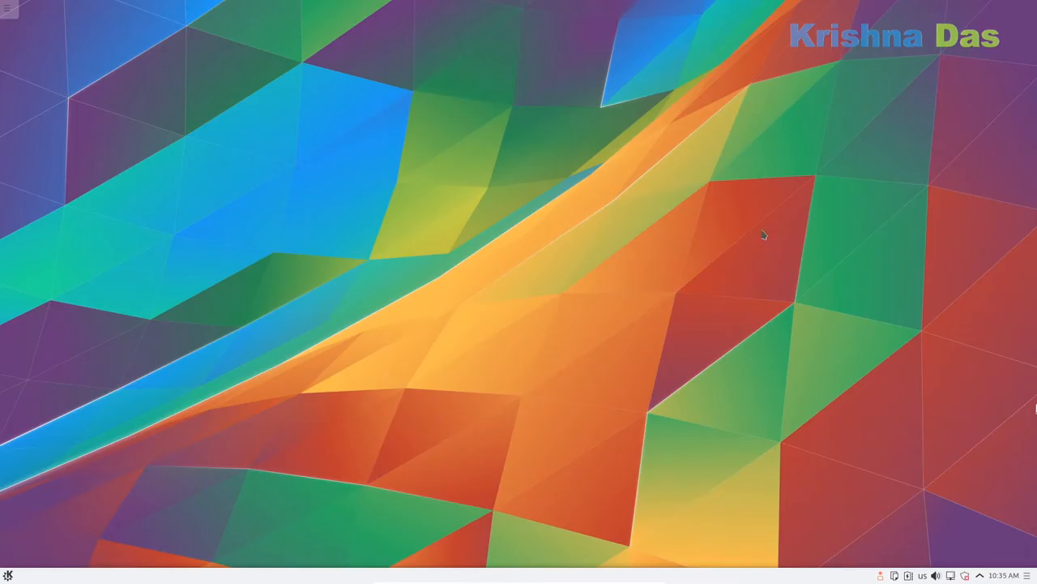
pyautogui.moveTo(229, 268)
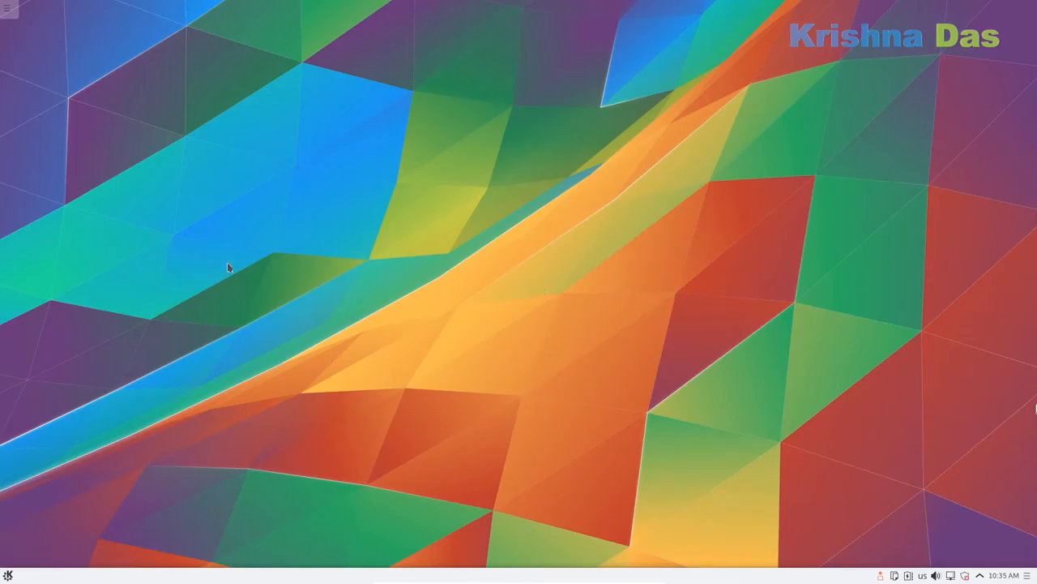
pyautogui.moveTo(4, 437)
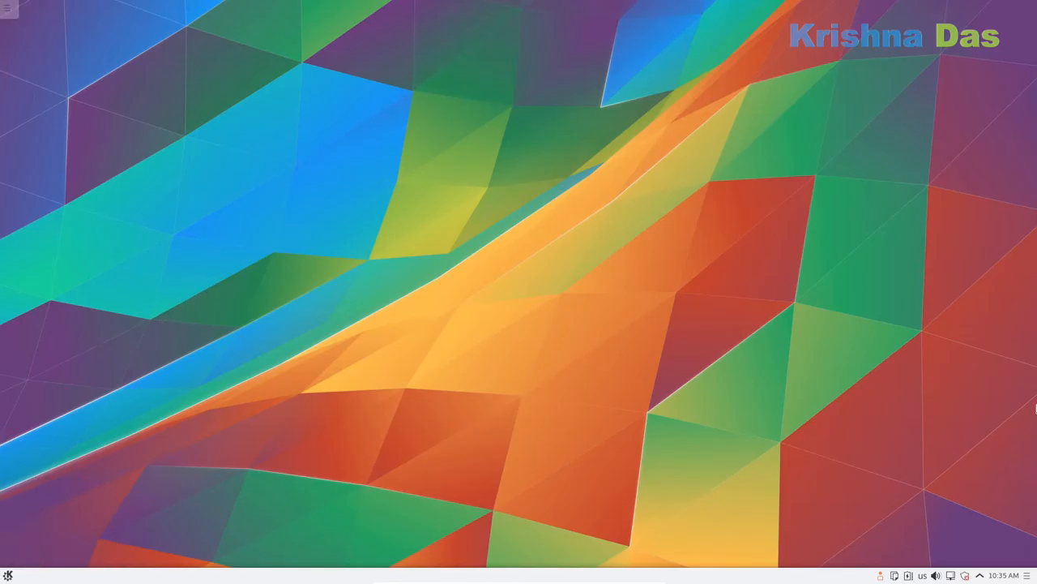
pyautogui.moveTo(108, 141)
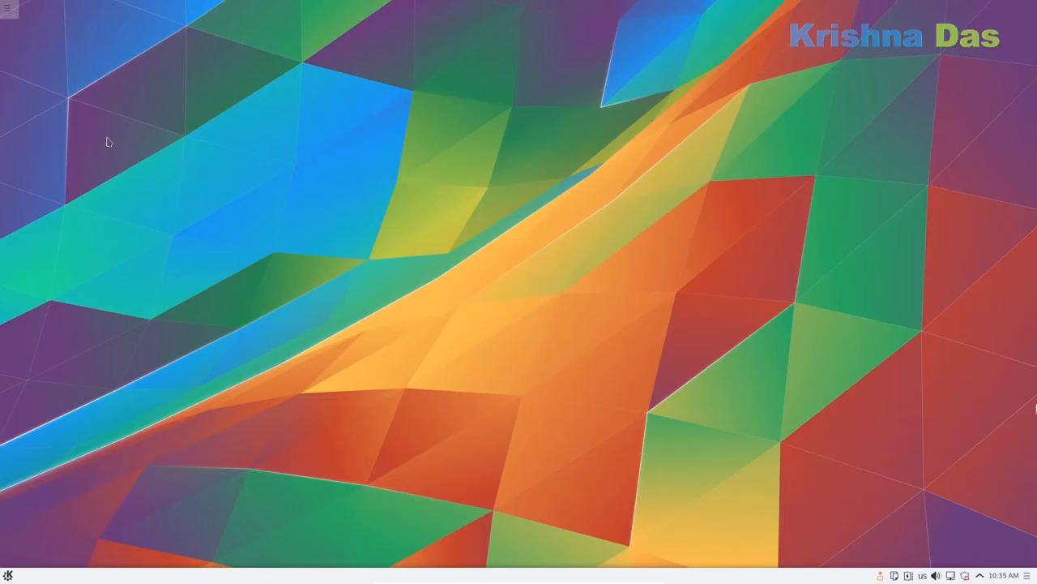
pyautogui.moveTo(641, 367)
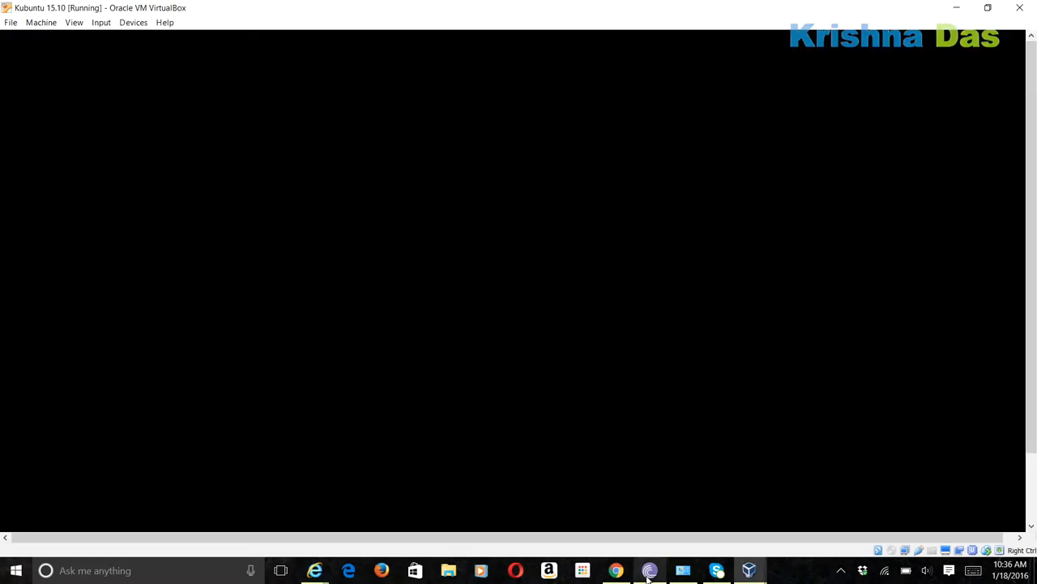
# Open Muon Update Manager from the Updates notification and drag it toward the desktop centre
pyautogui.click(650, 570)
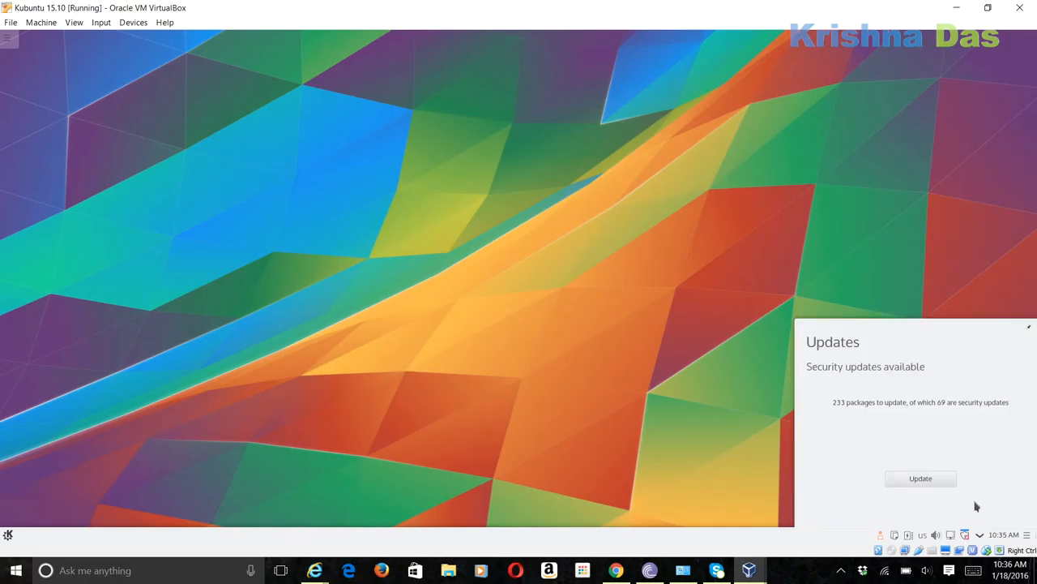
pyautogui.click(920, 478)
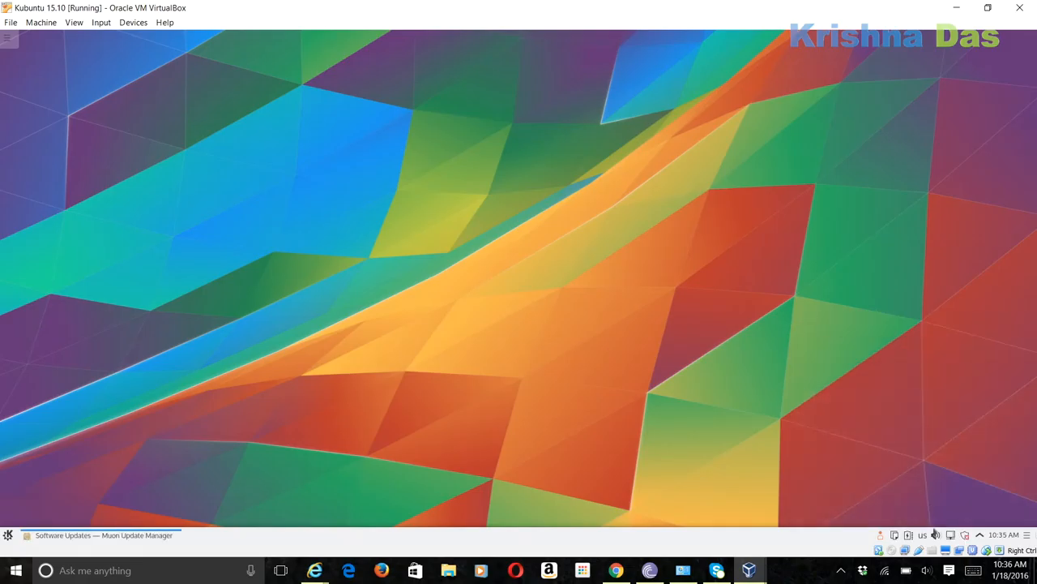
pyautogui.click(101, 535)
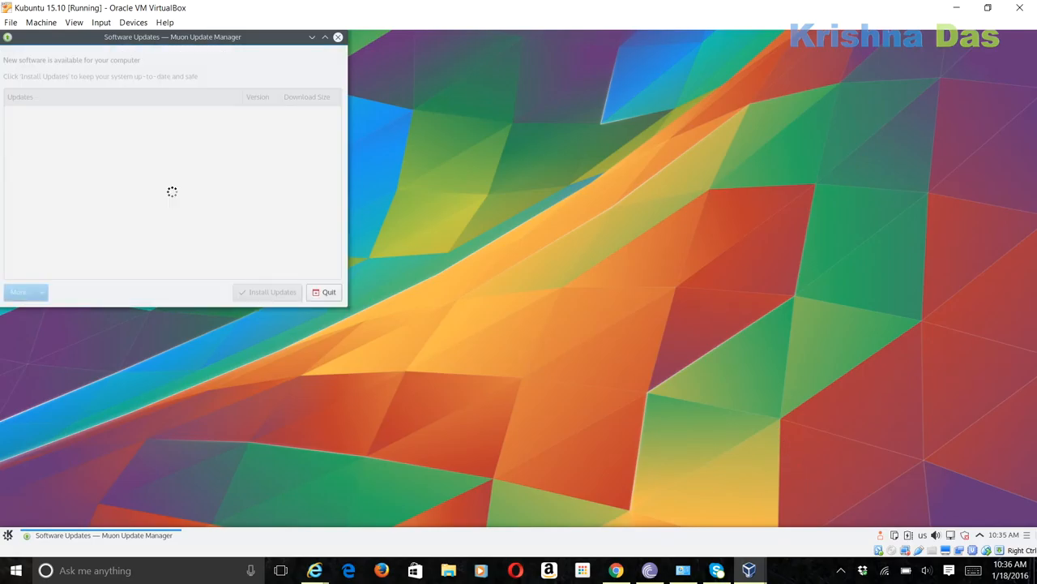
pyautogui.moveTo(173, 36); pyautogui.dragTo(300, 85)
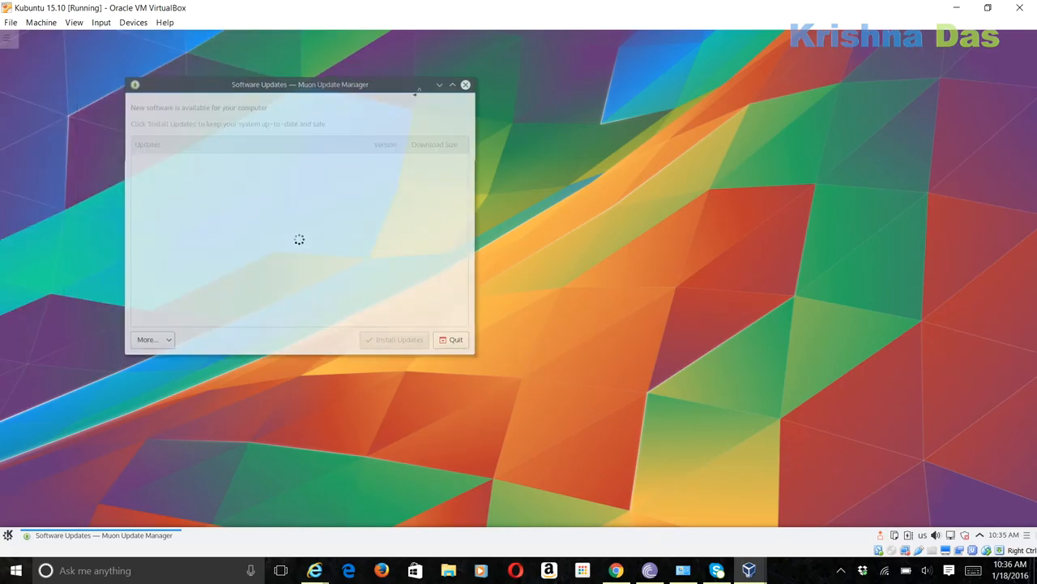
pyautogui.moveTo(300, 85); pyautogui.dragTo(397, 108)
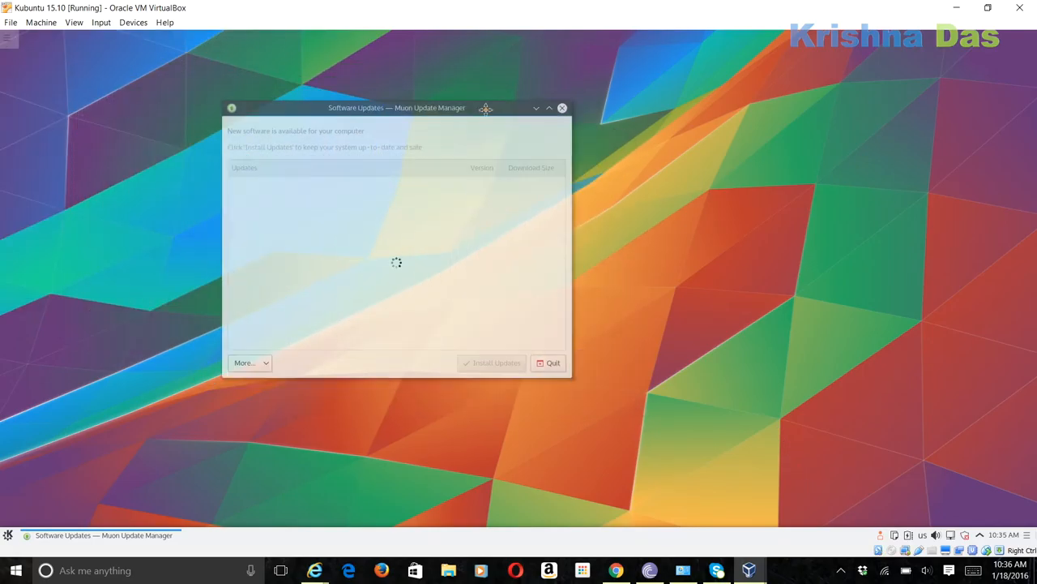